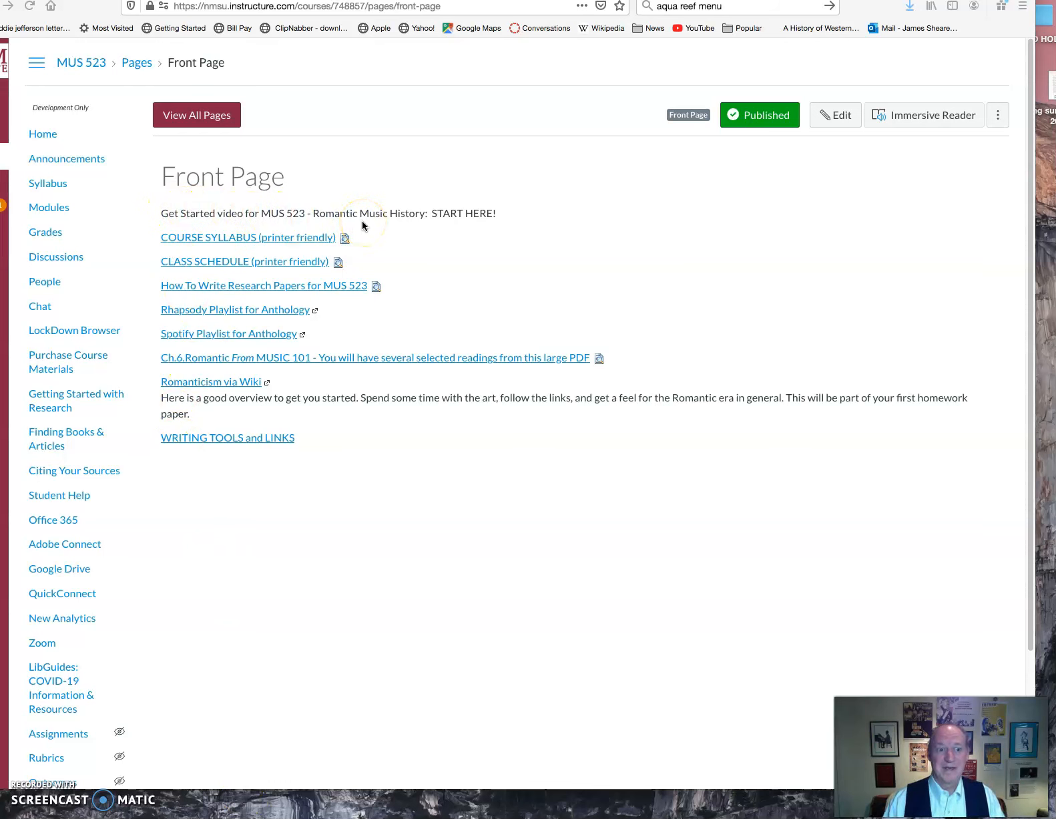
pyautogui.moveTo(274, 243)
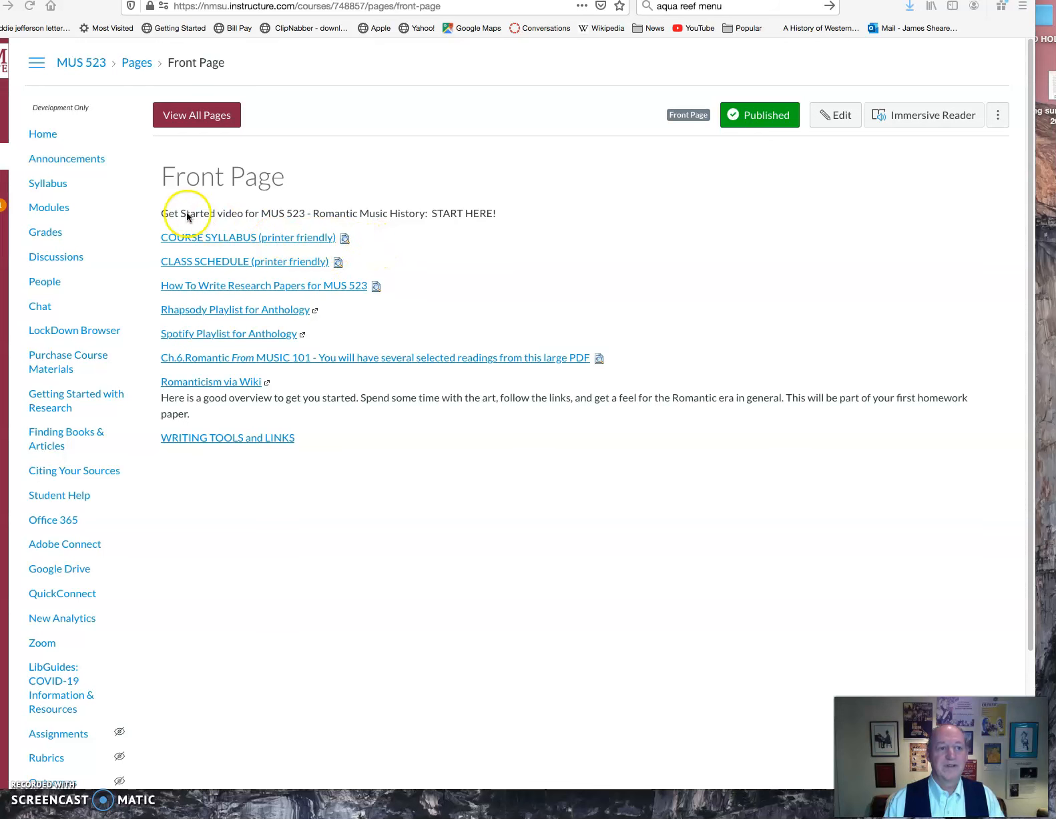
pyautogui.moveTo(48, 187)
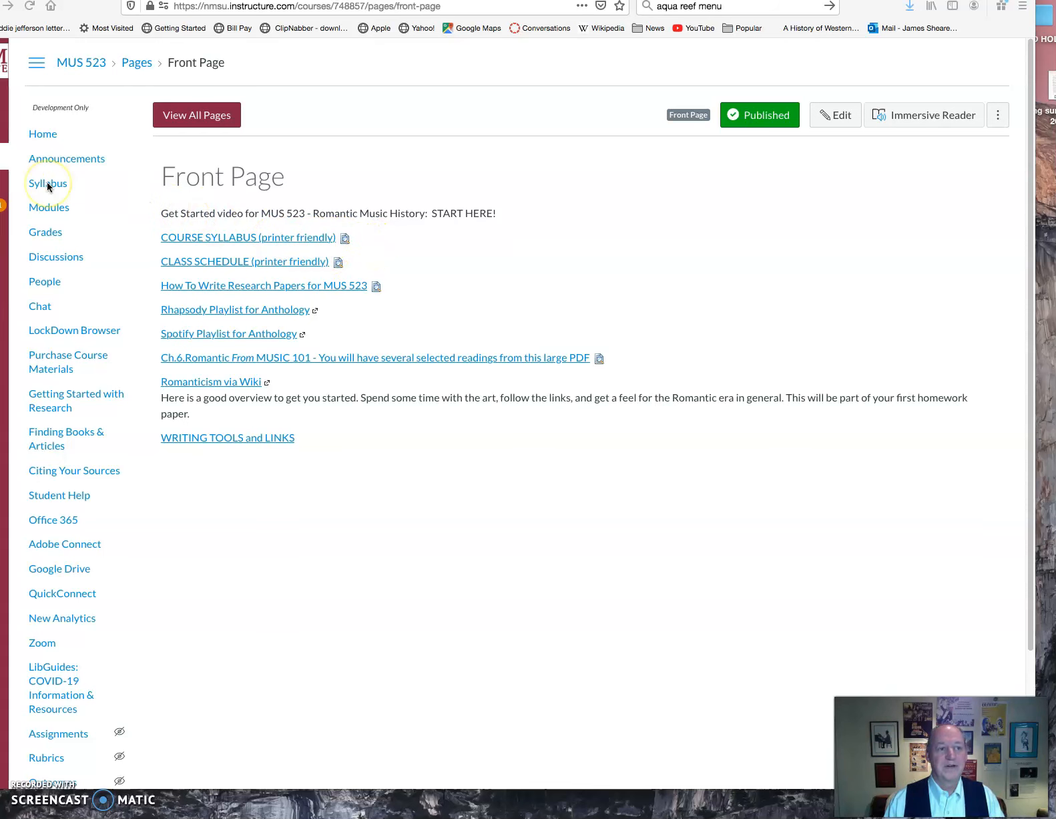
pyautogui.moveTo(290, 263)
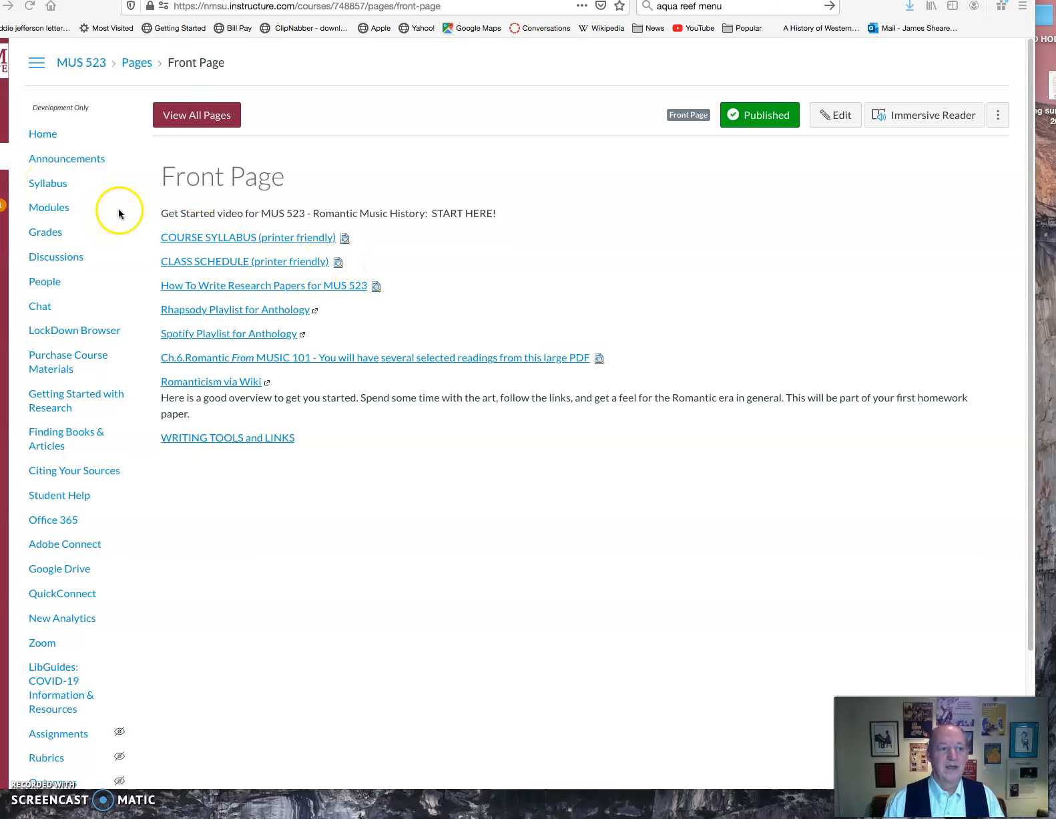
pyautogui.moveTo(56, 187)
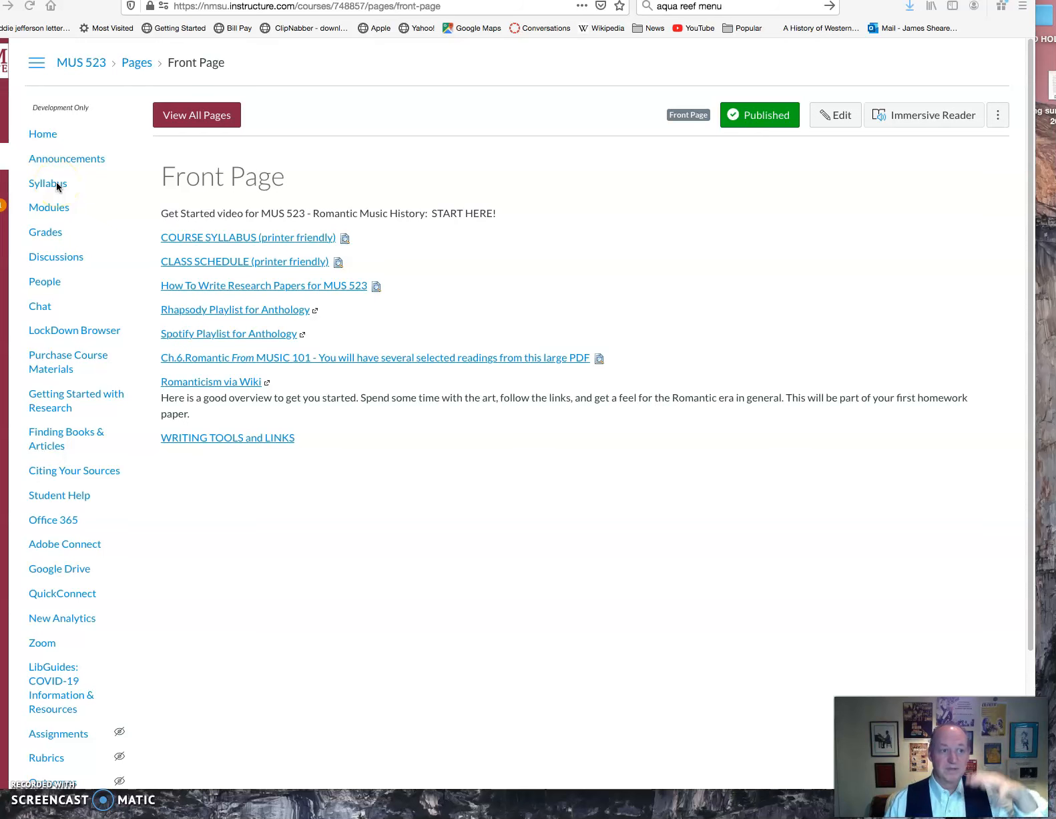
pyautogui.moveTo(61, 187)
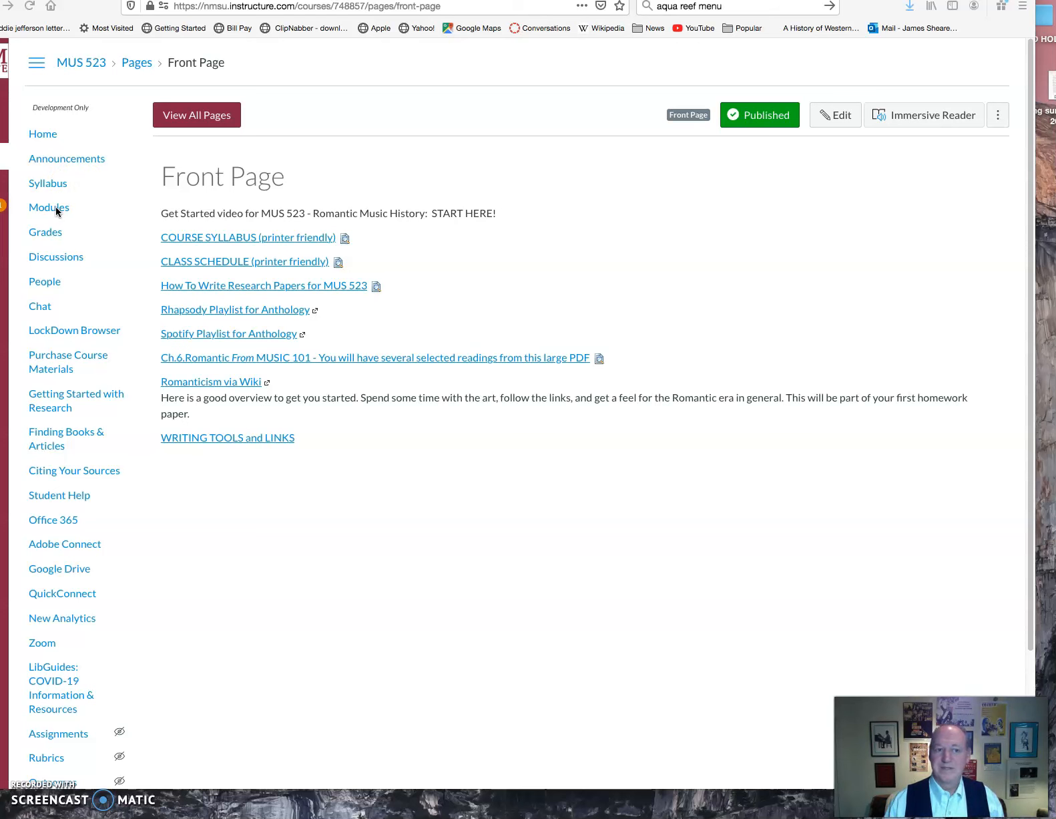
pyautogui.moveTo(49, 207)
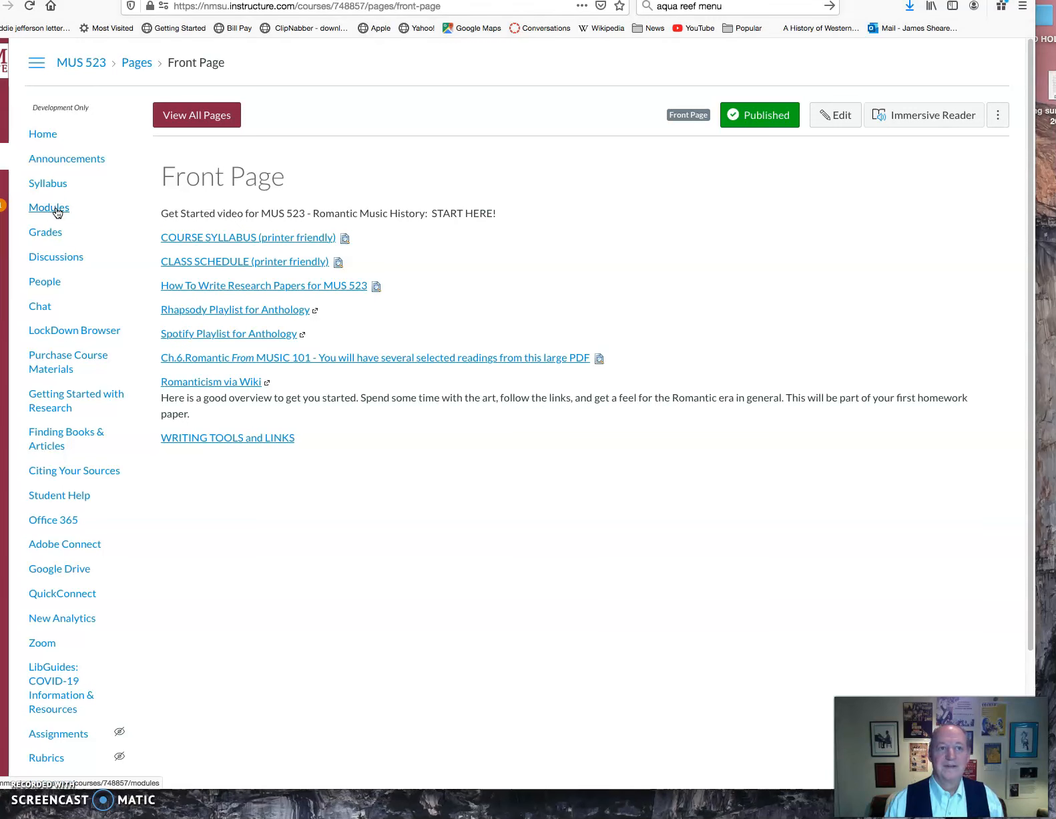
# Step: Open Modules and scroll through Weeks 1–3 to the Week 3 Midterm and Research Paper 3
pyautogui.click(49, 207)
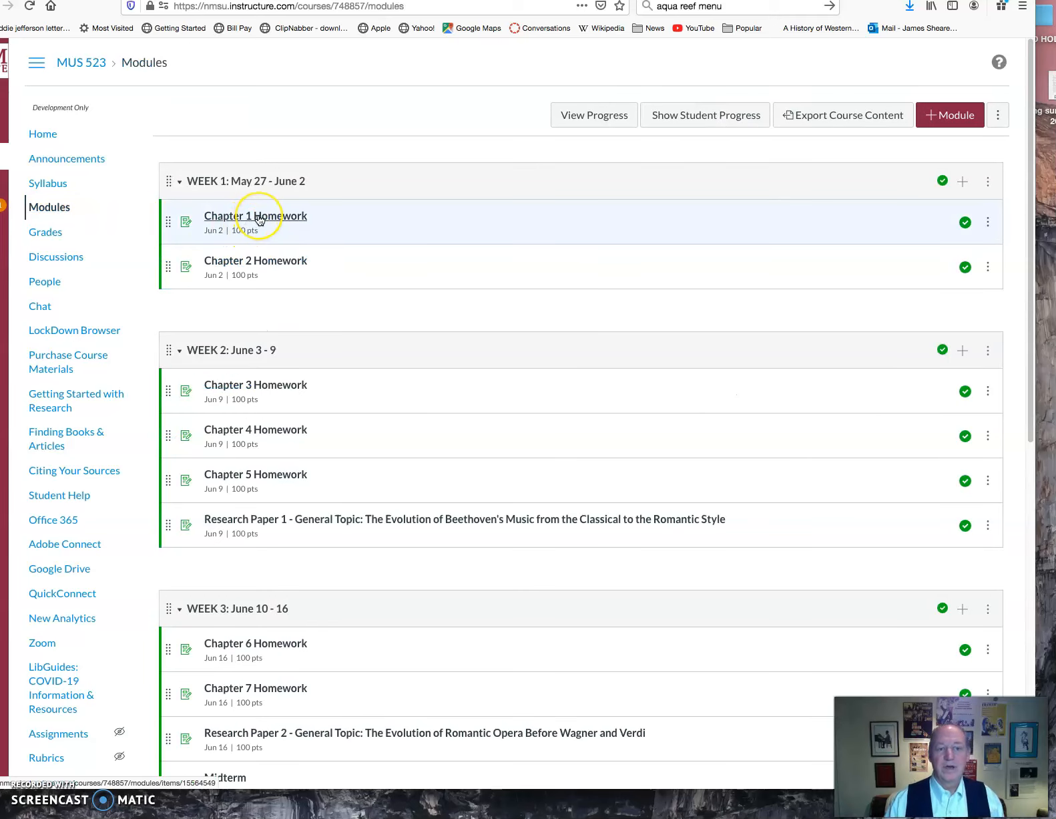
pyautogui.moveTo(256, 215)
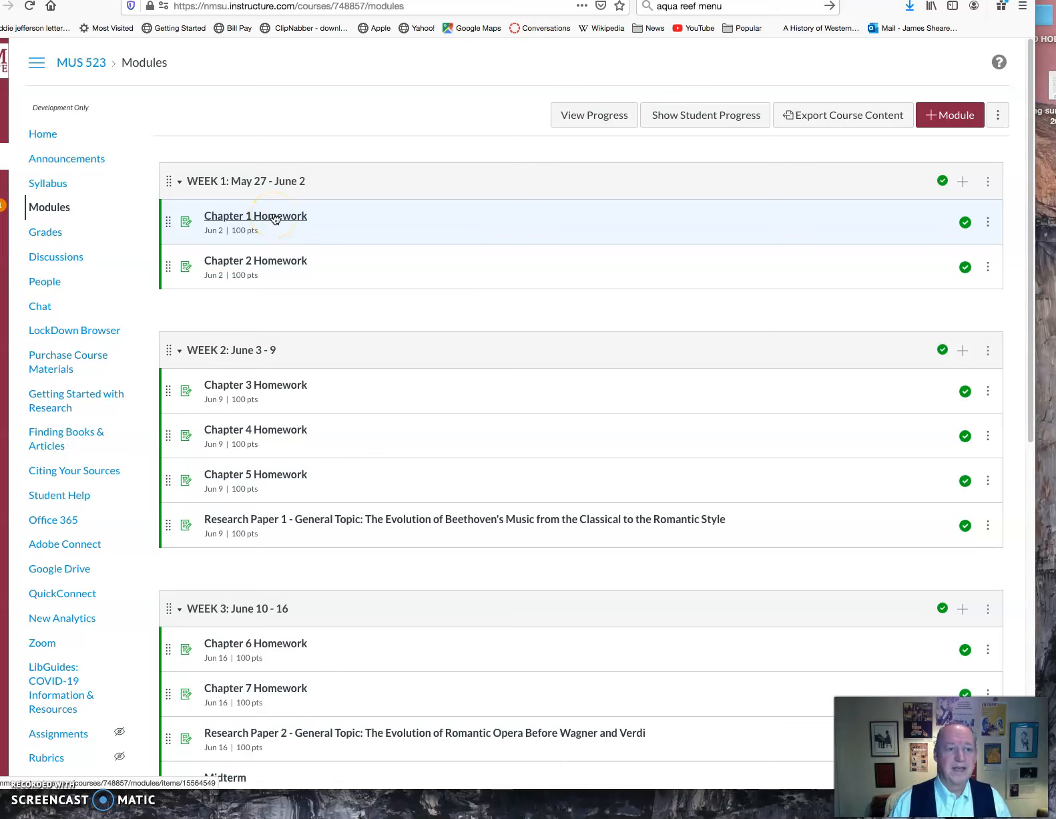
pyautogui.scroll(-3)
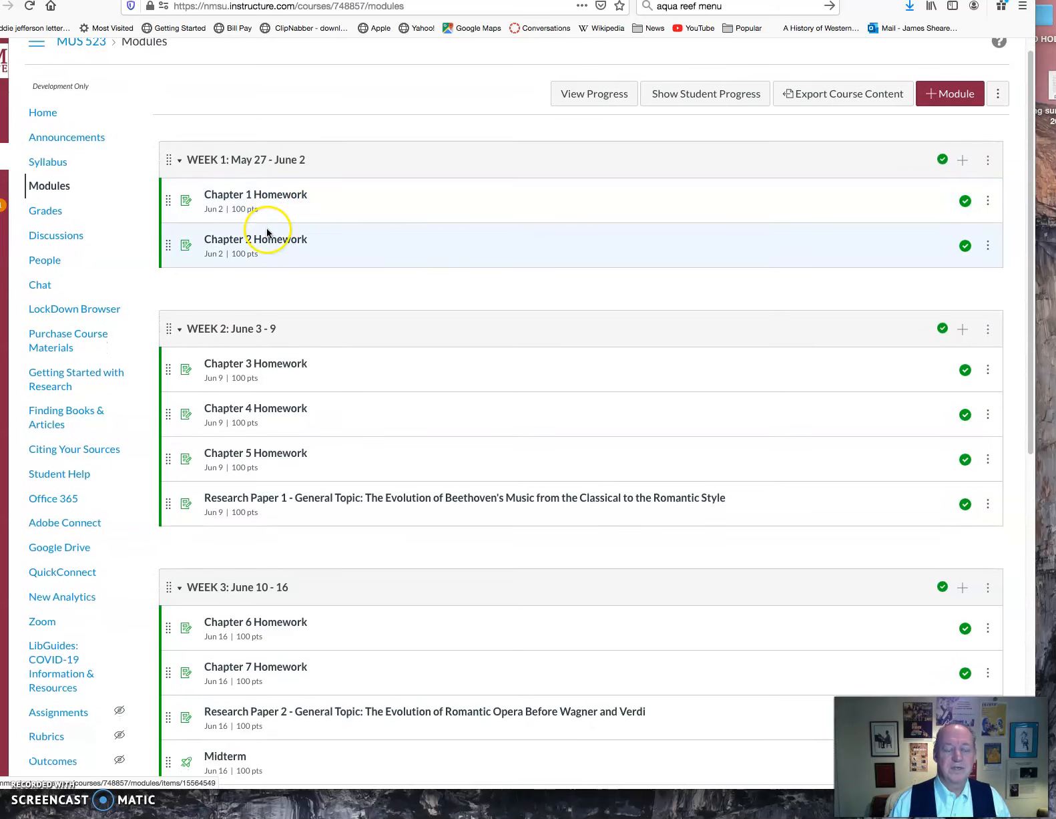
pyautogui.scroll(-3)
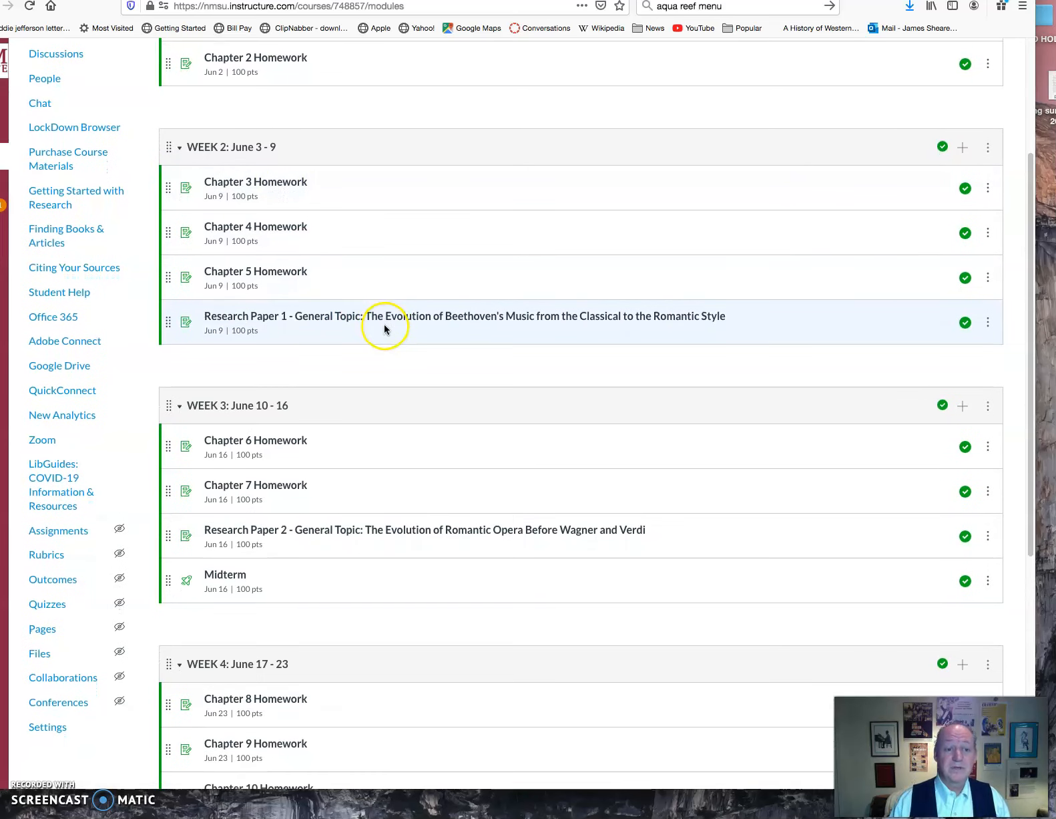
pyautogui.scroll(-3)
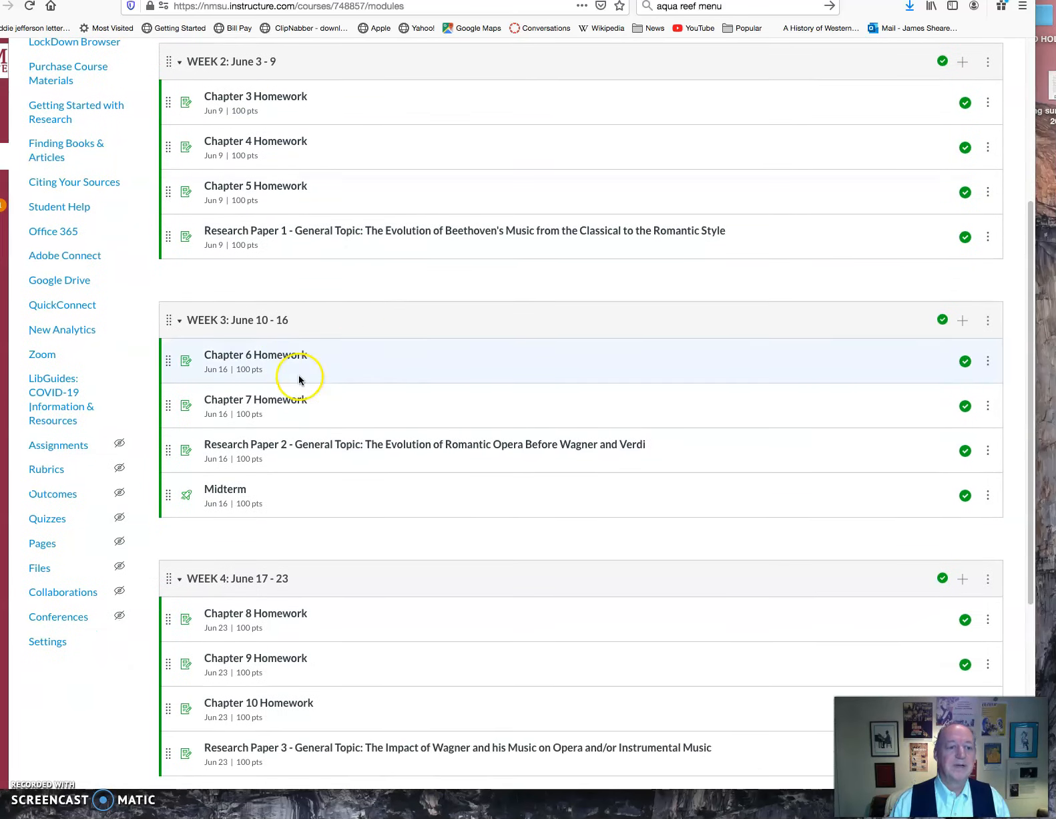
pyautogui.scroll(-3)
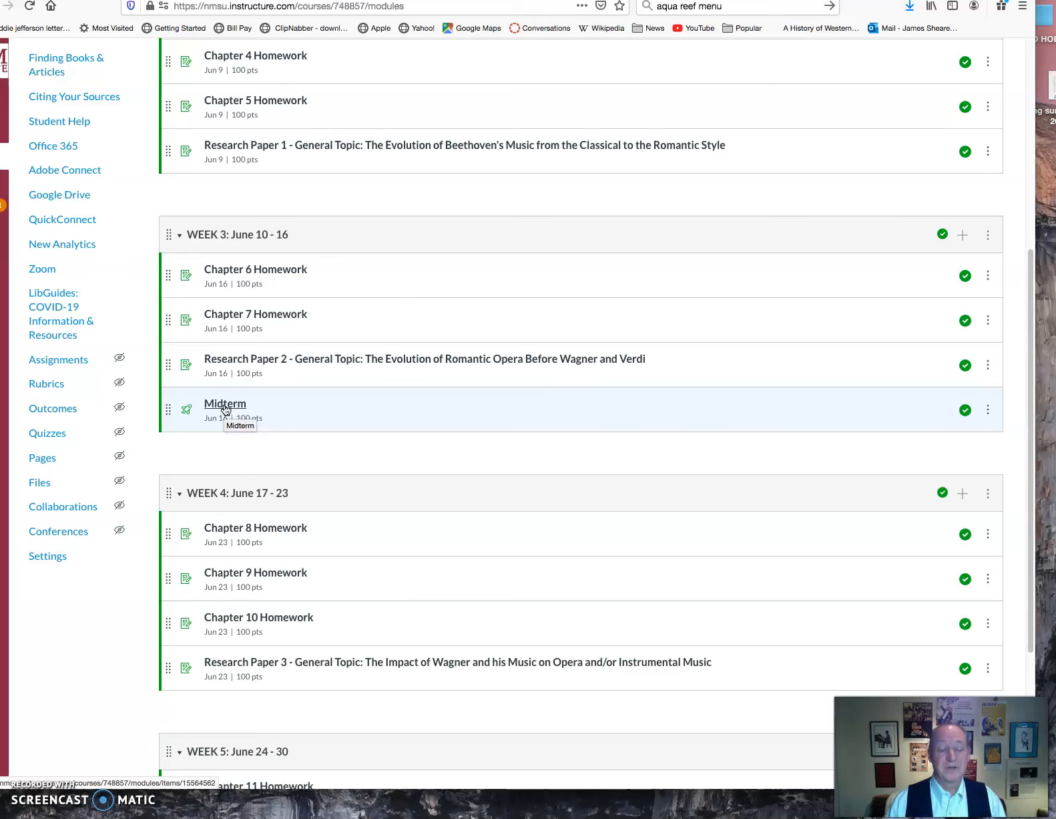
pyautogui.scroll(-3)
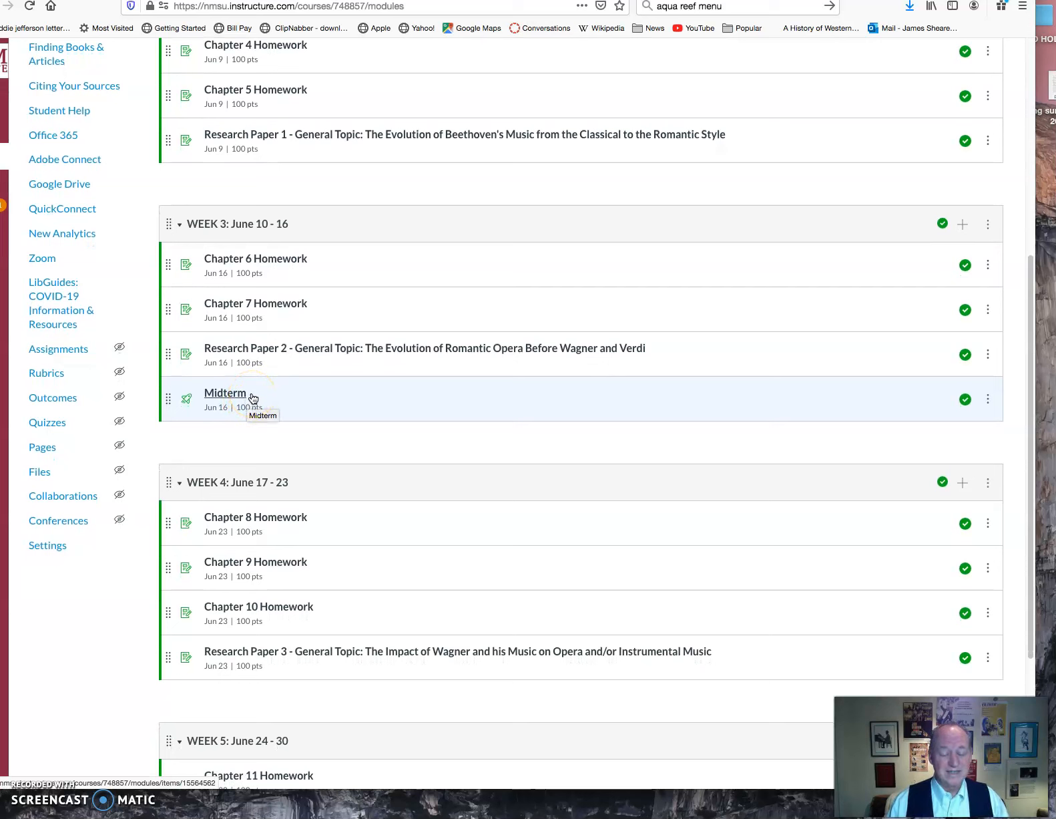
pyautogui.moveTo(271, 397)
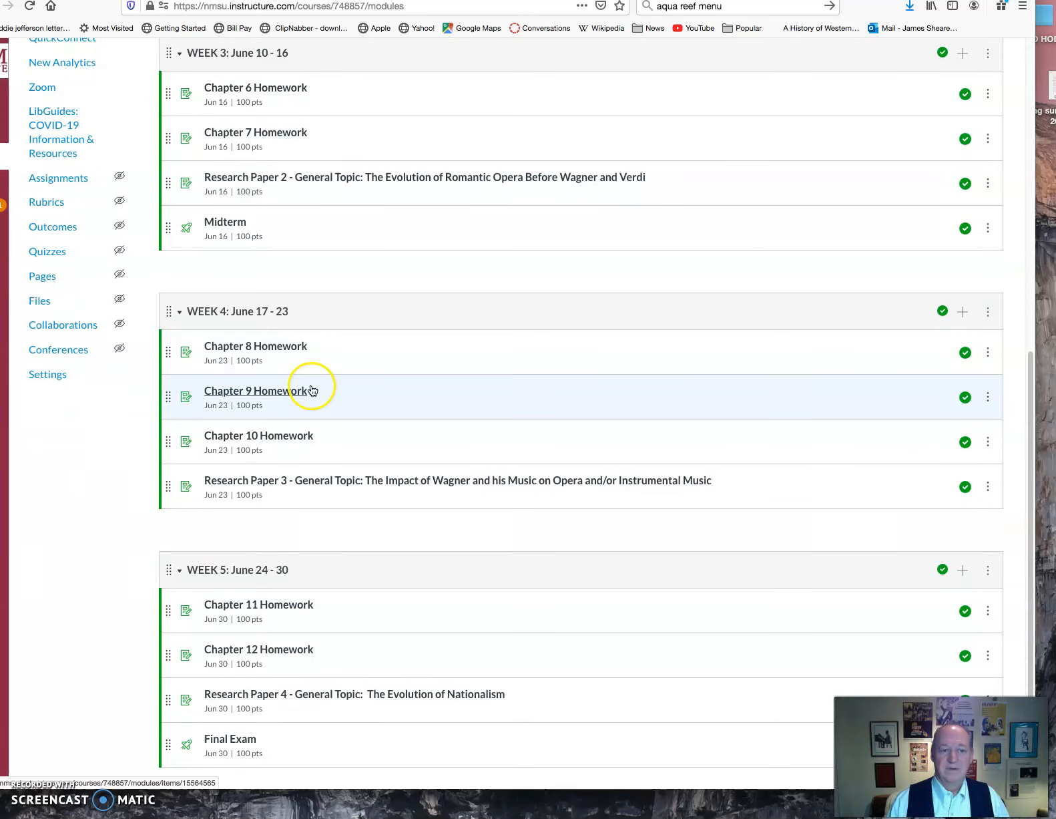
pyautogui.scroll(-3)
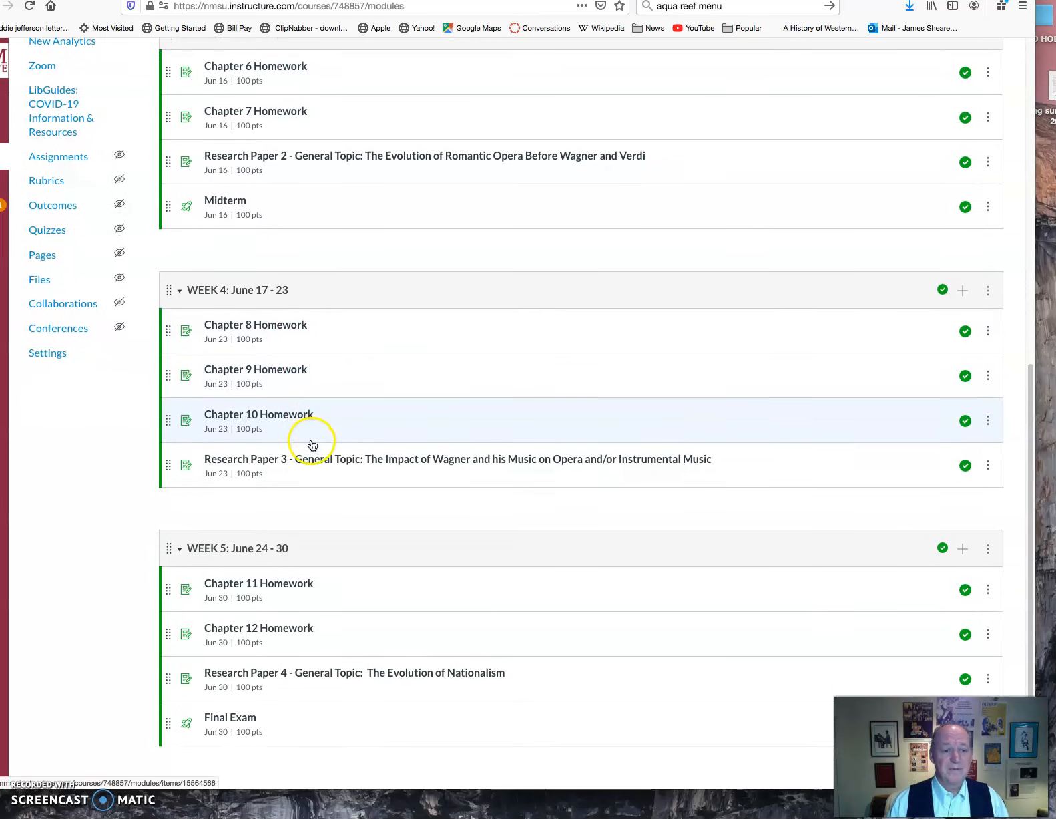
pyautogui.scroll(-3)
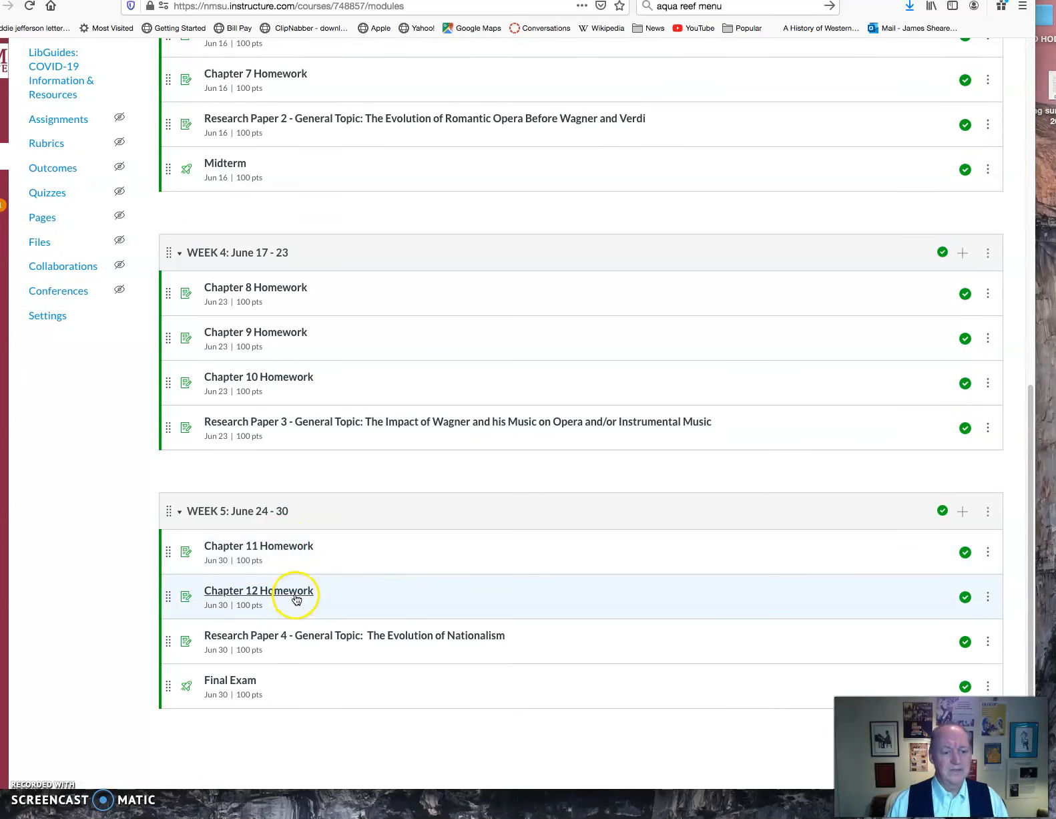
pyautogui.moveTo(247, 686)
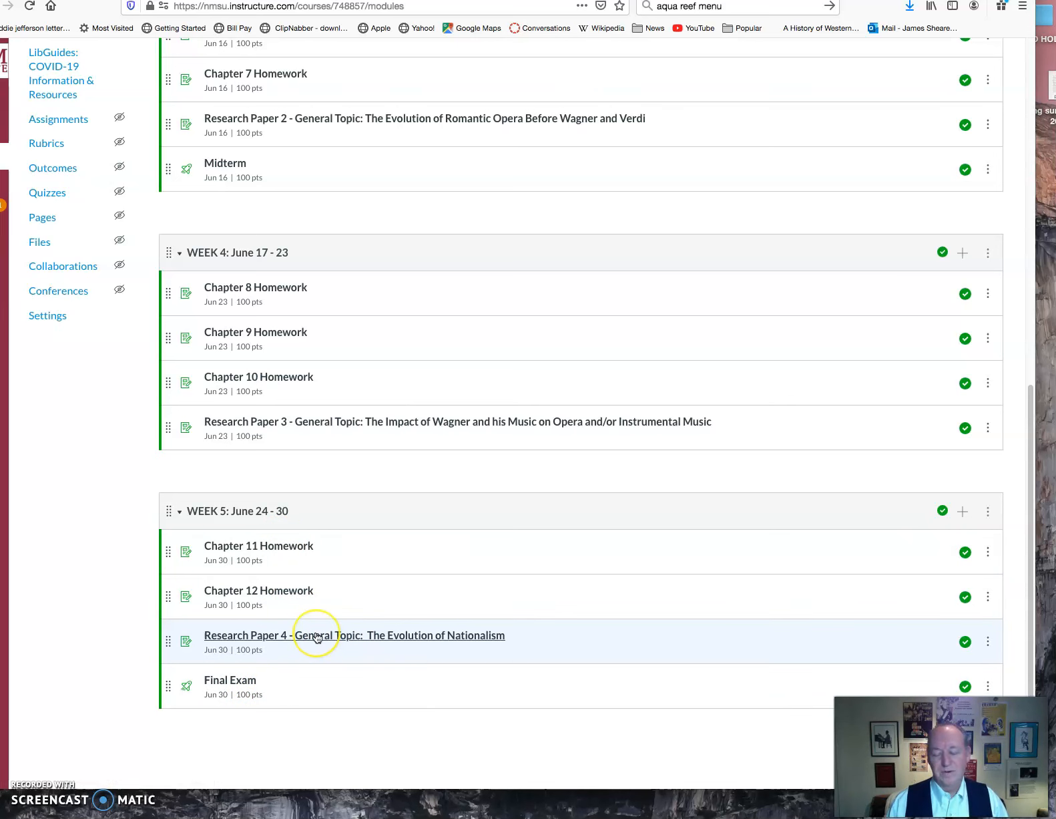
pyautogui.moveTo(316, 635)
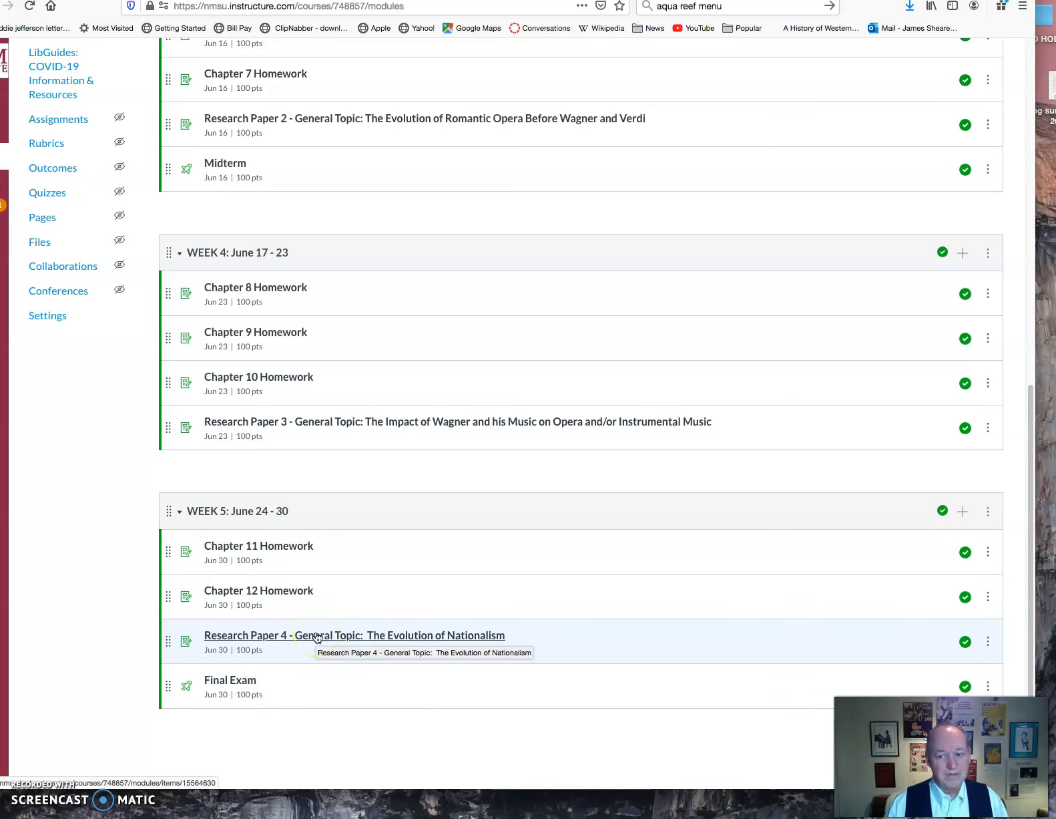
pyautogui.scroll(-3)
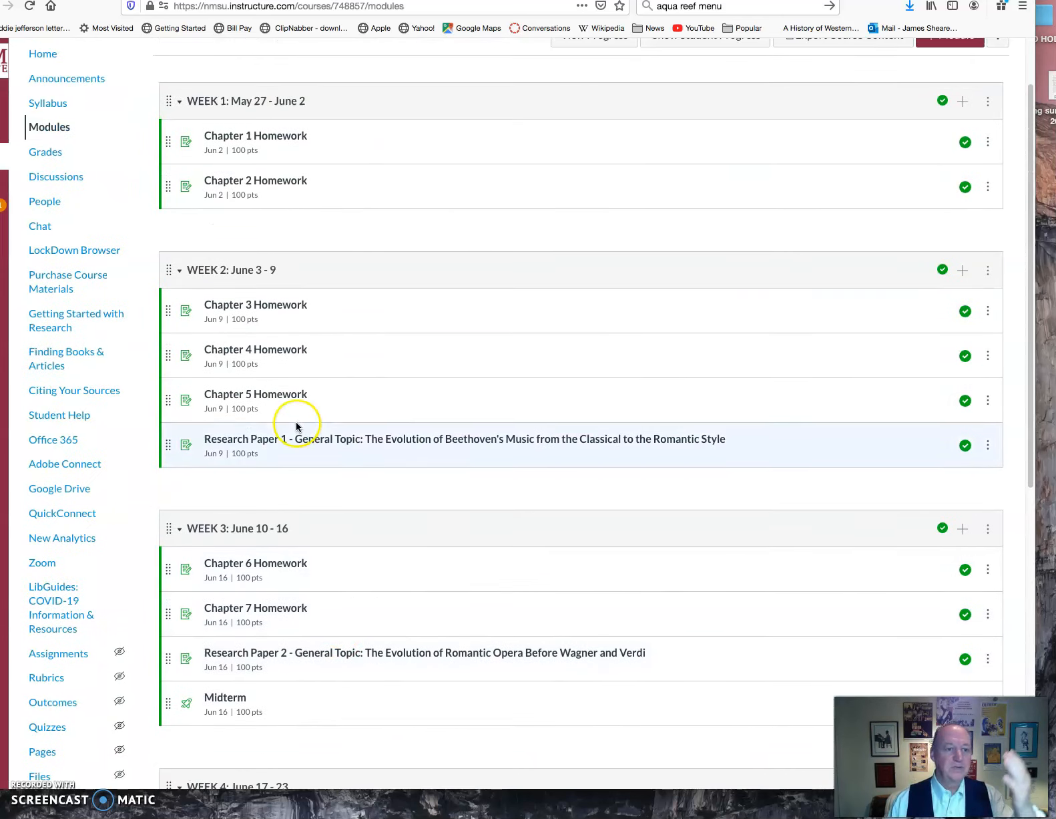
pyautogui.moveTo(310, 448)
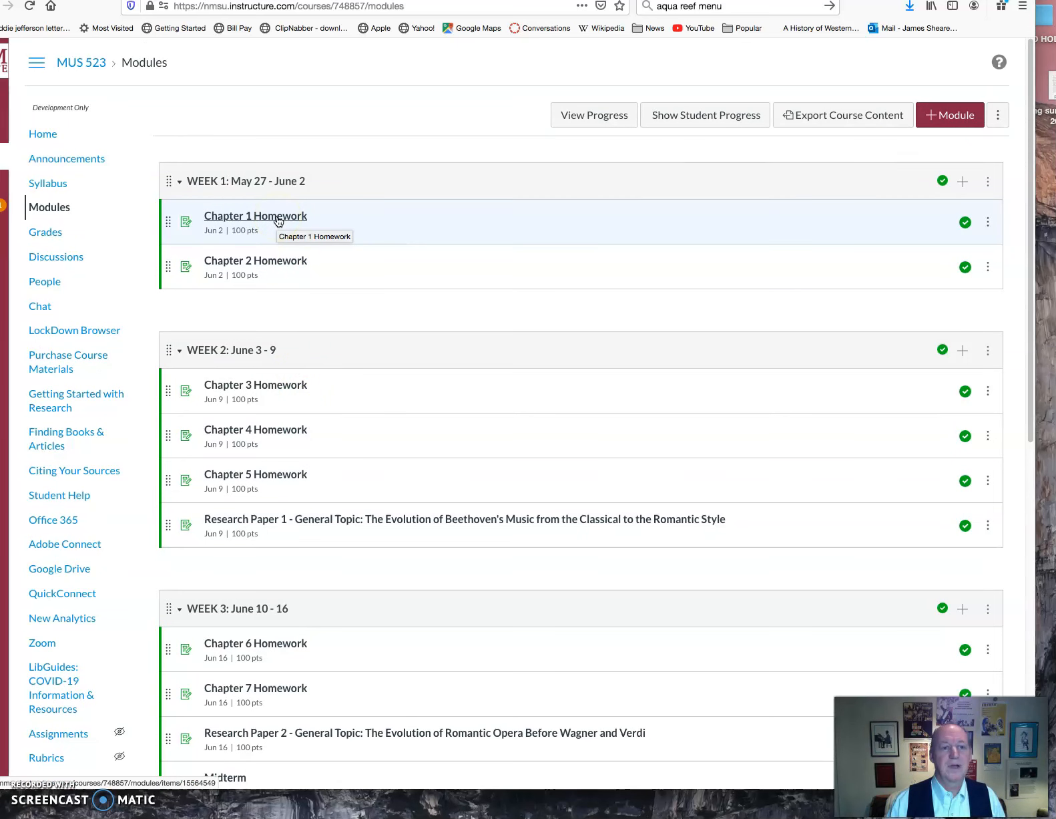
# Step: Open the Chapter 1 Homework assignment and scroll through its questions
pyautogui.click(255, 216)
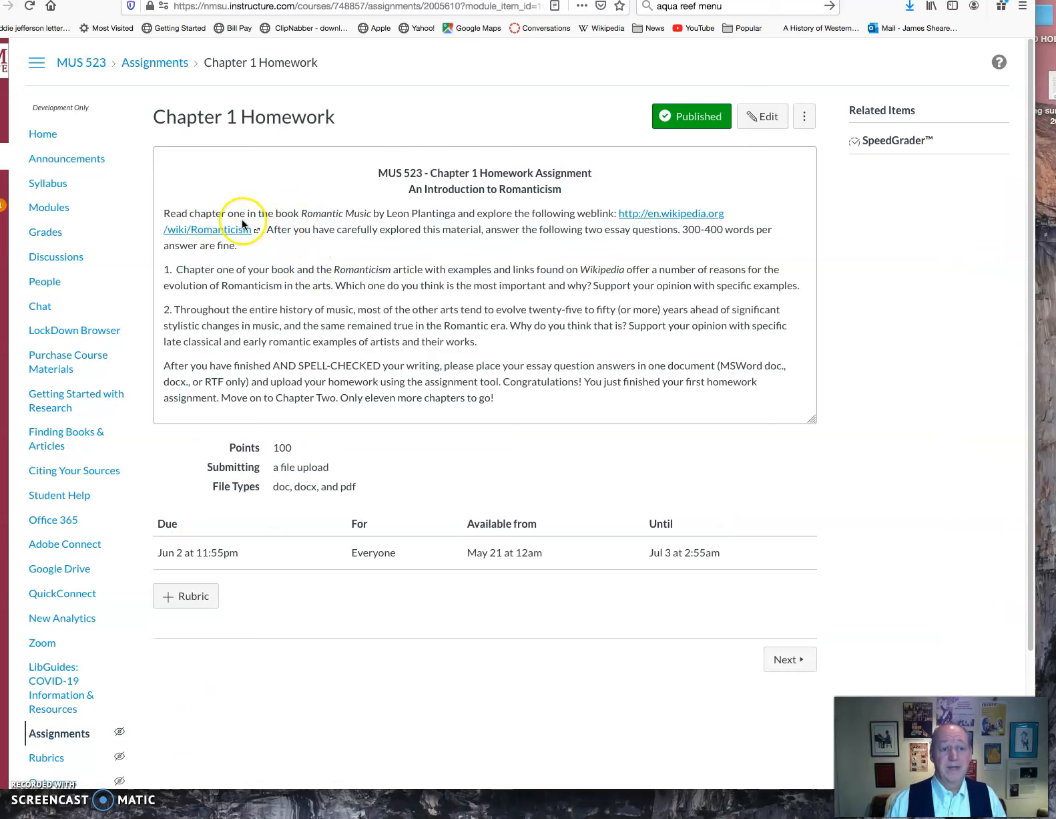
pyautogui.scroll(-3)
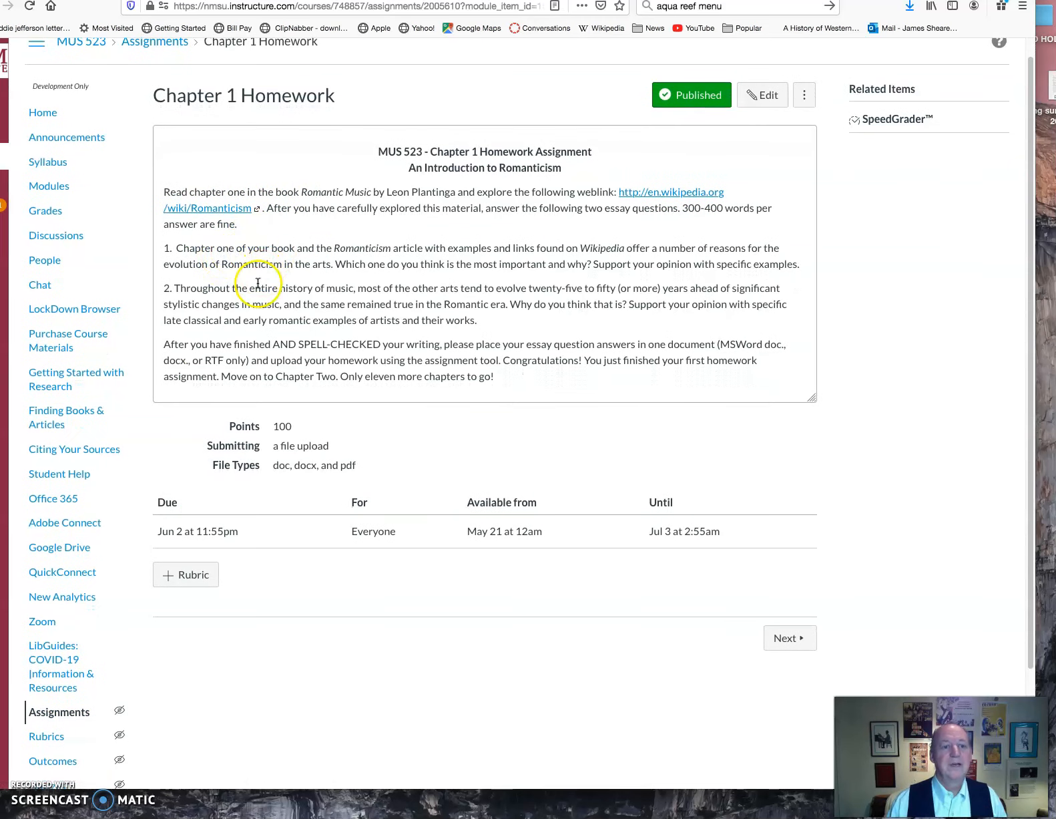
pyautogui.scroll(-3)
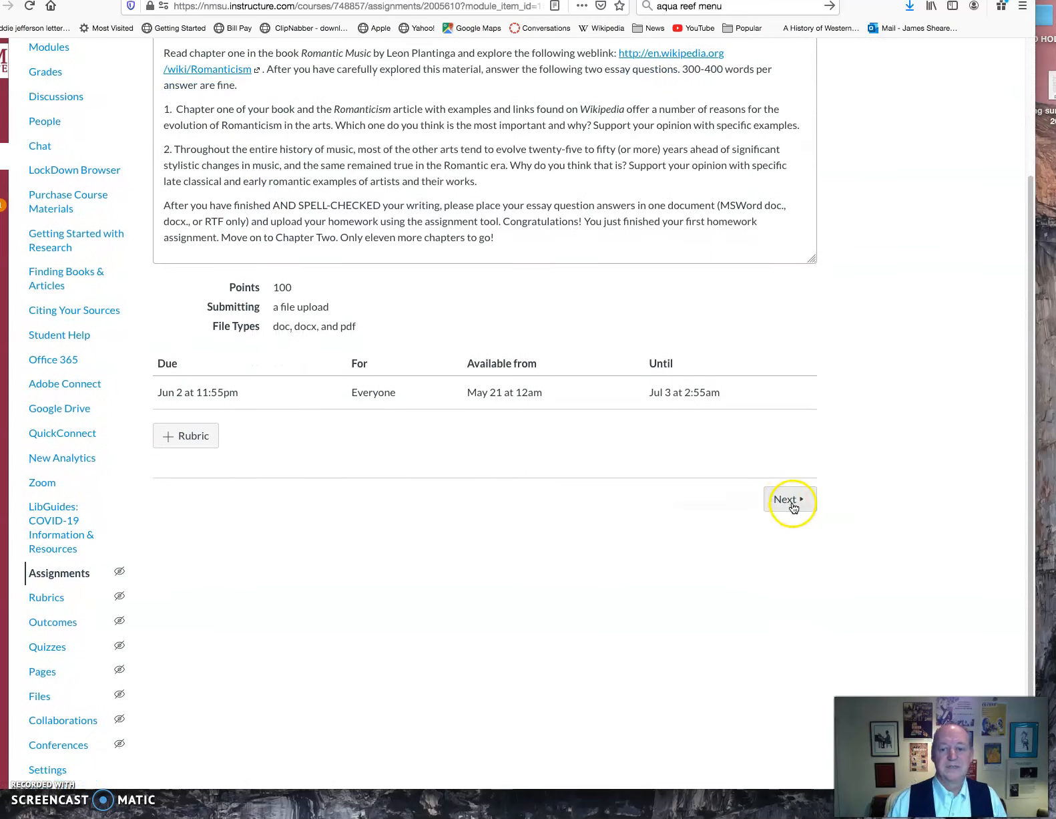
# Step: Advance to Chapter 2 Homework on Beethoven in Vienna, reading down to its due dates
pyautogui.click(788, 501)
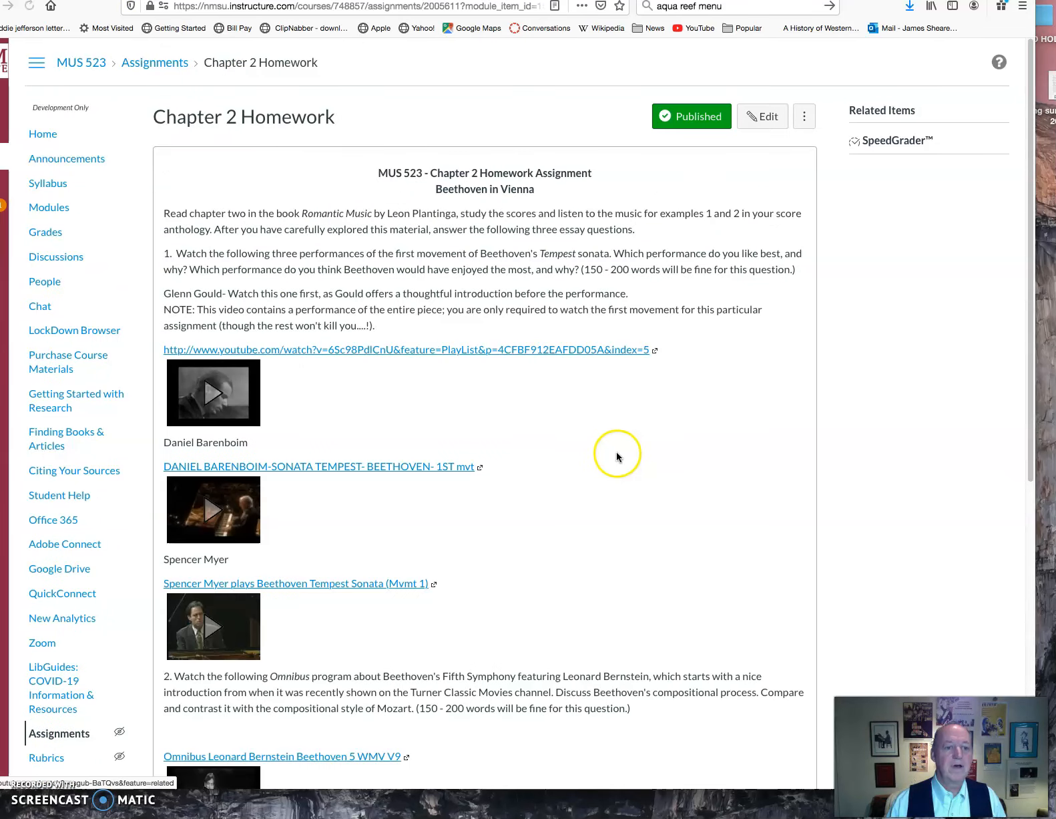
pyautogui.scroll(-3)
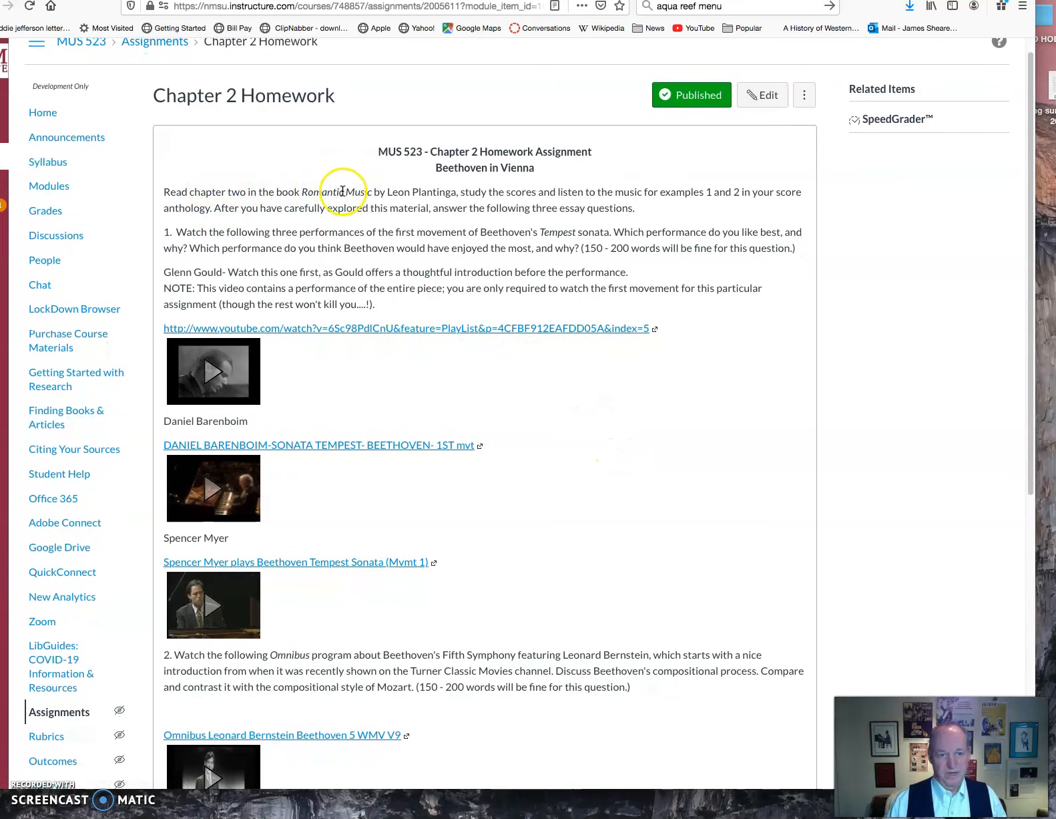
pyautogui.moveTo(177, 236)
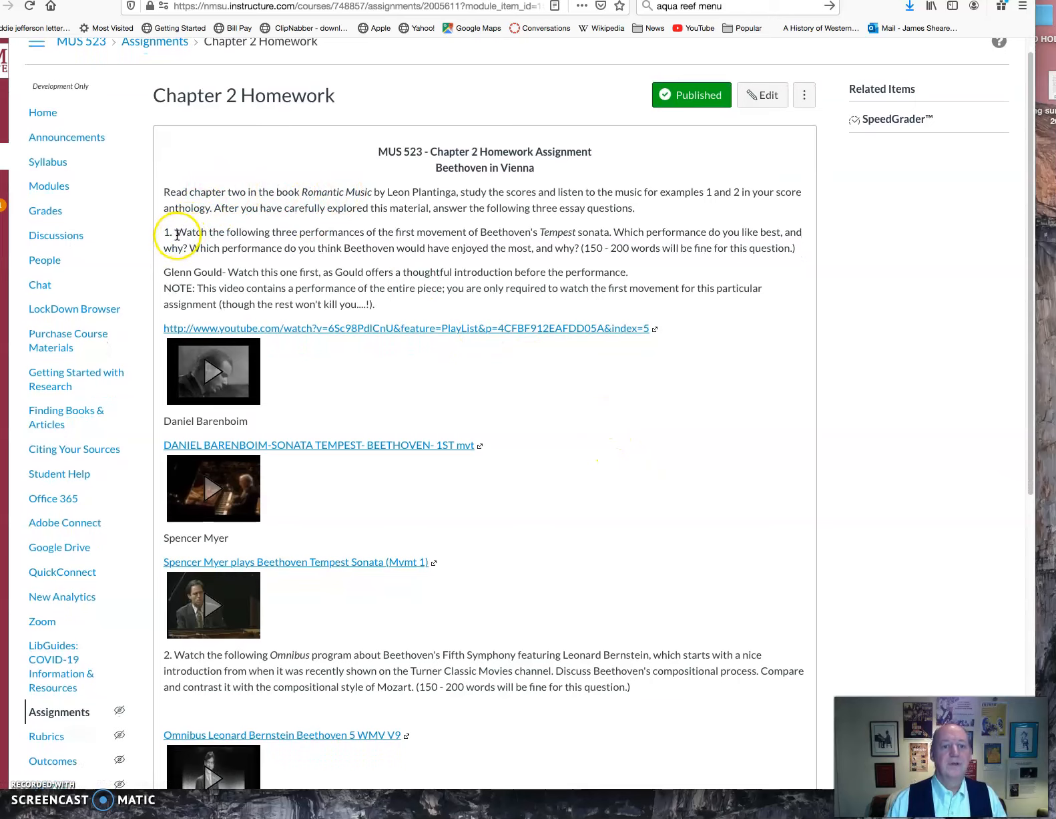
pyautogui.scroll(-3)
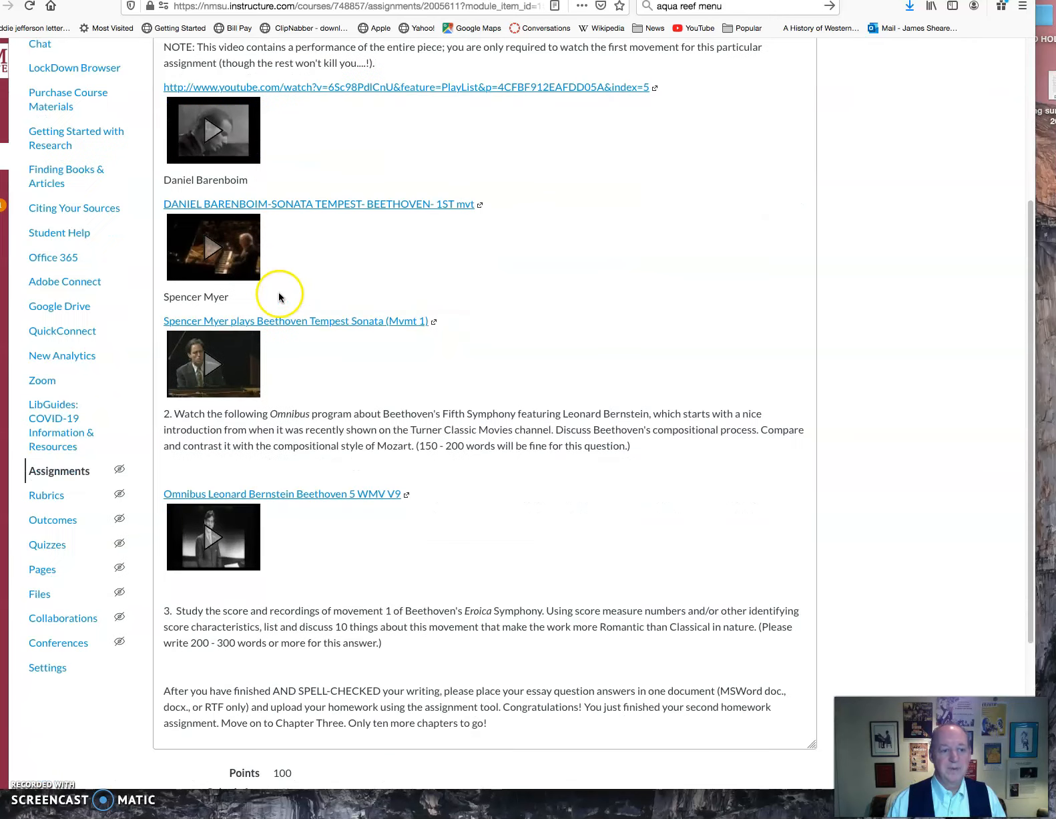
pyautogui.scroll(-3)
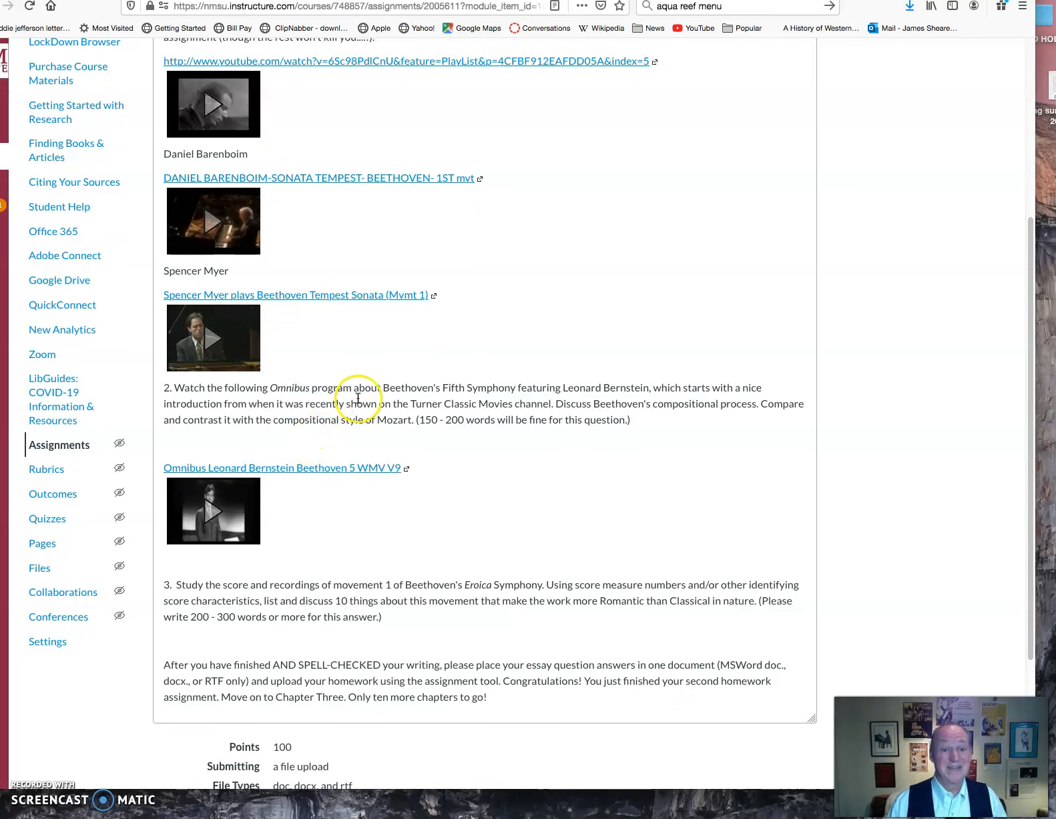
pyautogui.scroll(-3)
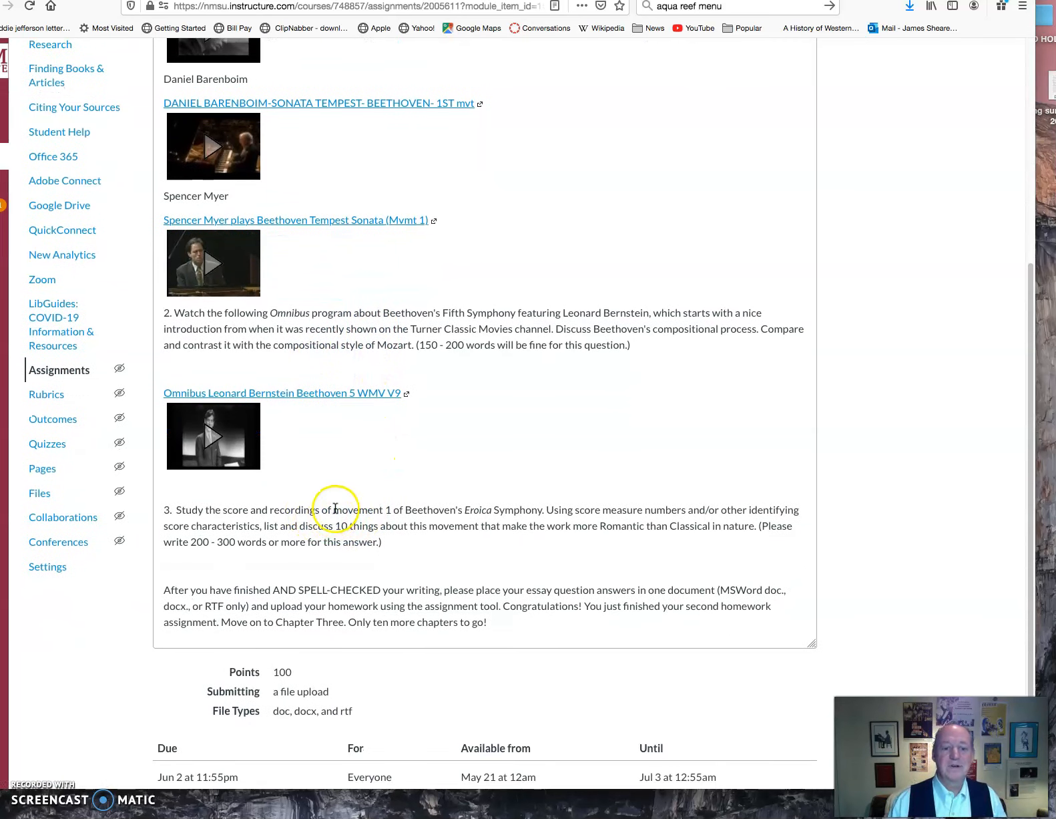
pyautogui.scroll(-3)
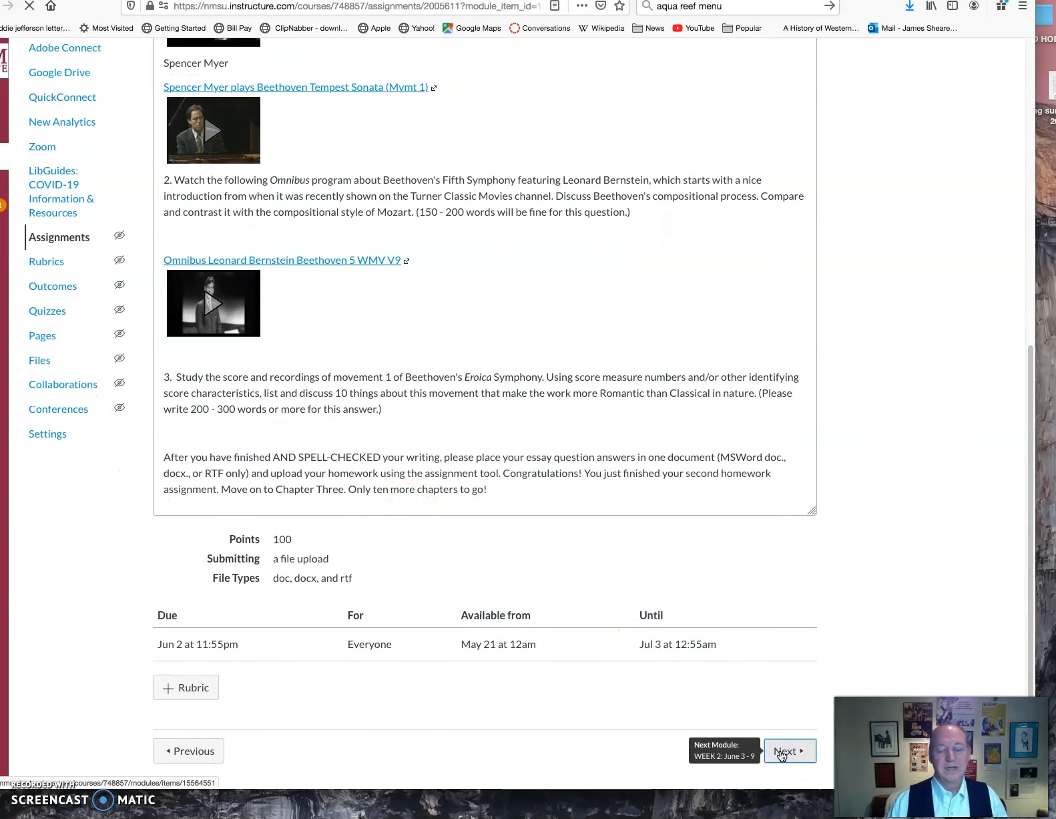
# Step: Page through Chapter 3, 4 and 5 Homework, ending on Chapter 5's Schubert Lied questions
pyautogui.click(788, 750)
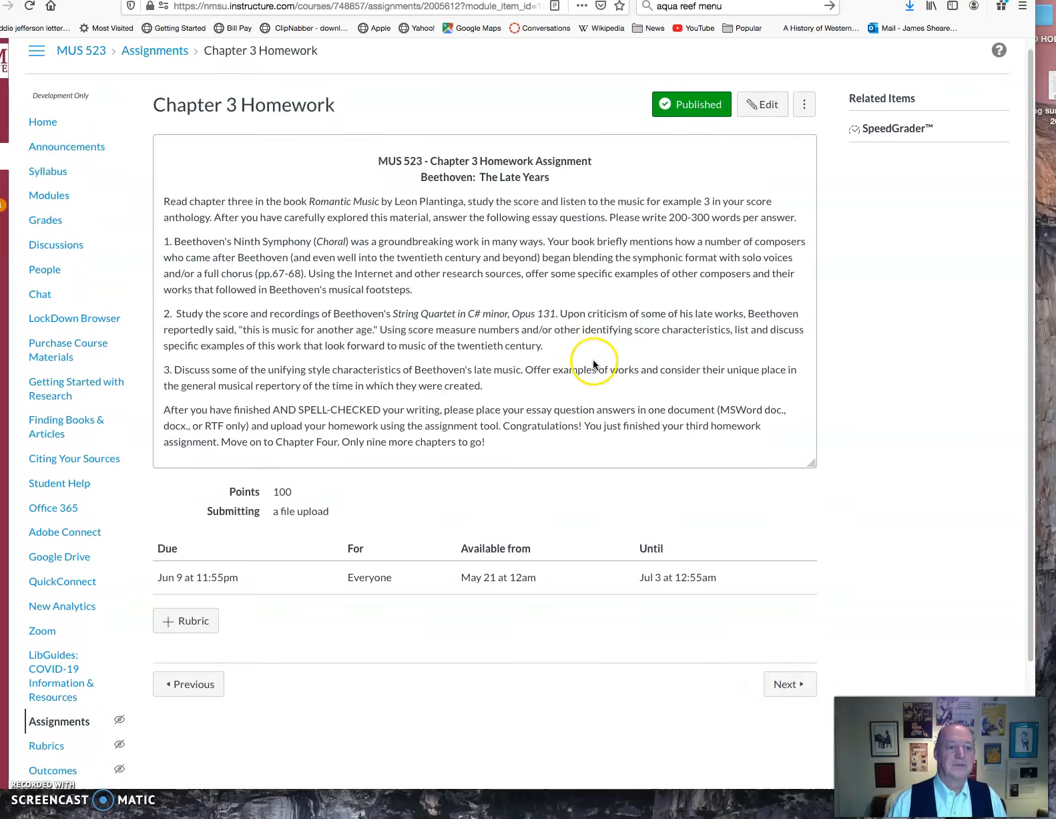
pyautogui.scroll(-3)
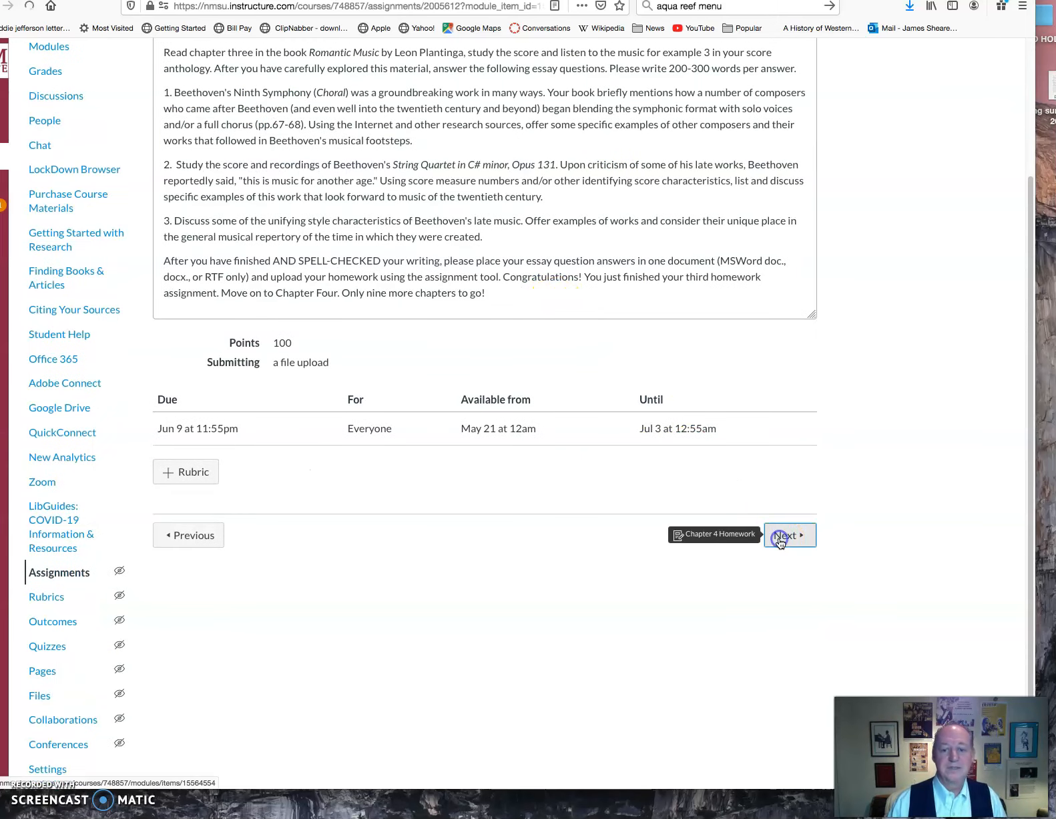
pyautogui.click(789, 534)
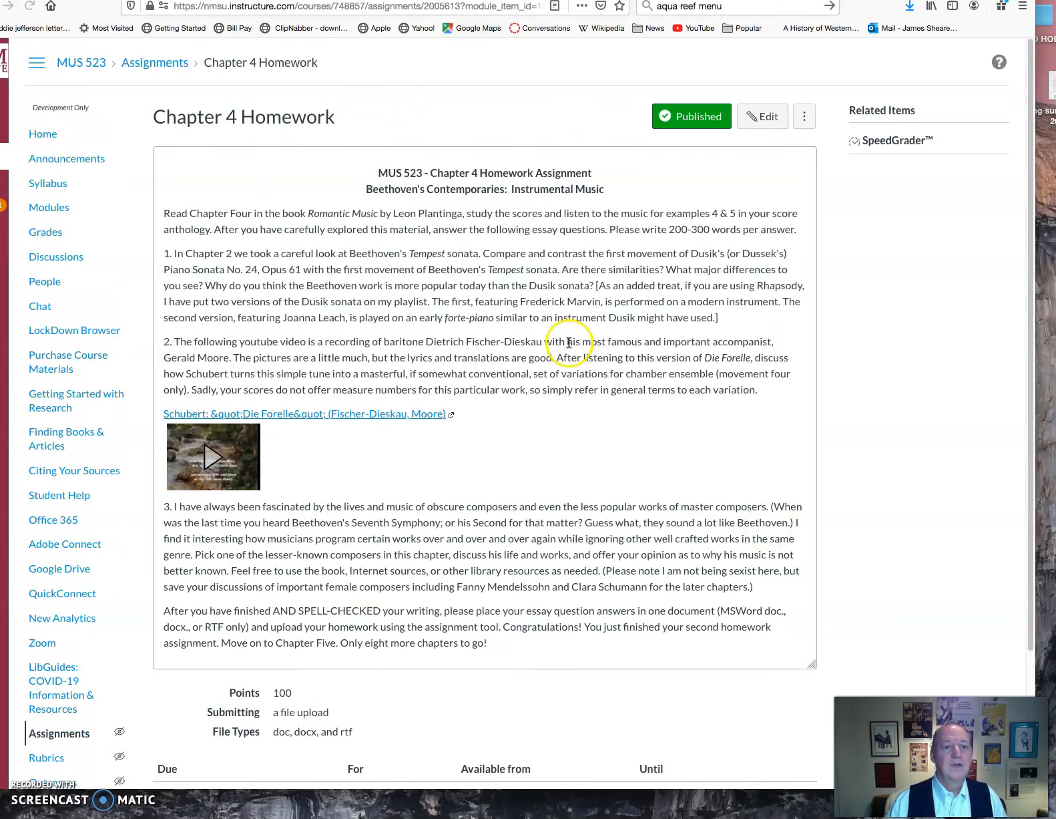
pyautogui.scroll(-3)
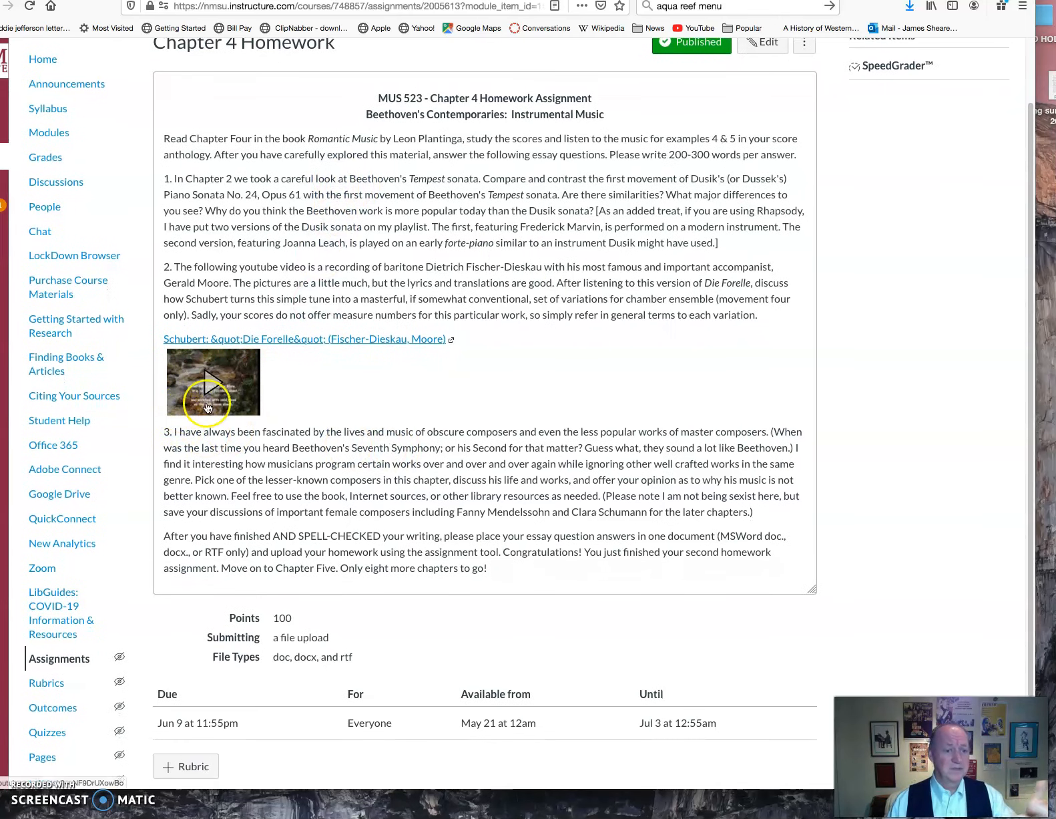
pyautogui.scroll(-3)
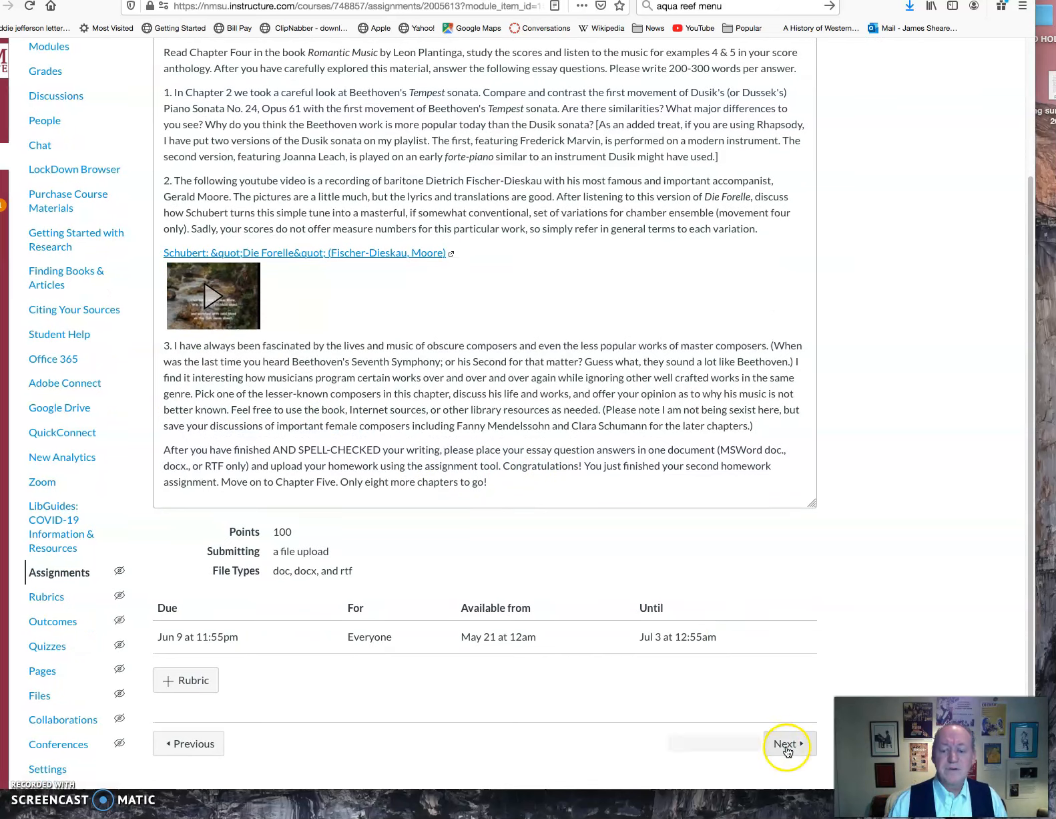
pyautogui.click(786, 743)
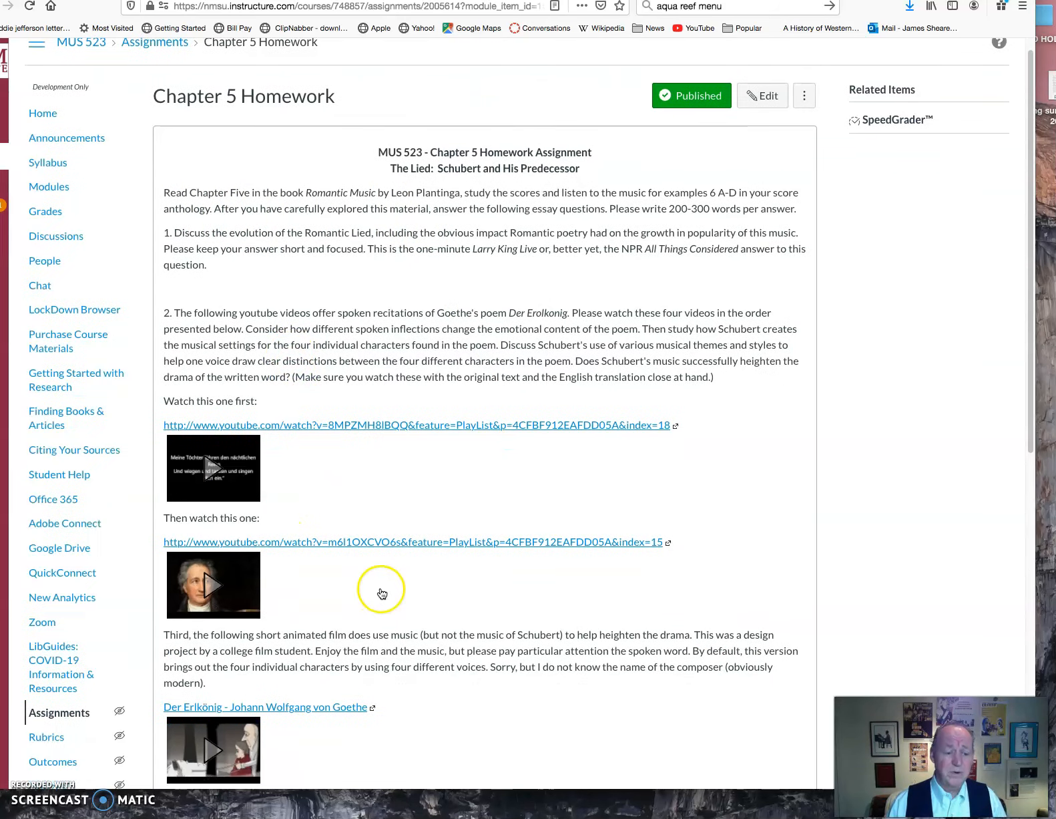
pyautogui.scroll(-3)
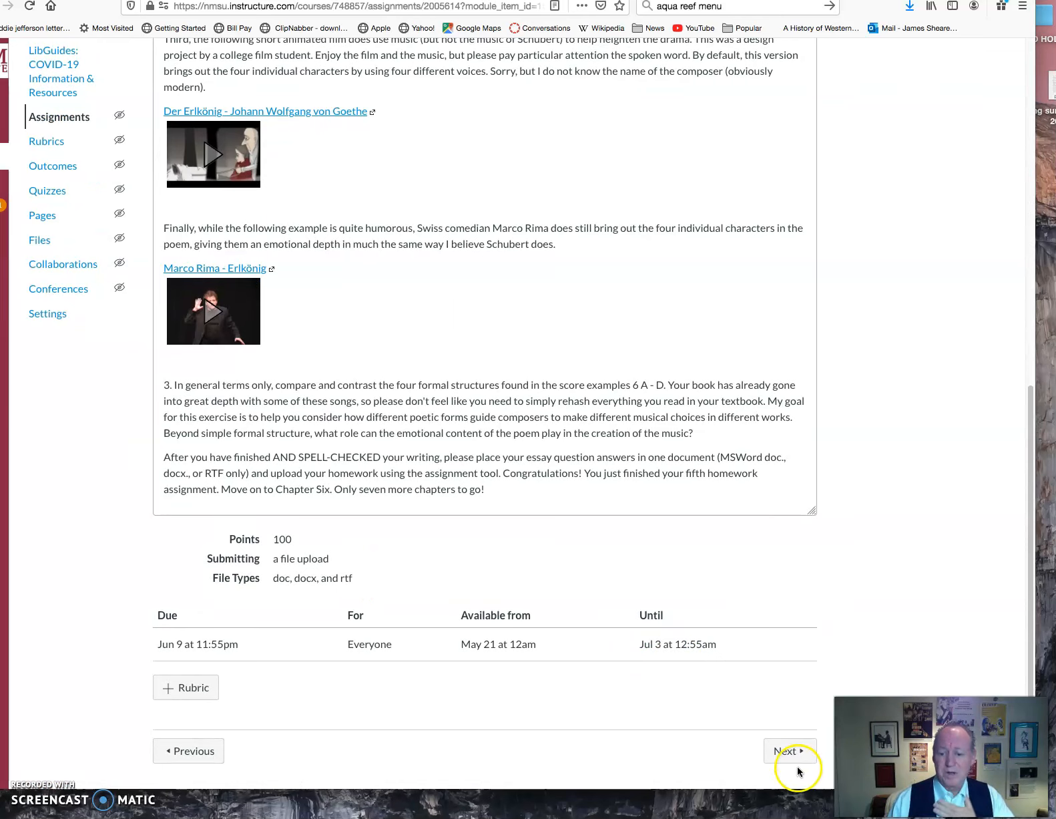
pyautogui.click(790, 751)
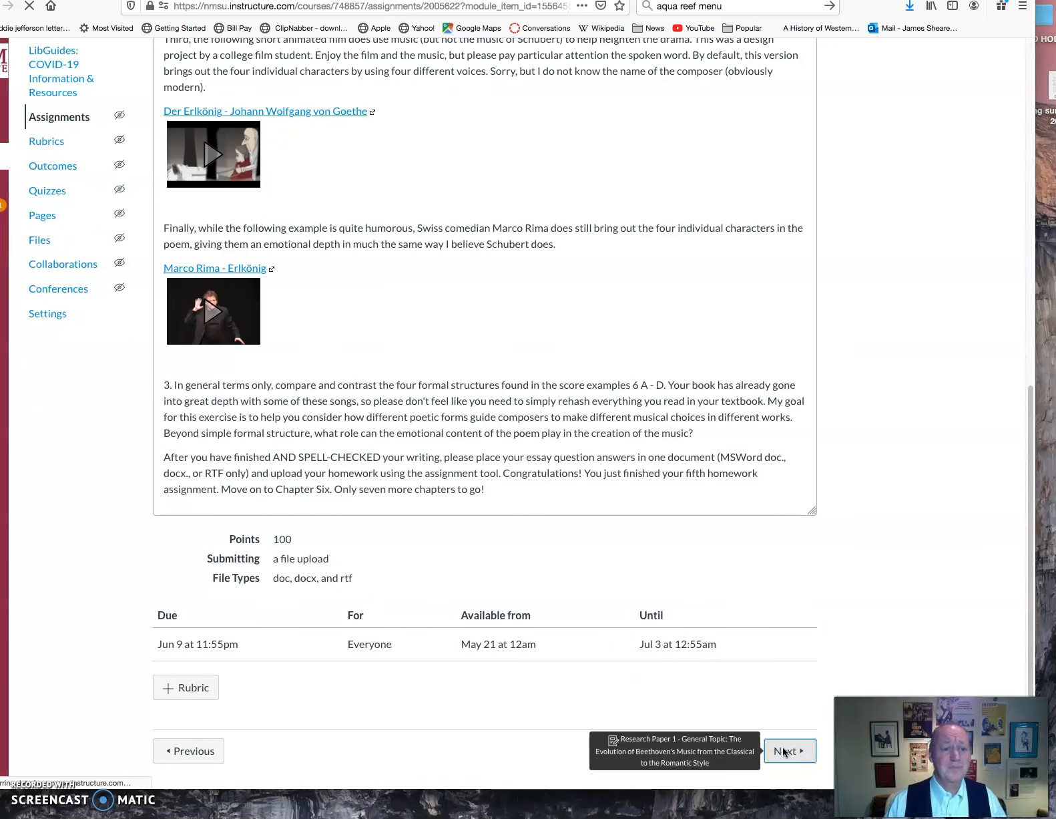
# Step: View Research Paper 1's Beethoven topic choices and June 9 due date, then head Home
pyautogui.click(789, 750)
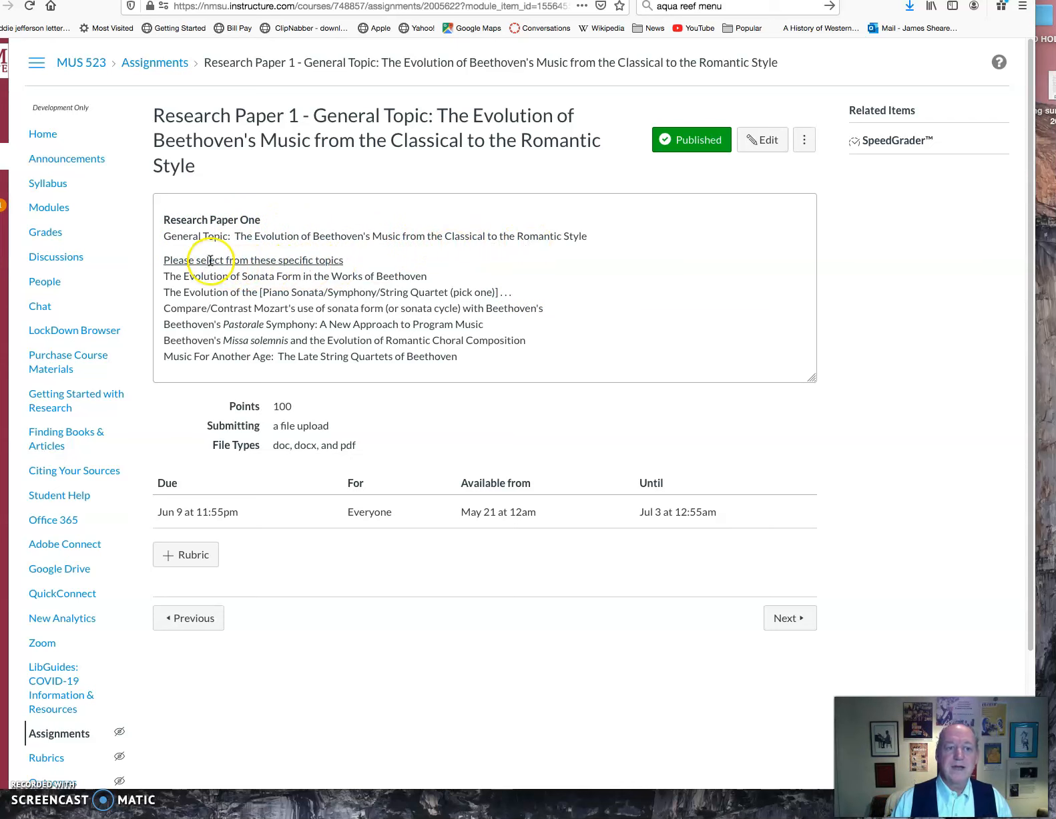
pyautogui.moveTo(276, 315)
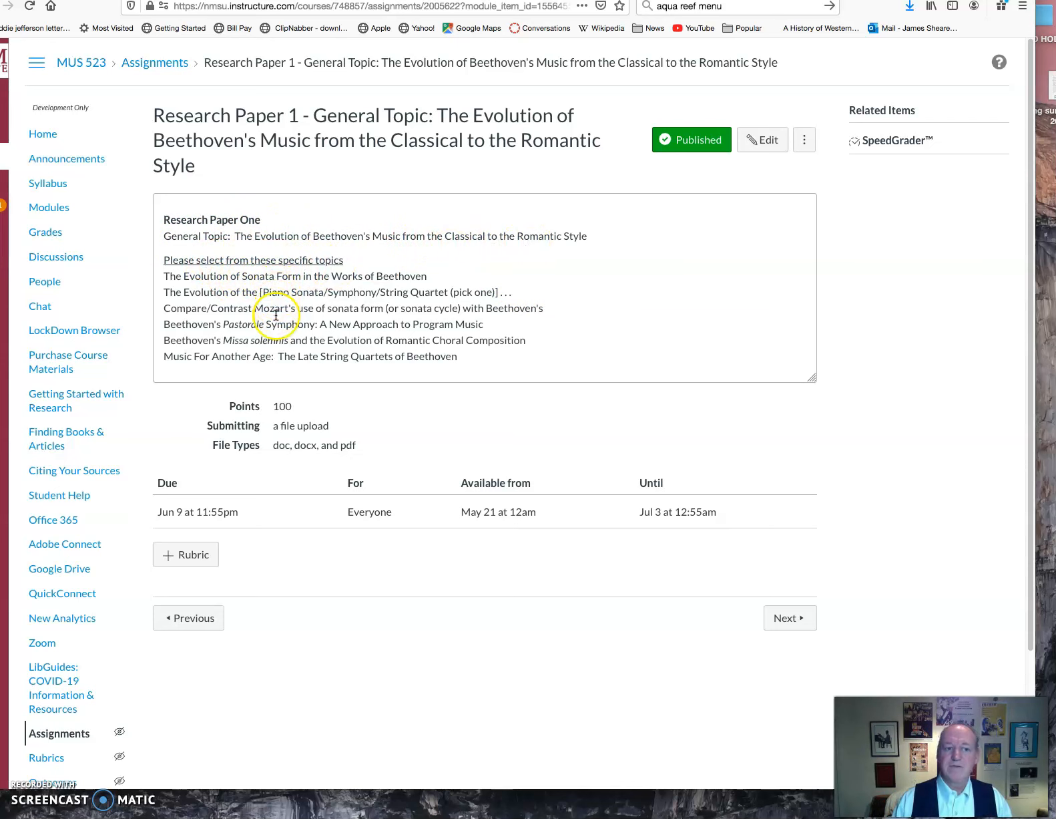
pyautogui.moveTo(286, 357)
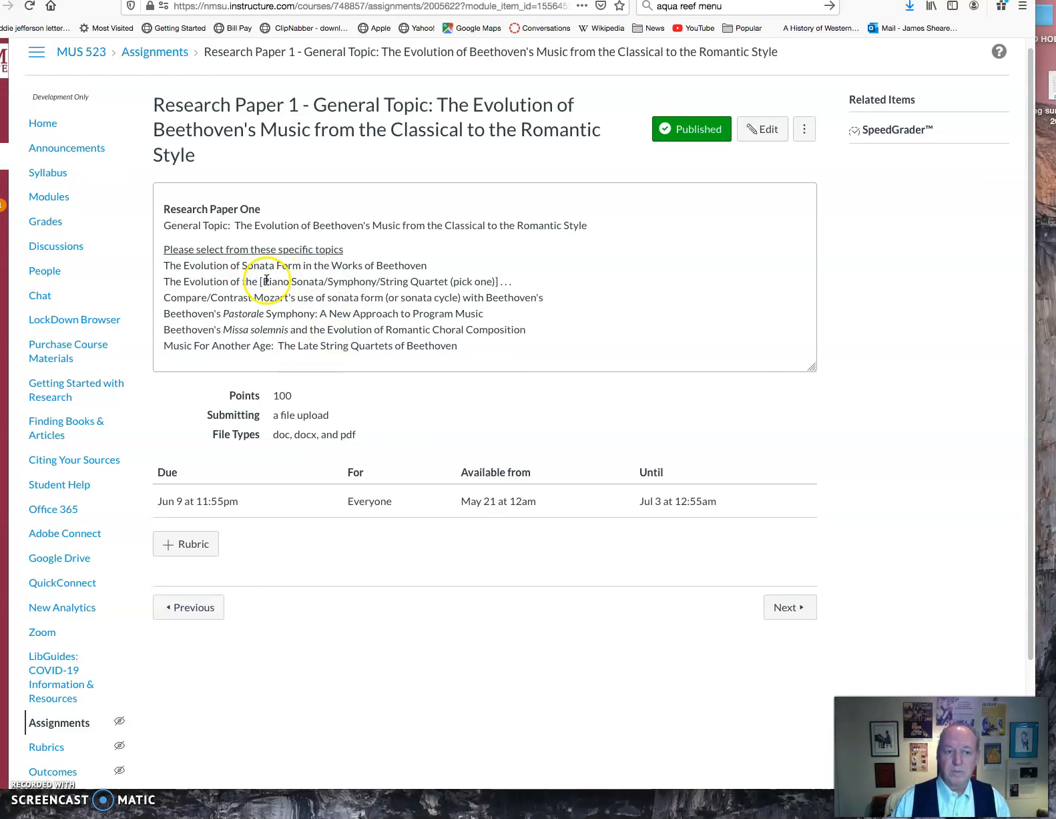
pyautogui.moveTo(536, 228)
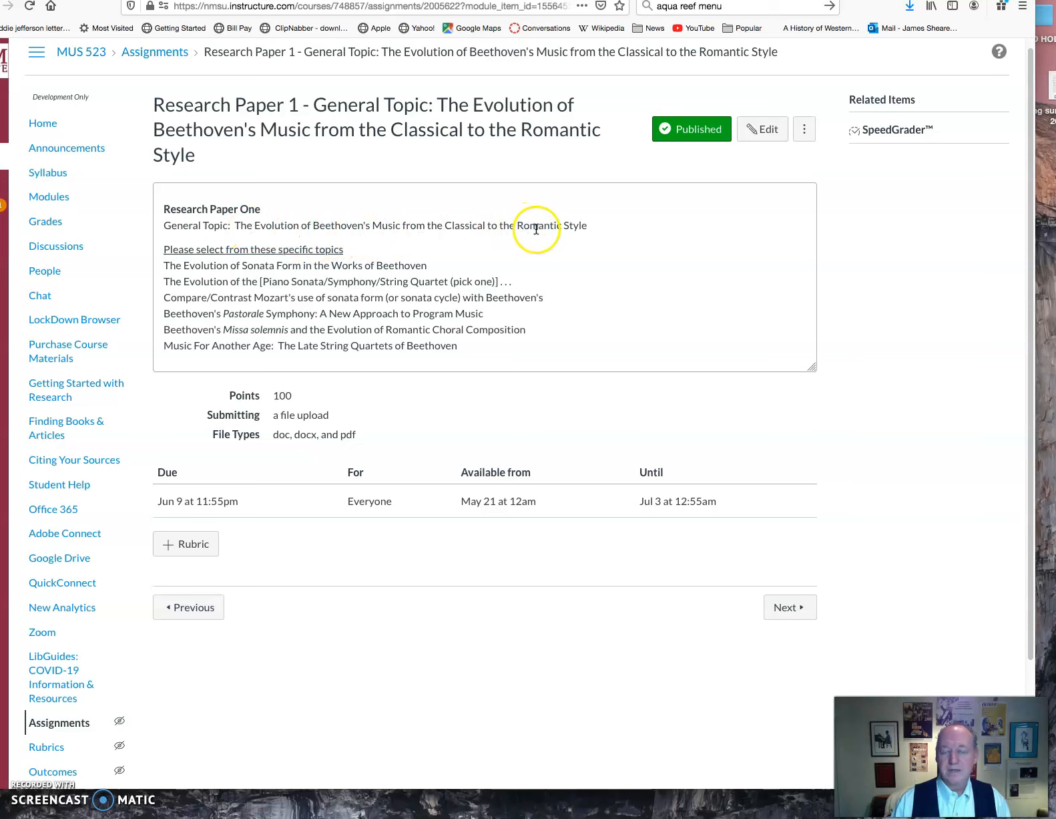
pyautogui.click(43, 122)
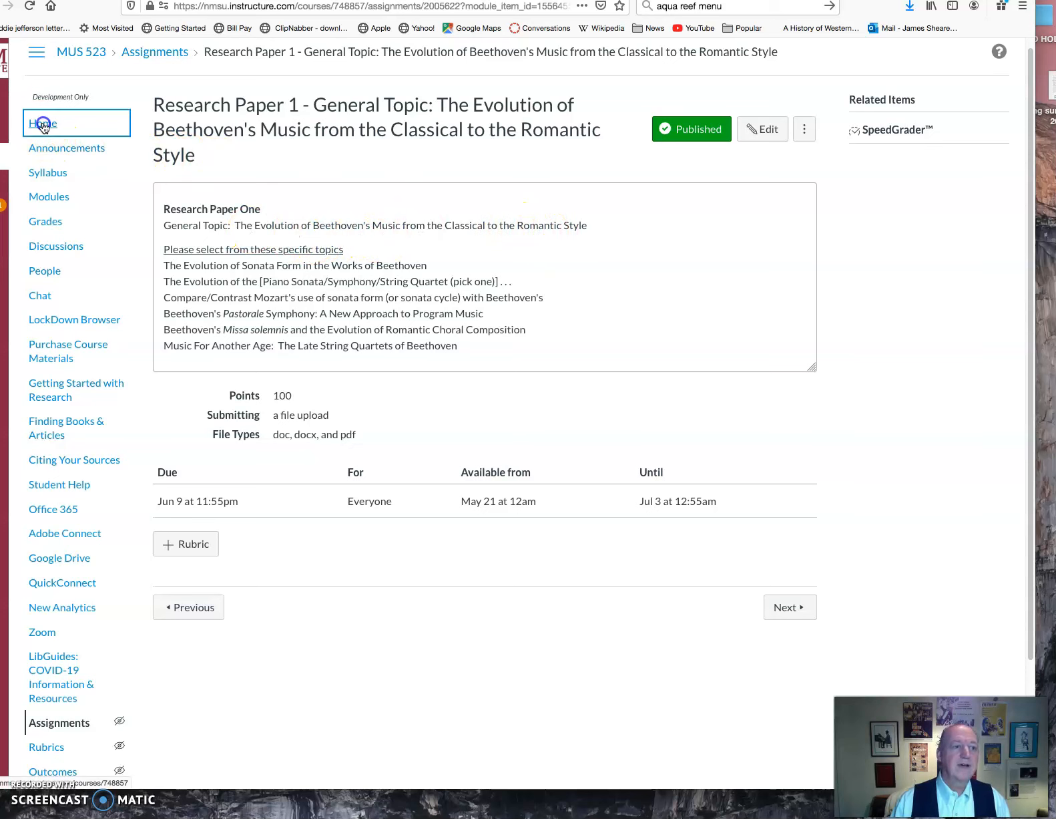
# Step: Go back to Home and preview How To Write Research Papers for MUS 523 inline
pyautogui.click(43, 124)
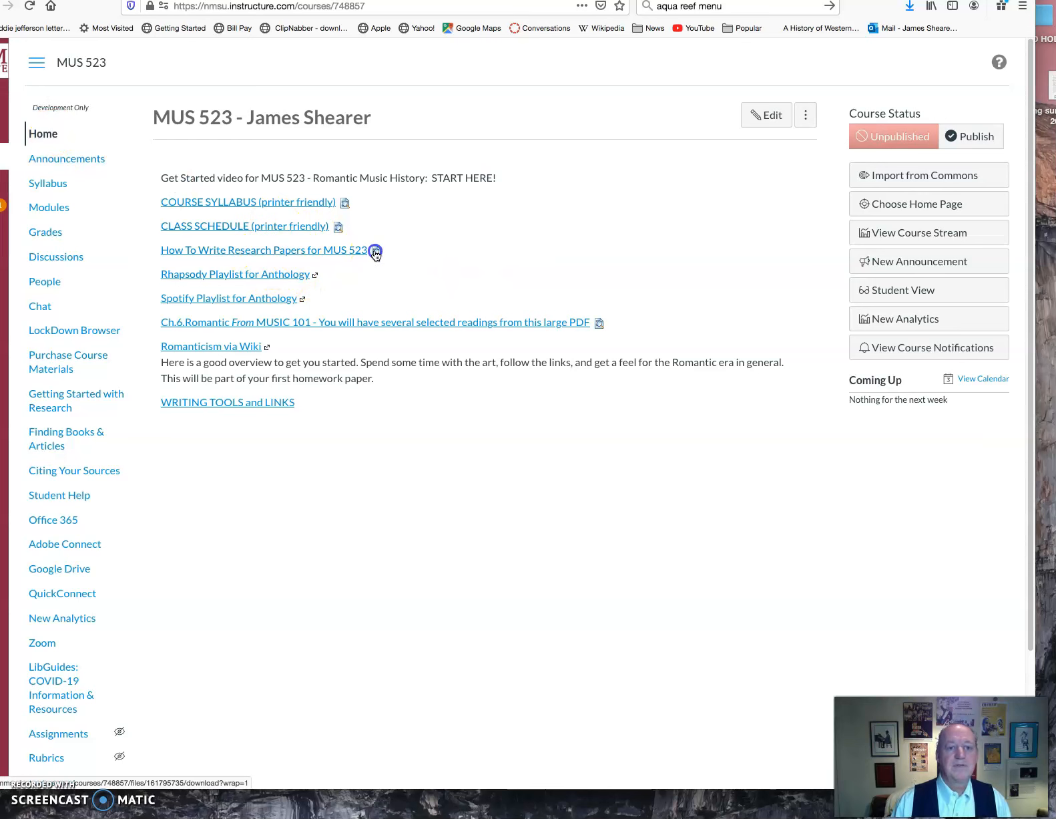
pyautogui.click(374, 252)
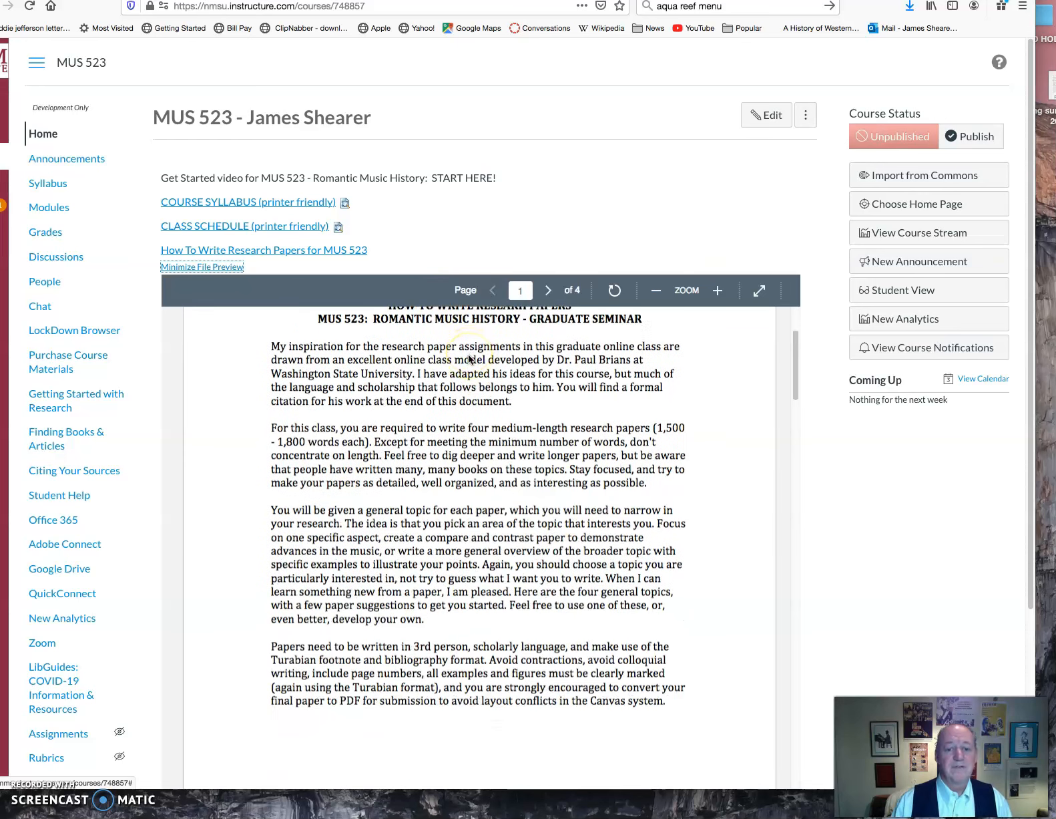
# Step: Page through the guide's pages 2 and 3 to the grading criteria, then minimize the preview
pyautogui.scroll(-3)
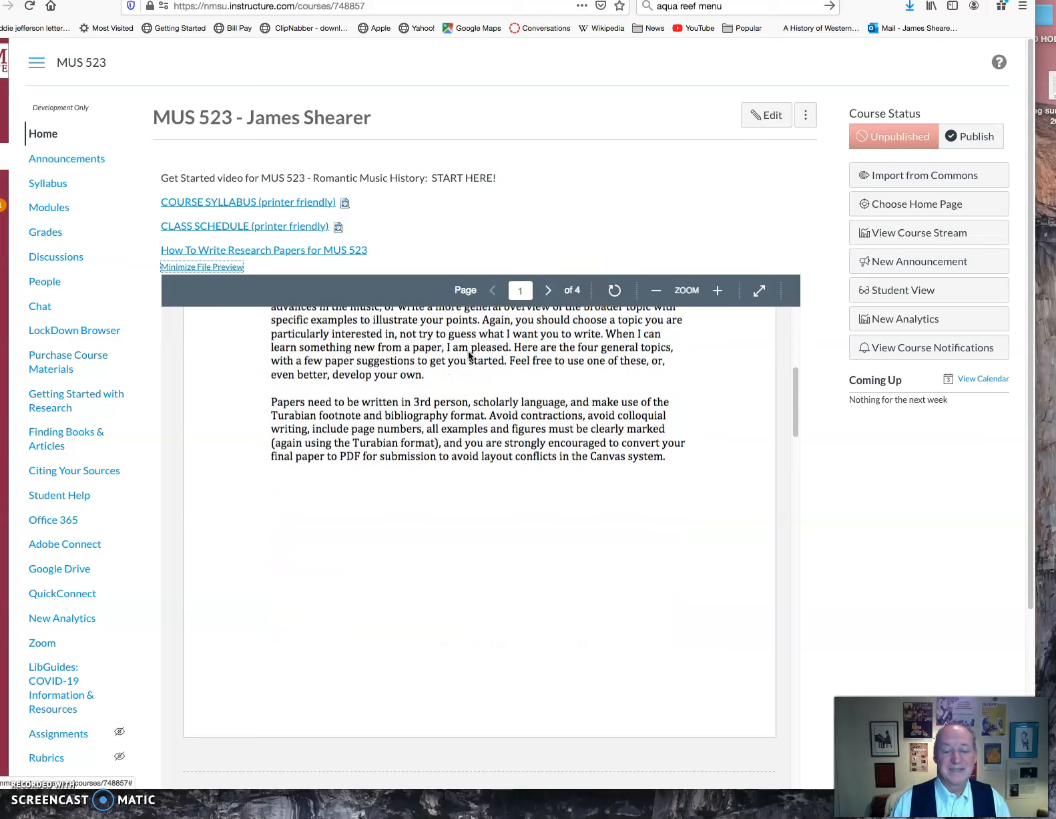
pyautogui.click(548, 289)
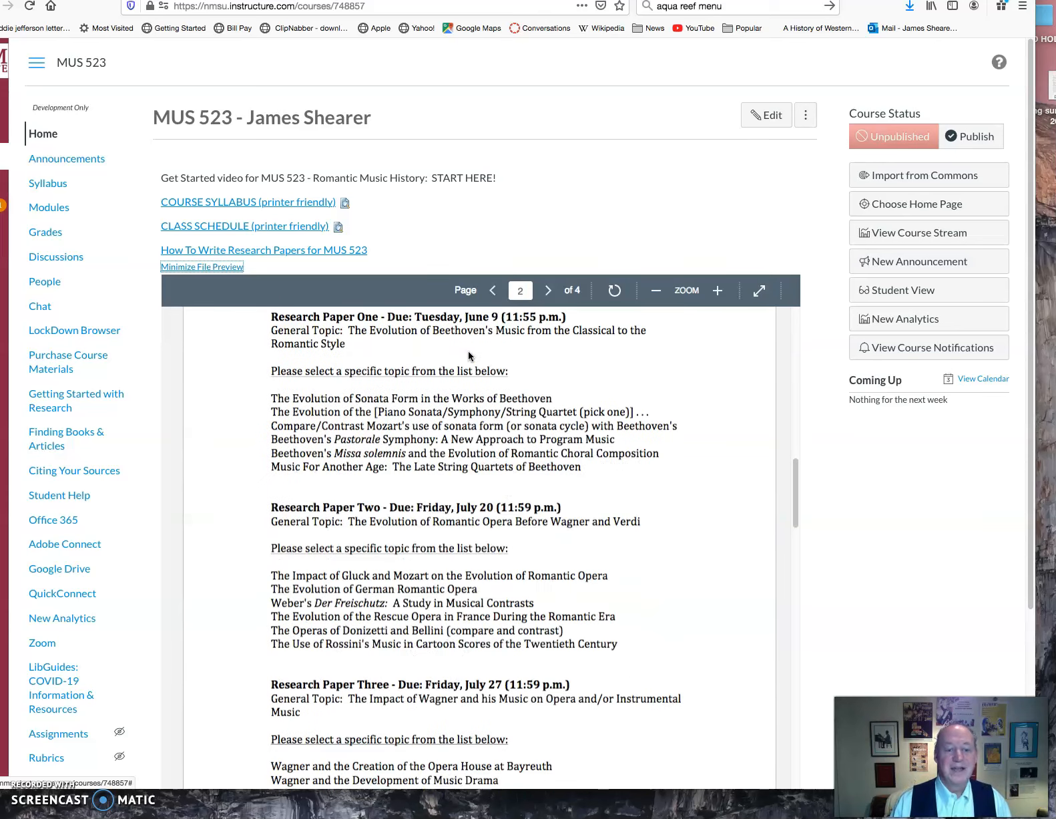
pyautogui.click(548, 291)
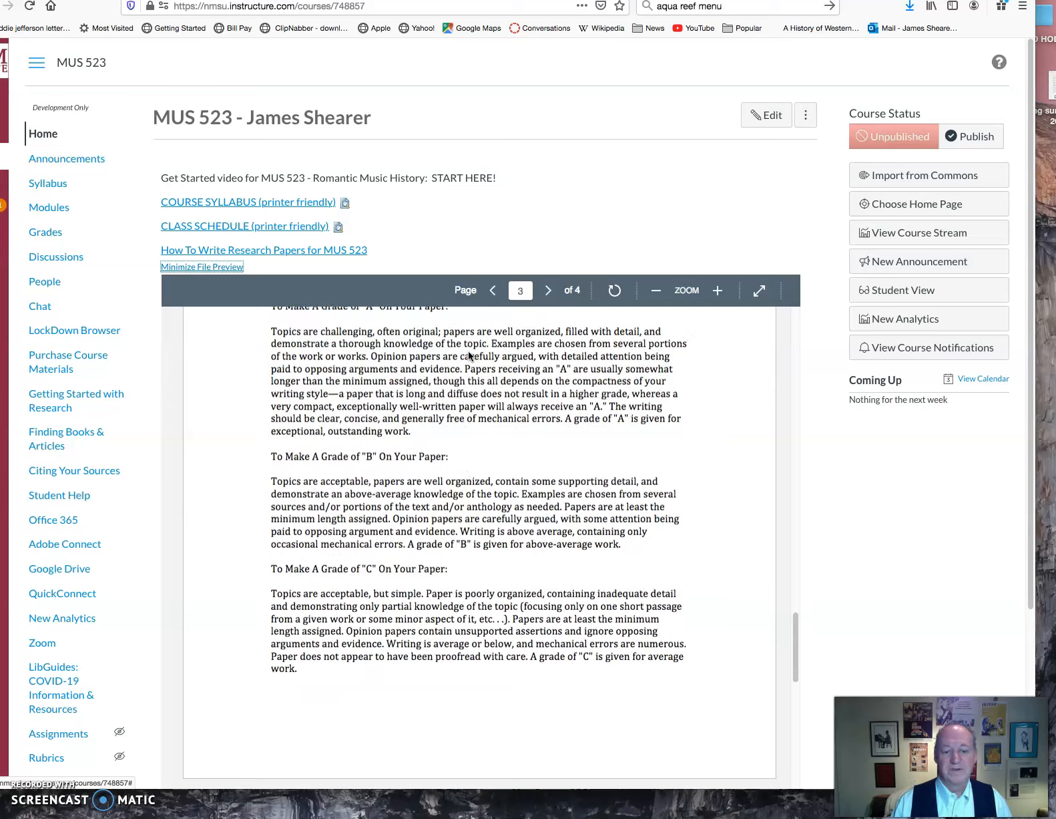
pyautogui.click(202, 266)
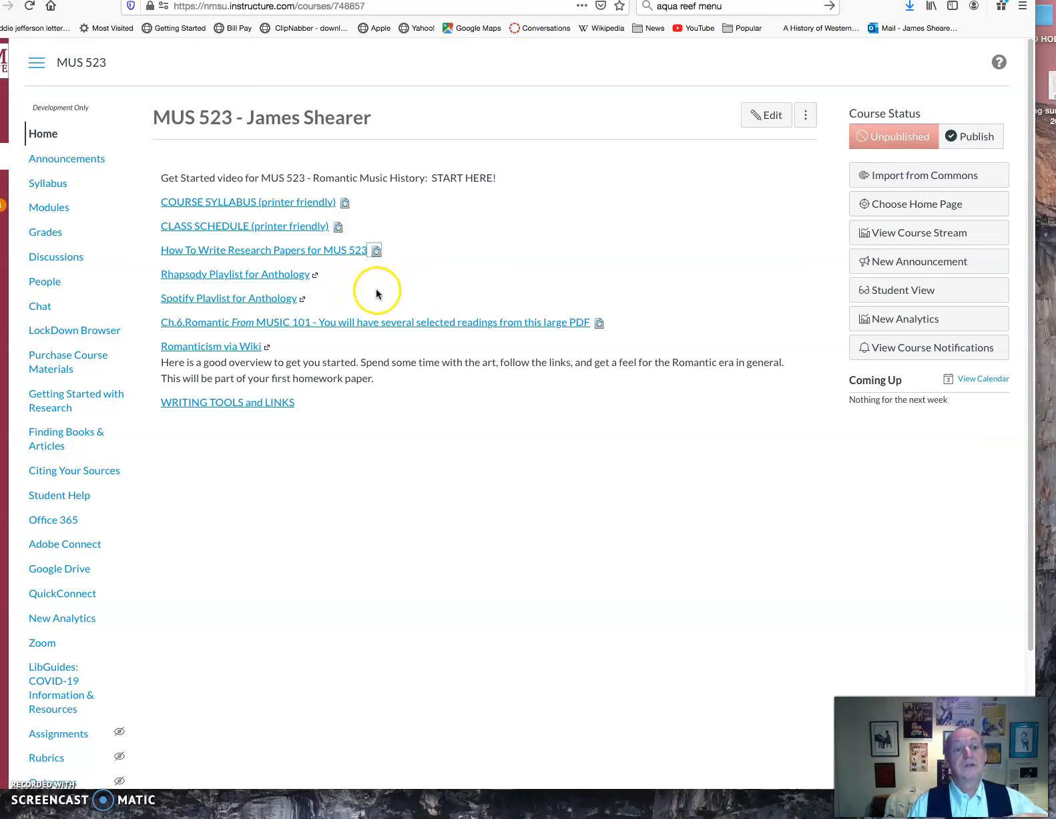
pyautogui.moveTo(316, 278)
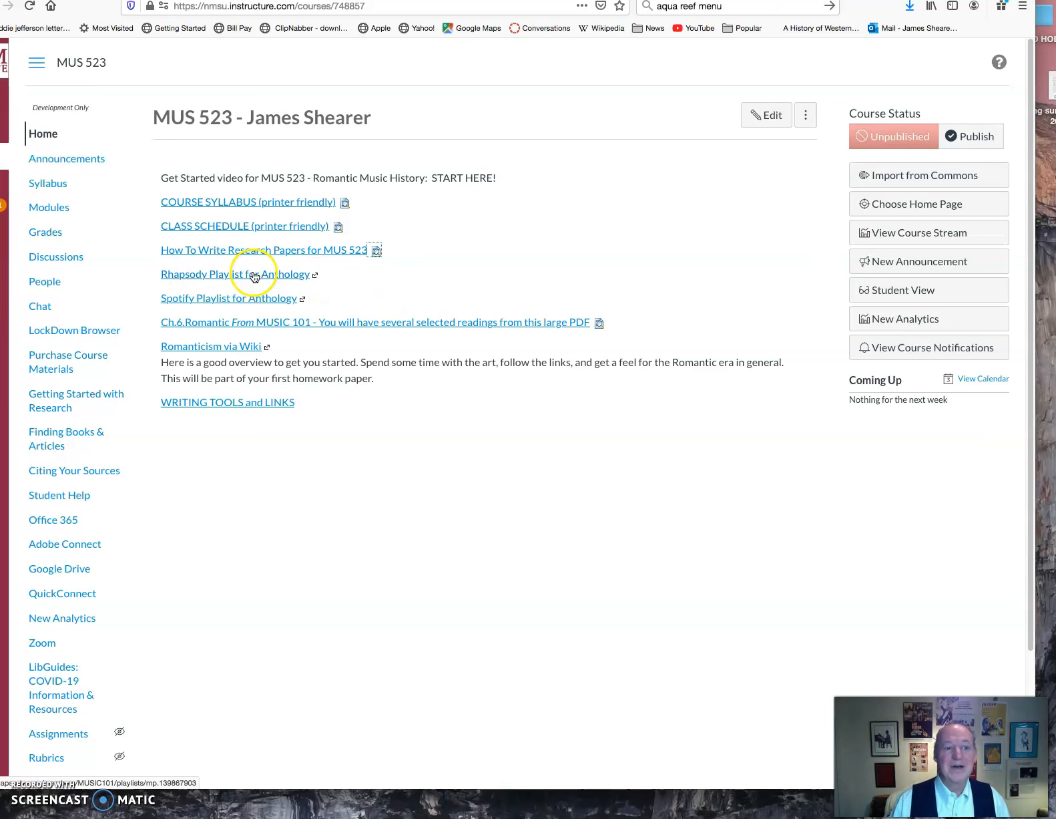
# Step: Follow the Rhapsody Playlist for Anthology link to the 68-track Napster playlist
pyautogui.click(233, 274)
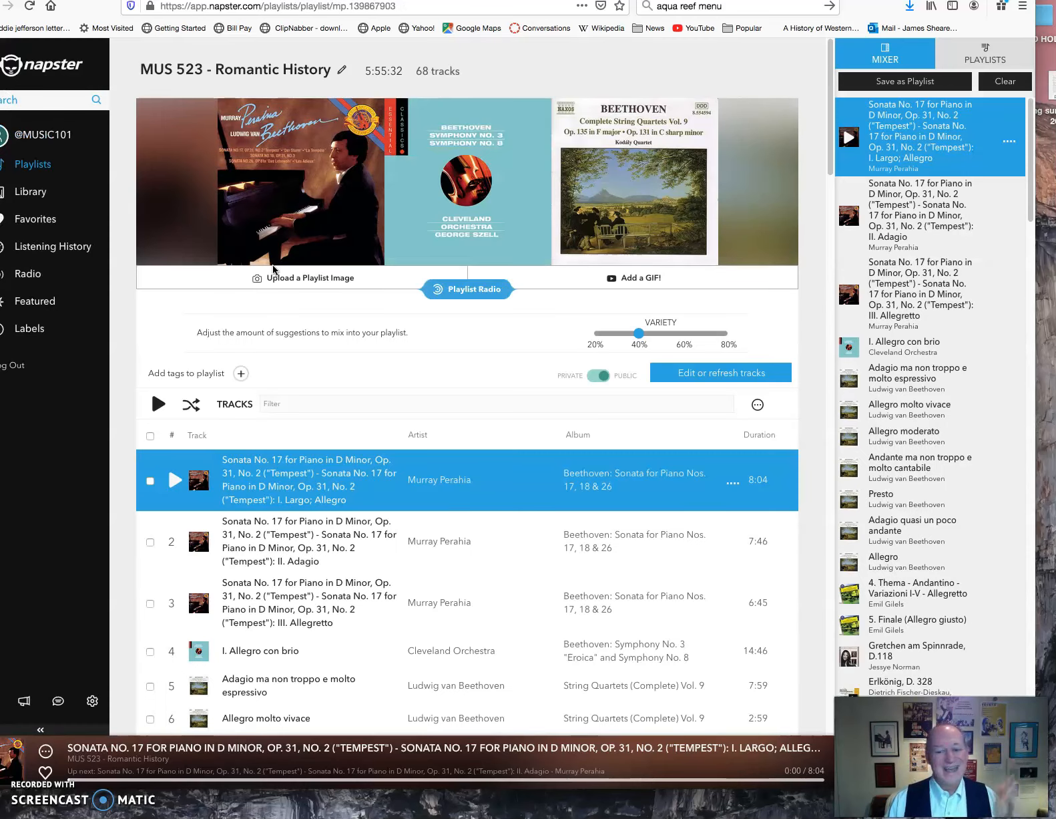
pyautogui.moveTo(340, 335)
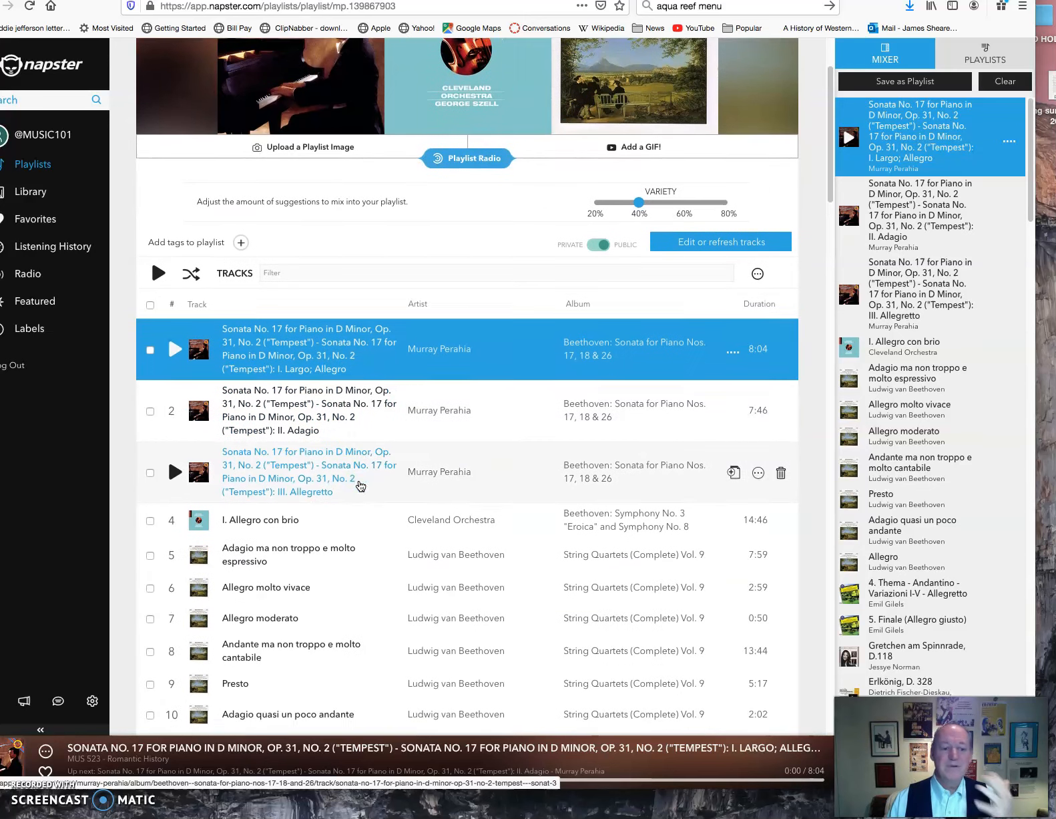
# Step: Scroll the Napster playlist past Beethoven and Schubert to Rossini, then back up
pyautogui.scroll(-3)
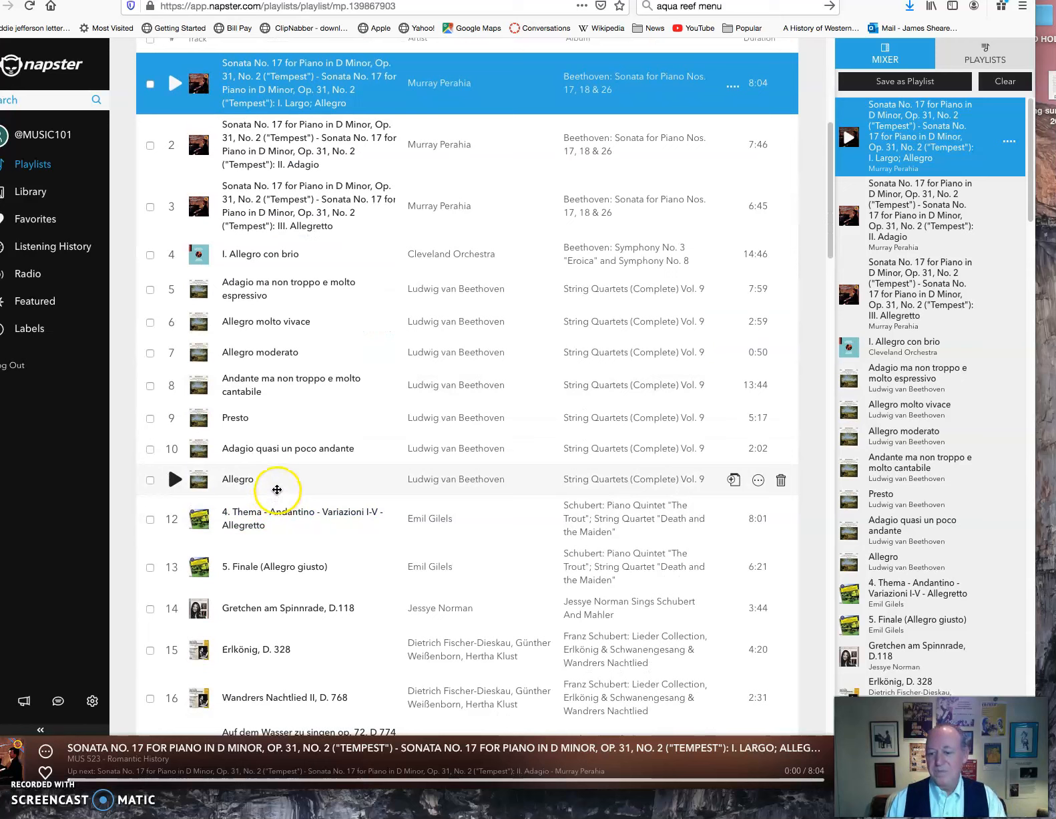
pyautogui.moveTo(279, 484)
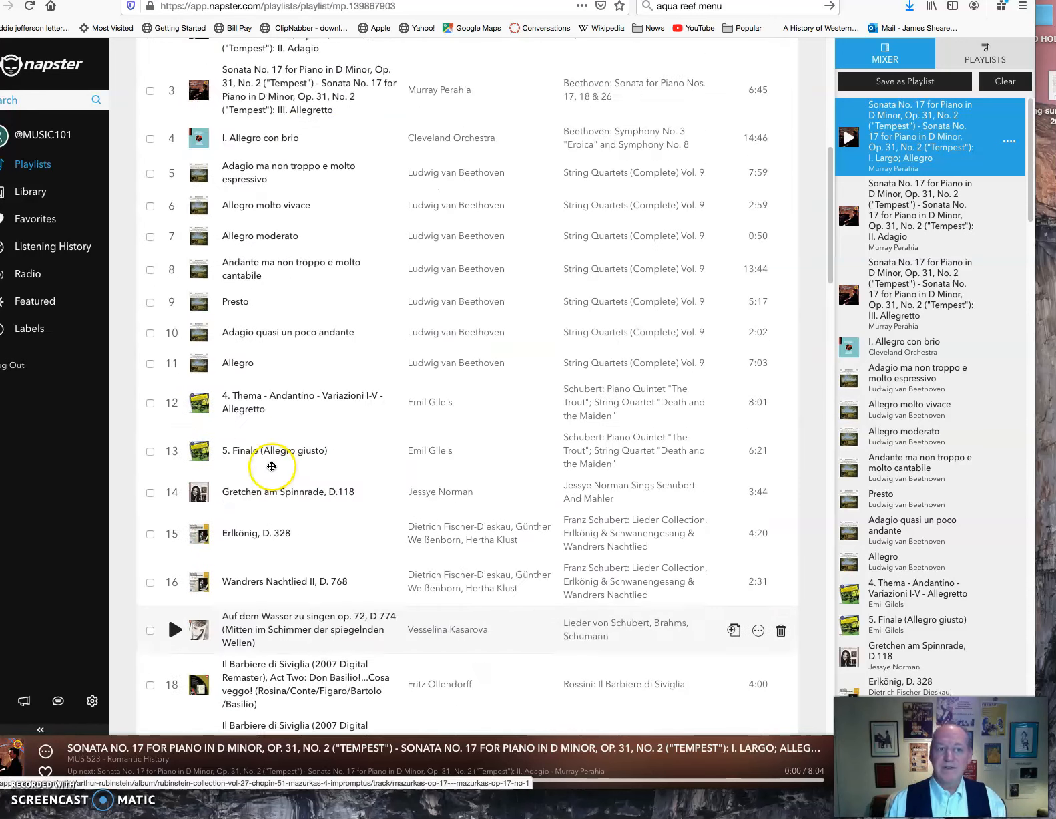
pyautogui.scroll(3)
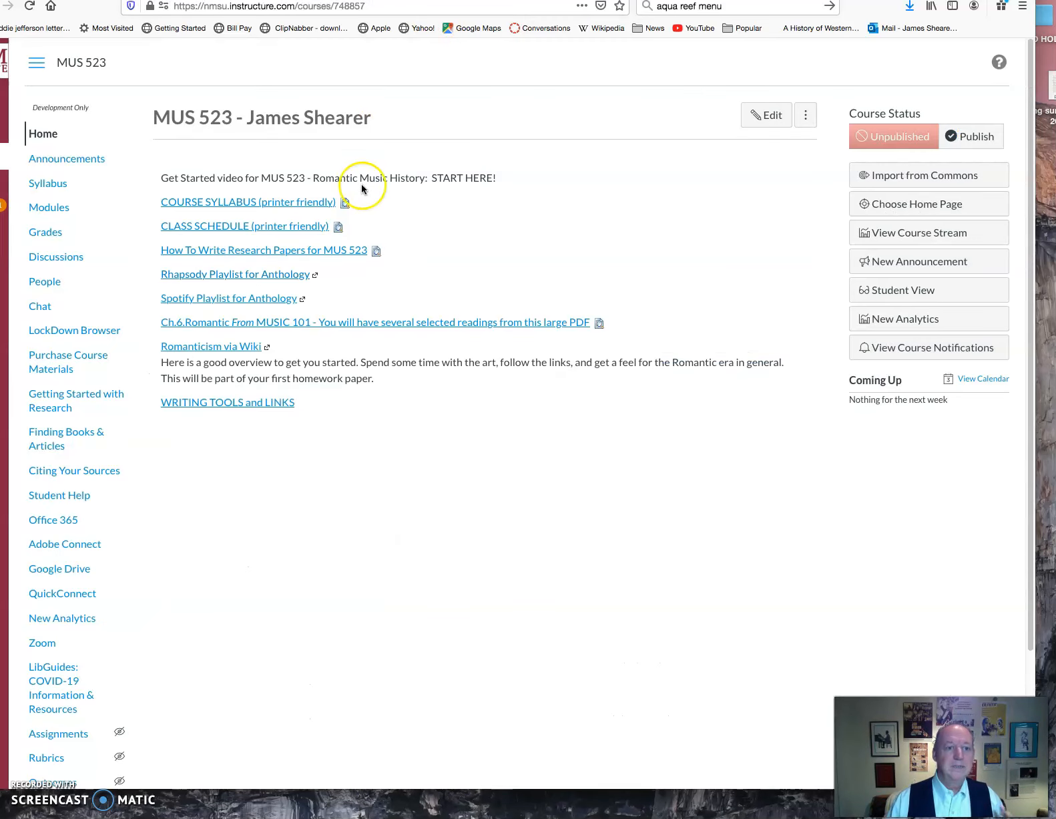
# Step: Follow the Spotify Playlist for Anthology link to the Plantinga Anthology of Romantic Music playlist
pyautogui.click(228, 298)
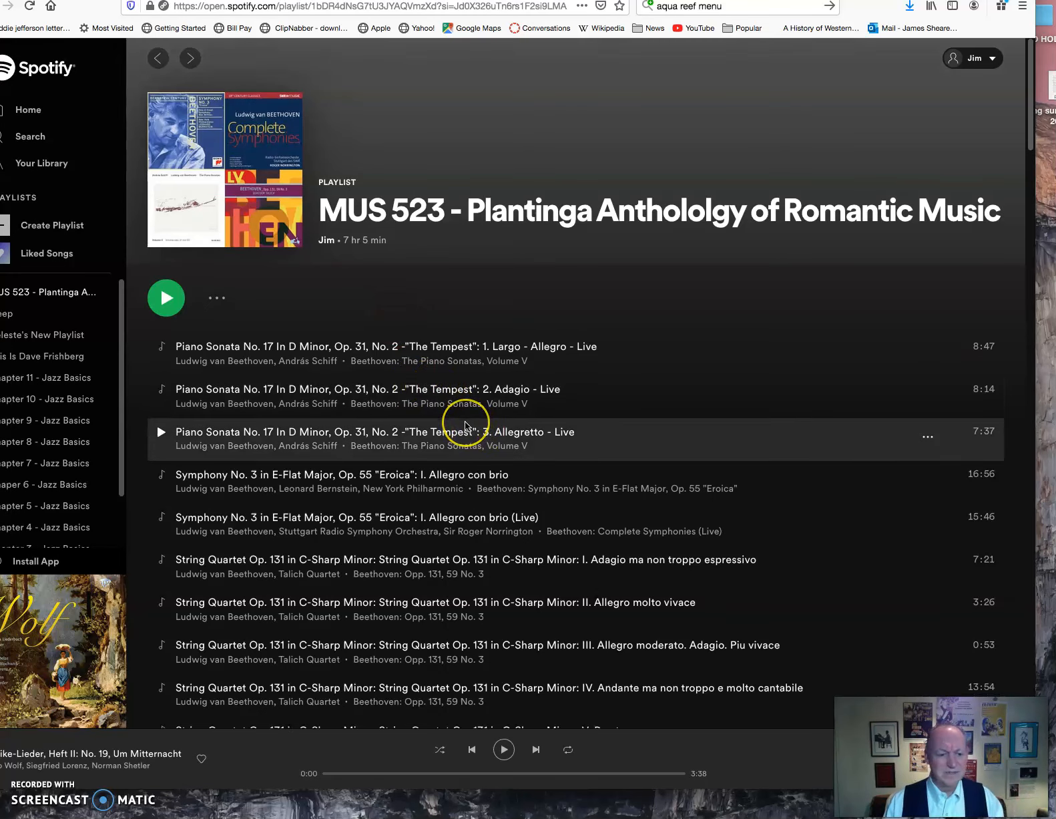
# Step: Scroll the Spotify playlist through Schubert, Rossini, Liszt, Chopin and Berlioz tracks
pyautogui.scroll(-3)
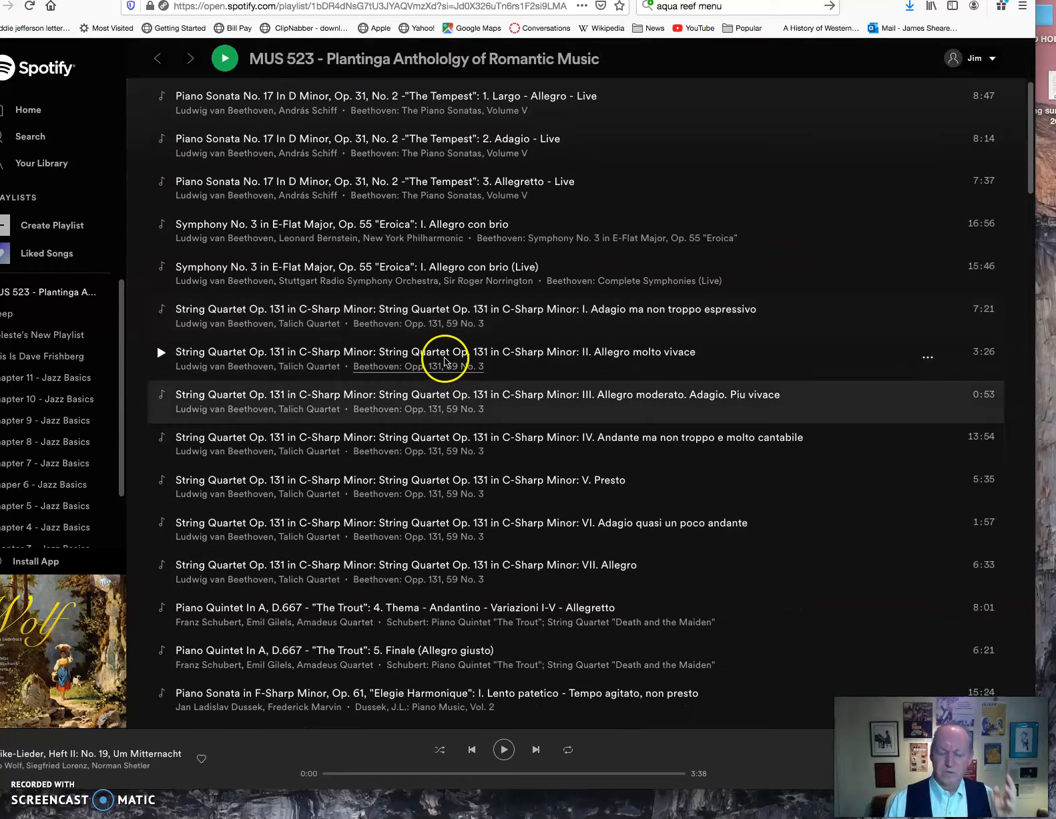
pyautogui.scroll(-3)
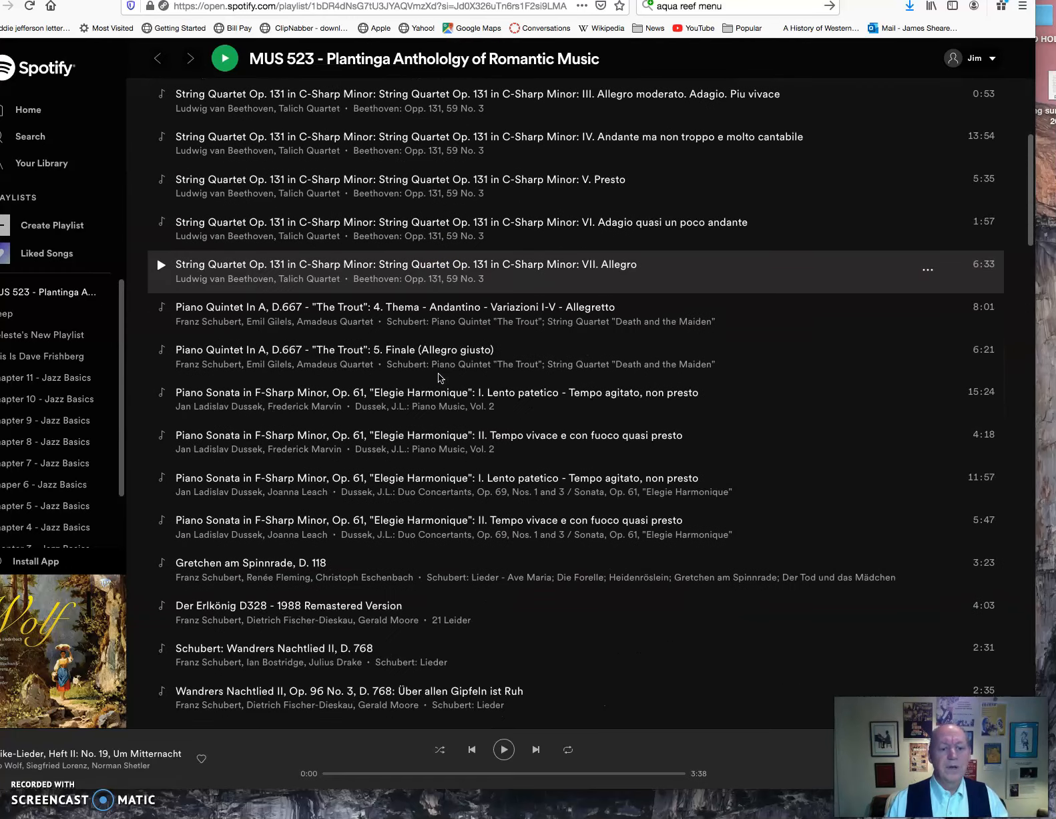
pyautogui.scroll(-3)
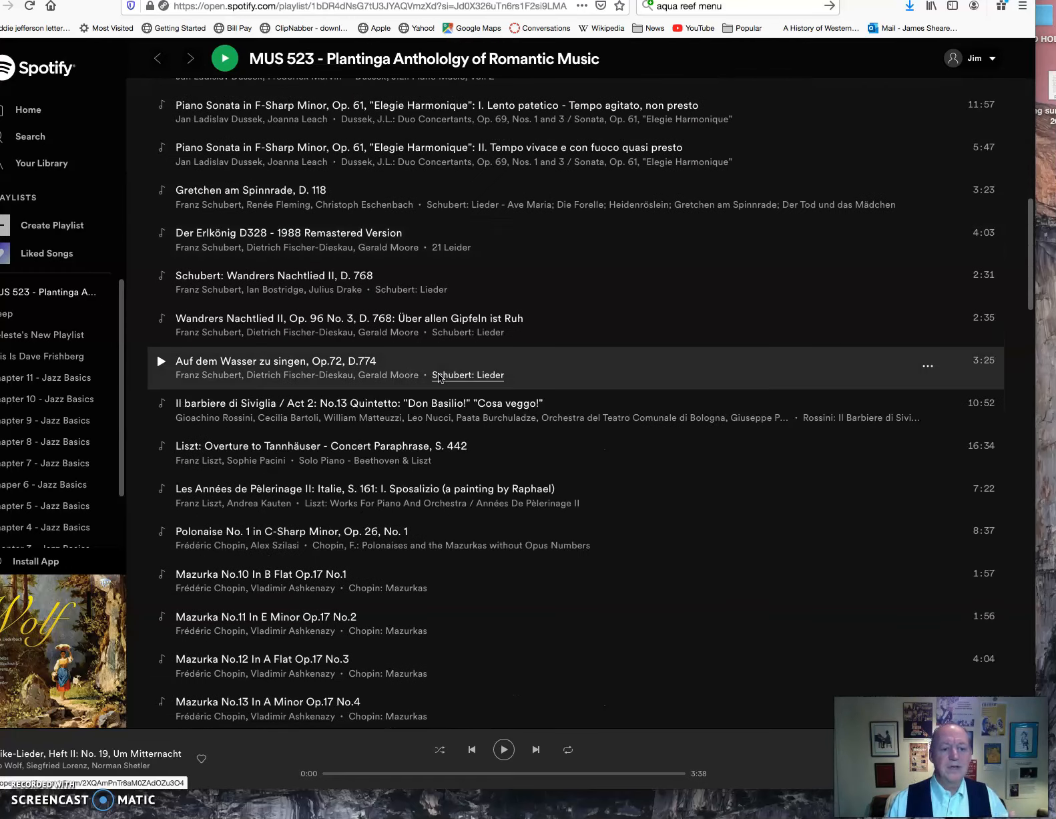
pyautogui.scroll(-3)
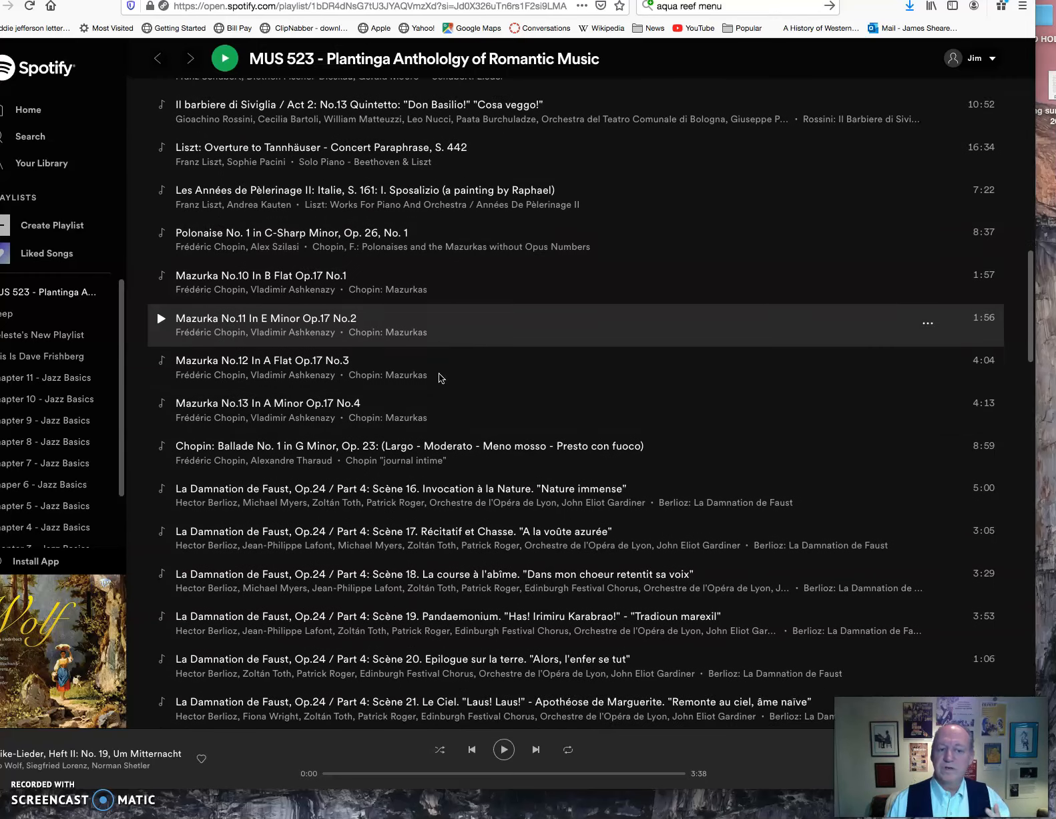
pyautogui.scroll(-3)
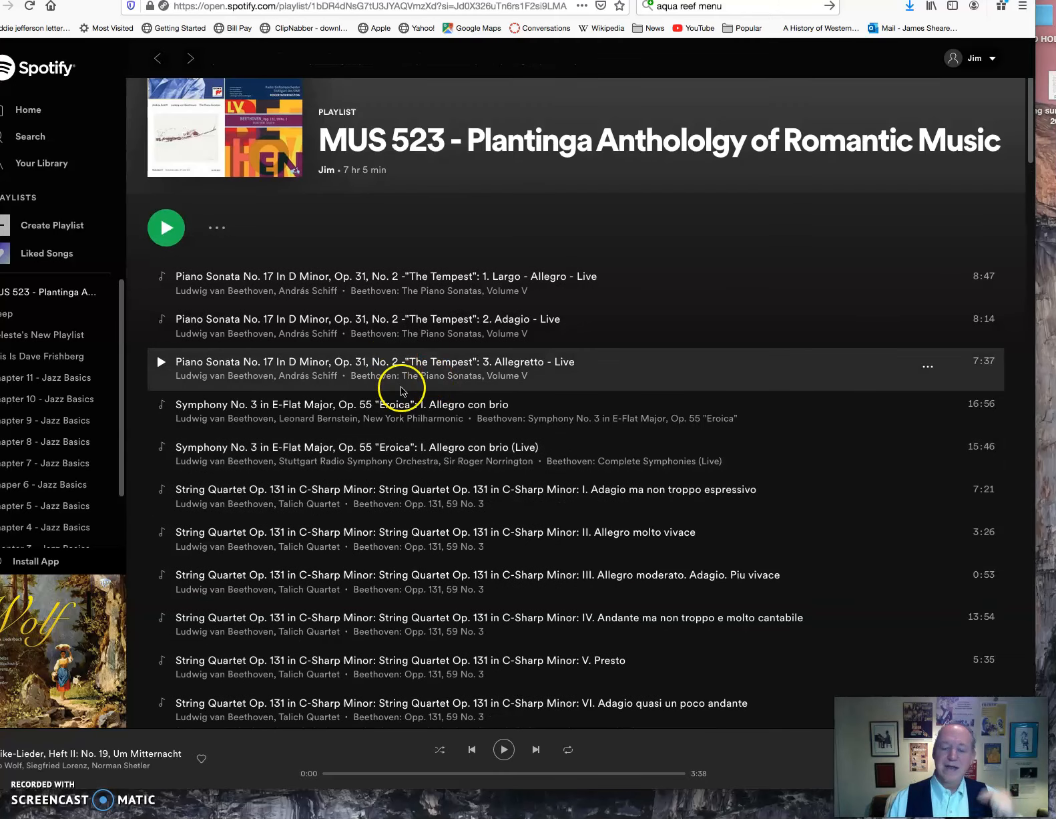
pyautogui.moveTo(402, 385)
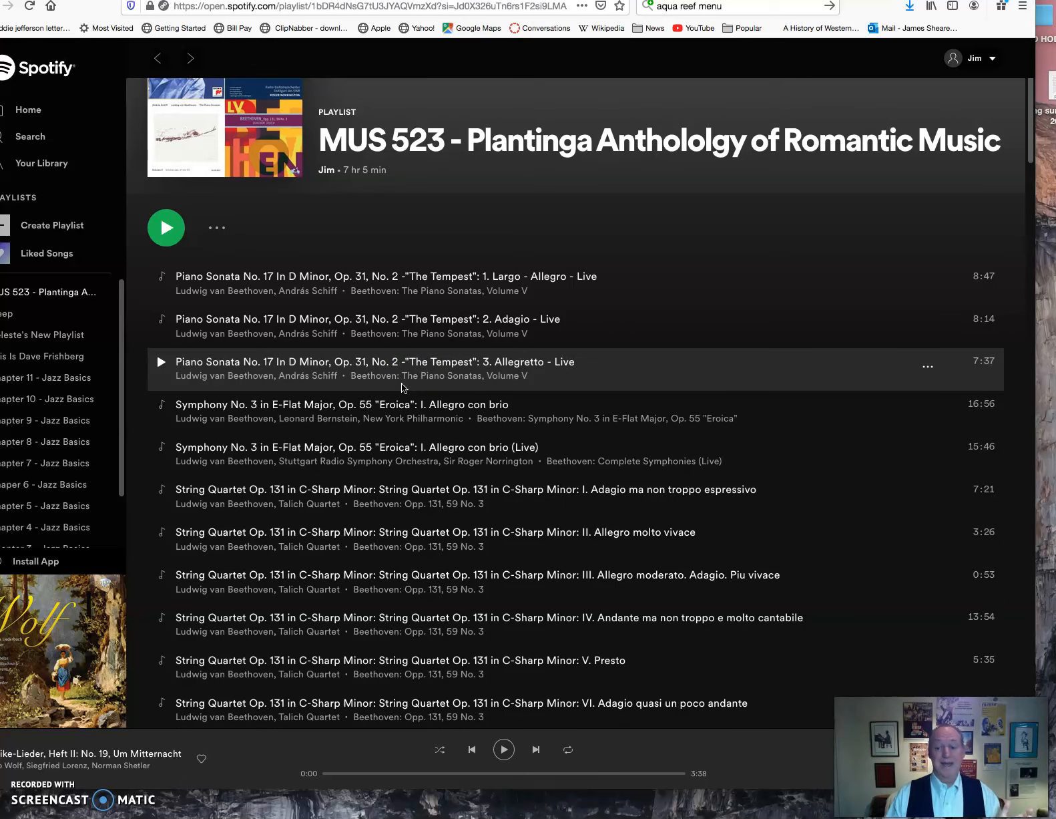
pyautogui.moveTo(404, 404)
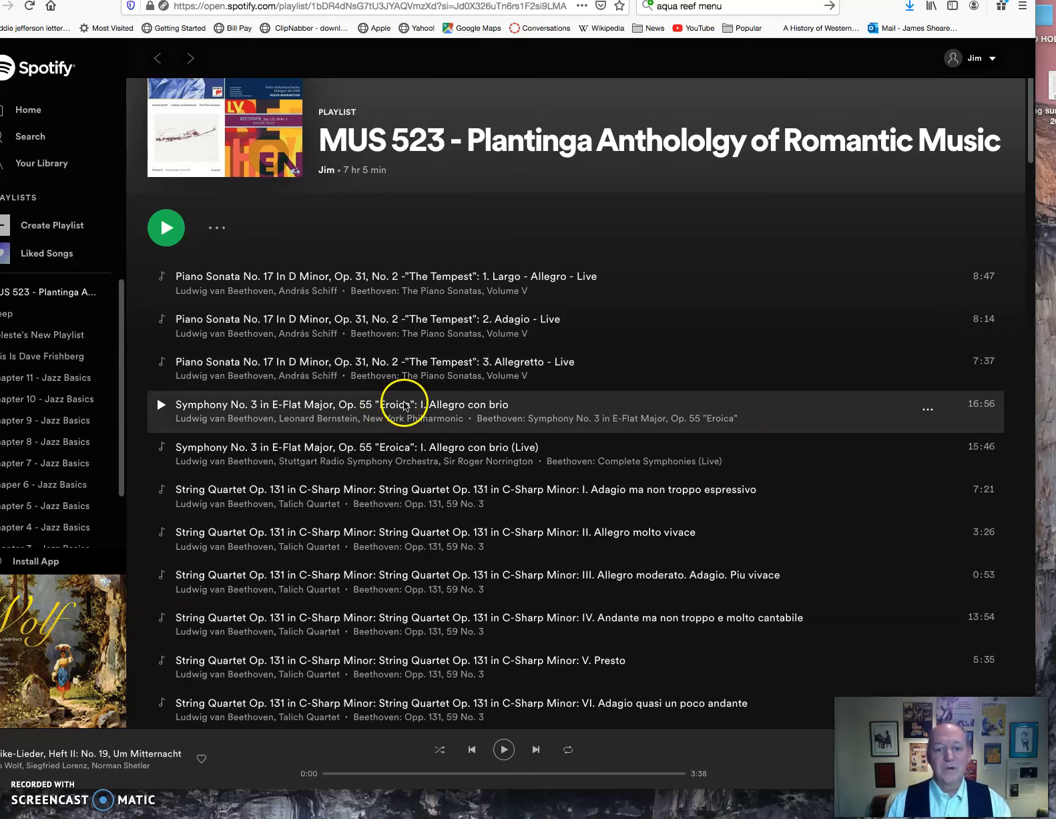
pyautogui.moveTo(451, 447)
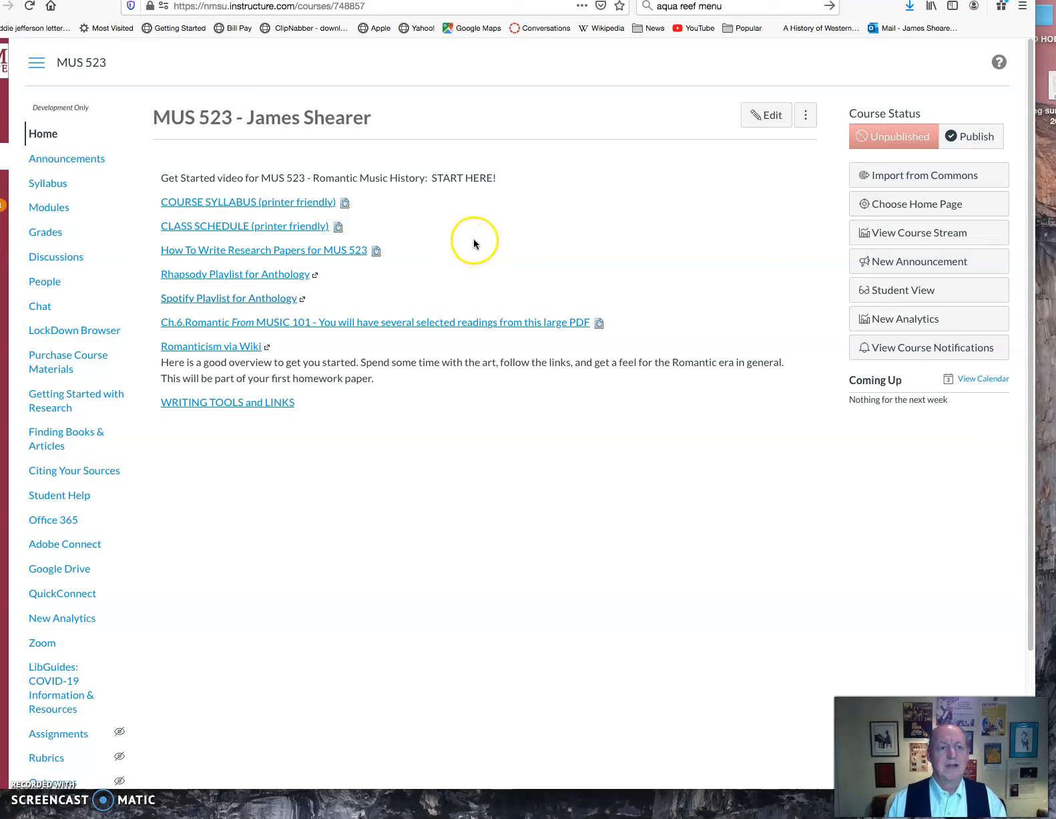
pyautogui.scroll(-3)
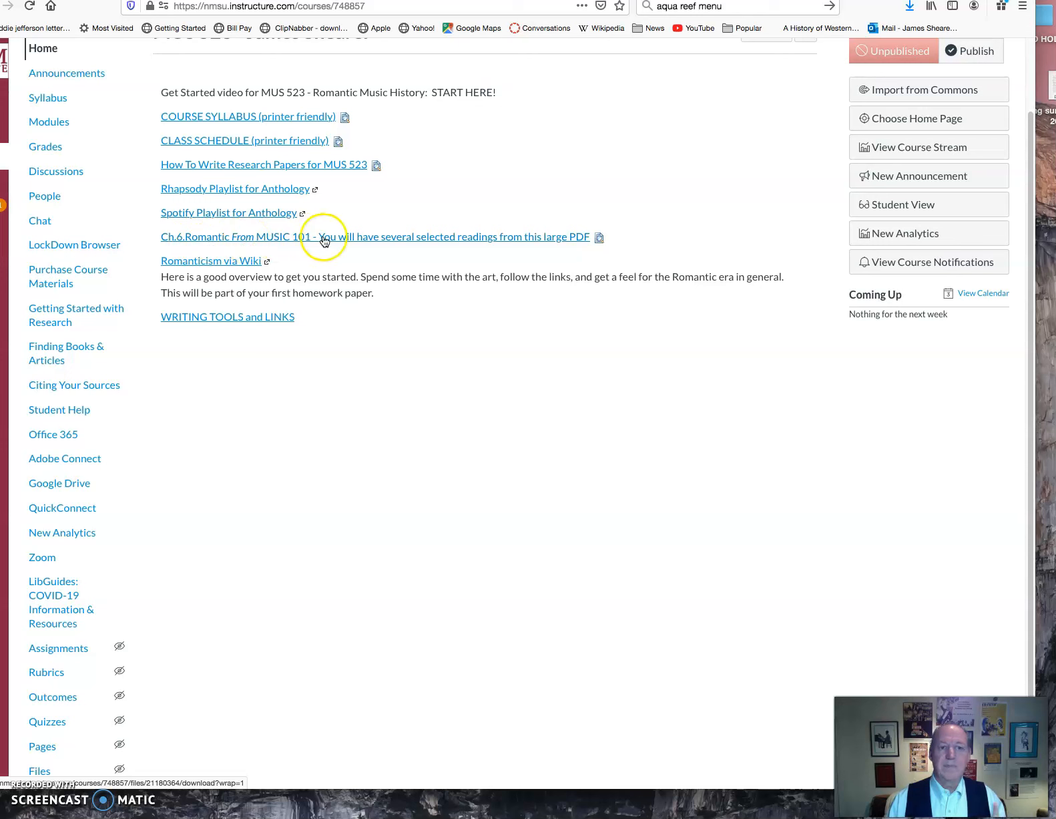
pyautogui.moveTo(370, 240)
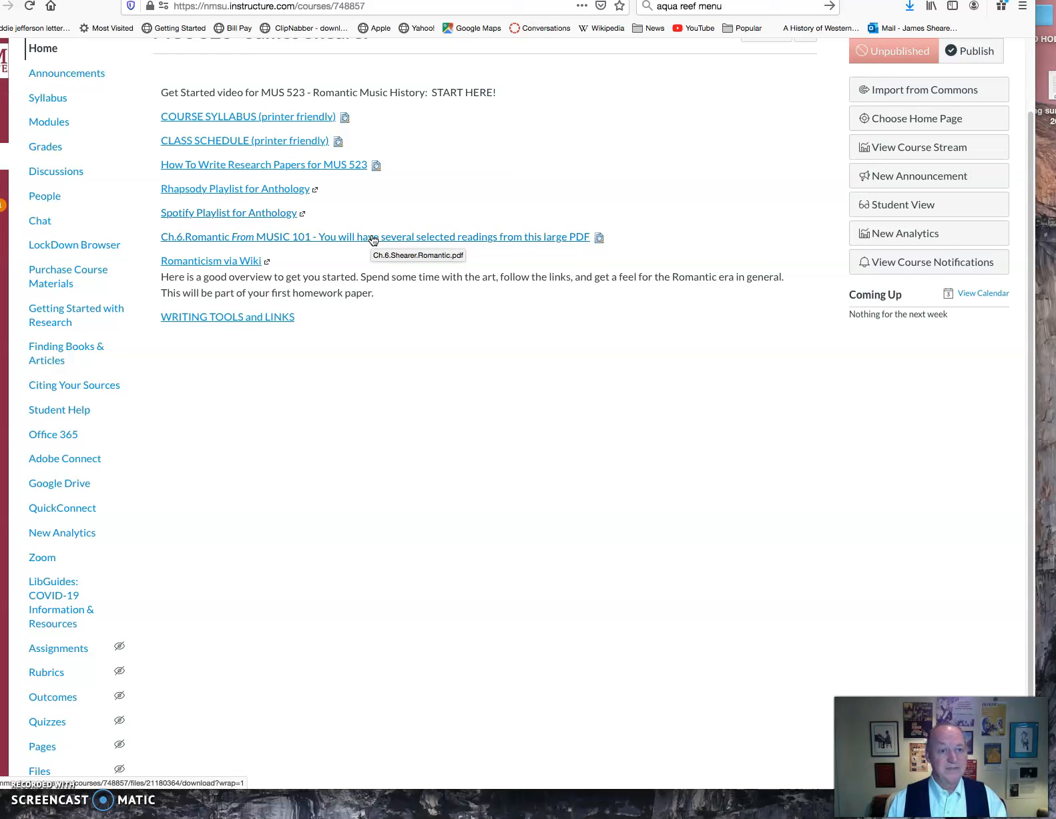
pyautogui.moveTo(297, 248)
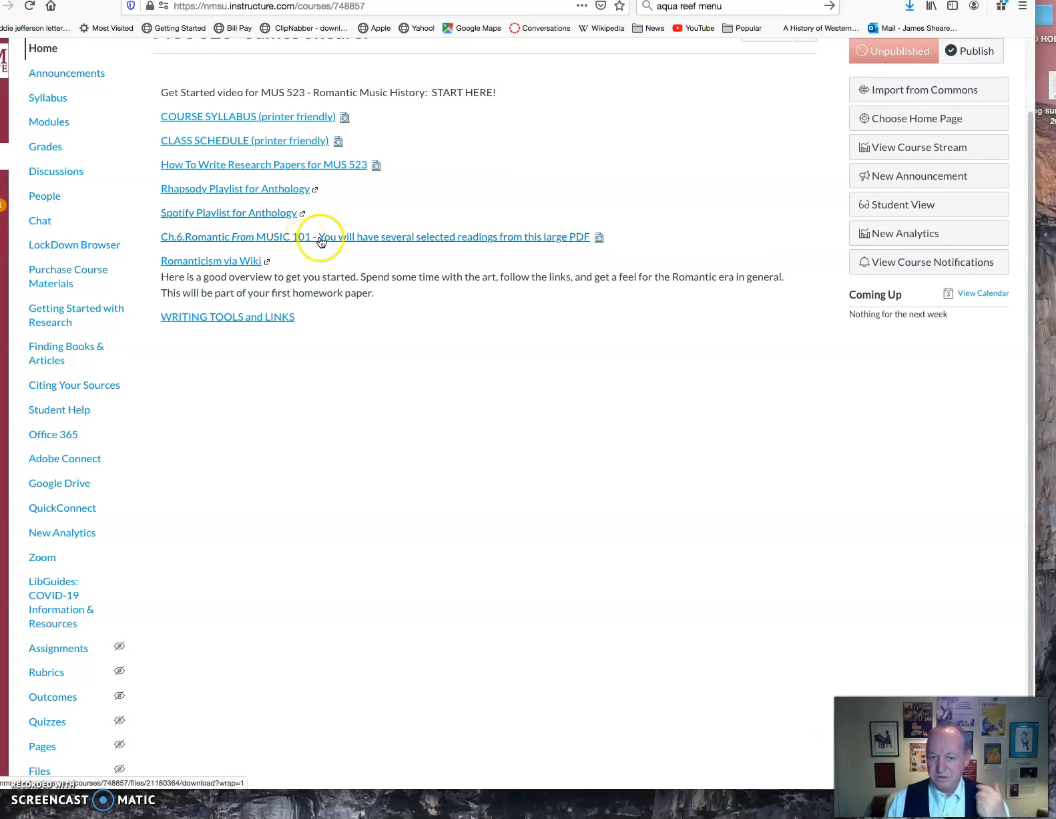
pyautogui.moveTo(359, 240)
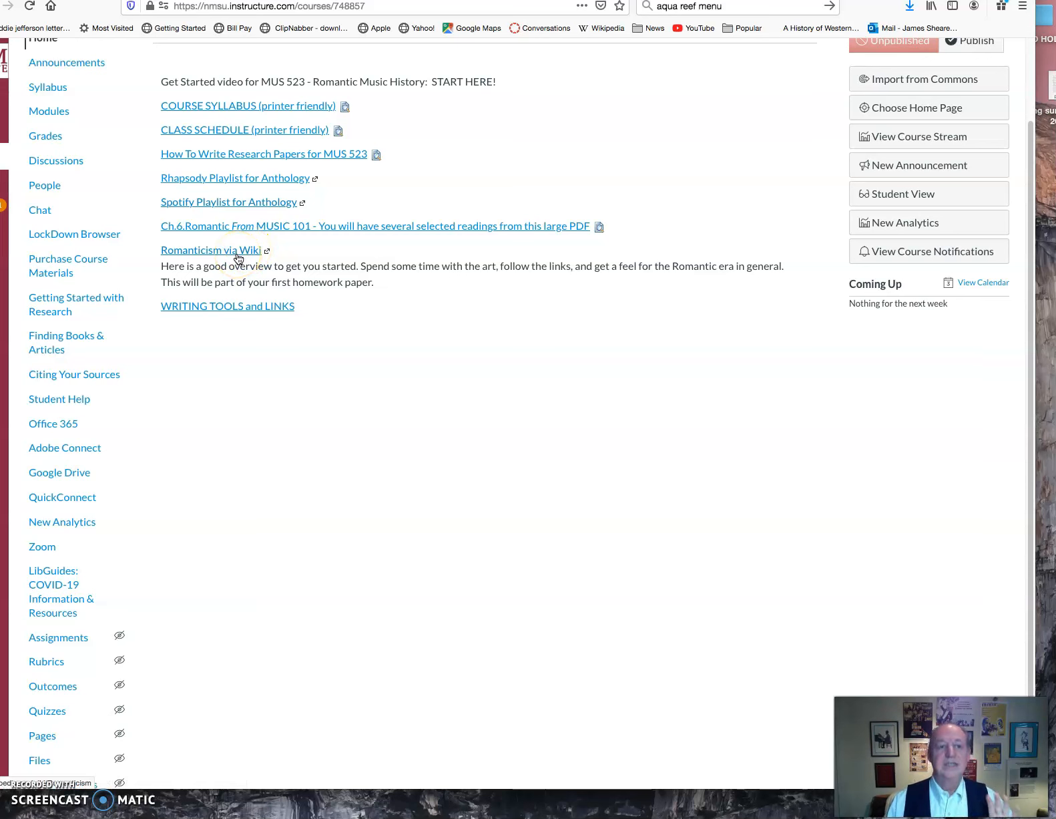
pyautogui.moveTo(213, 258)
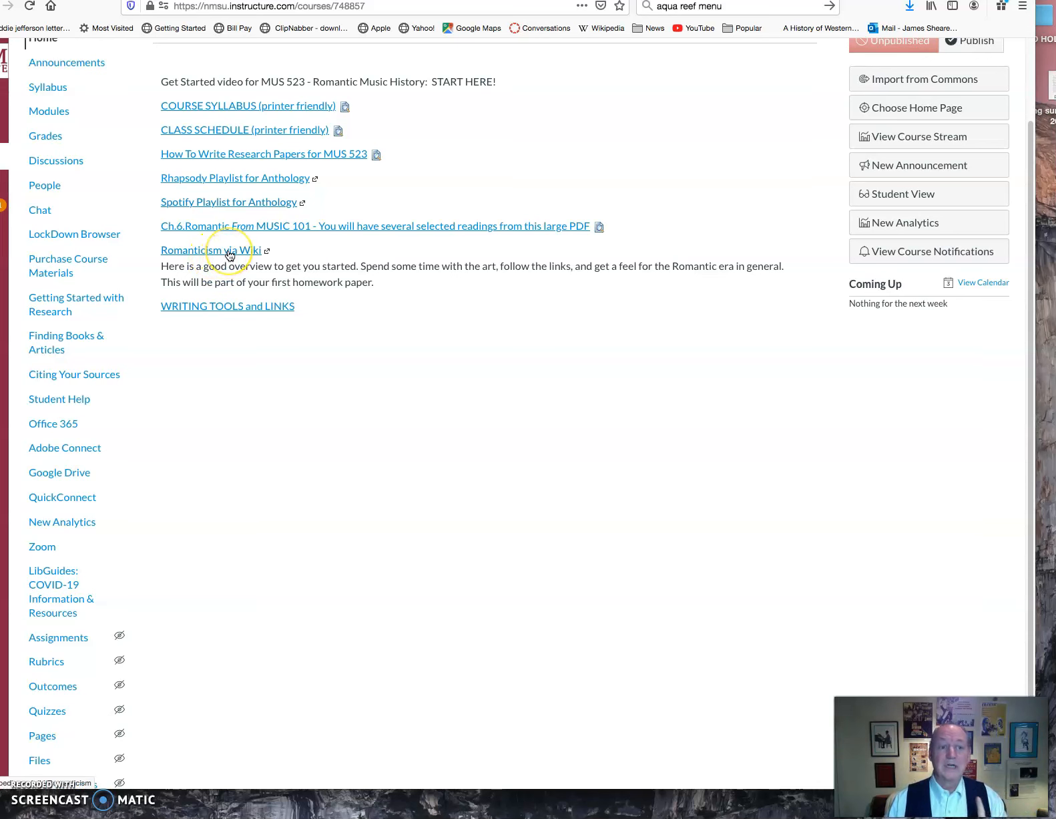
pyautogui.scroll(-3)
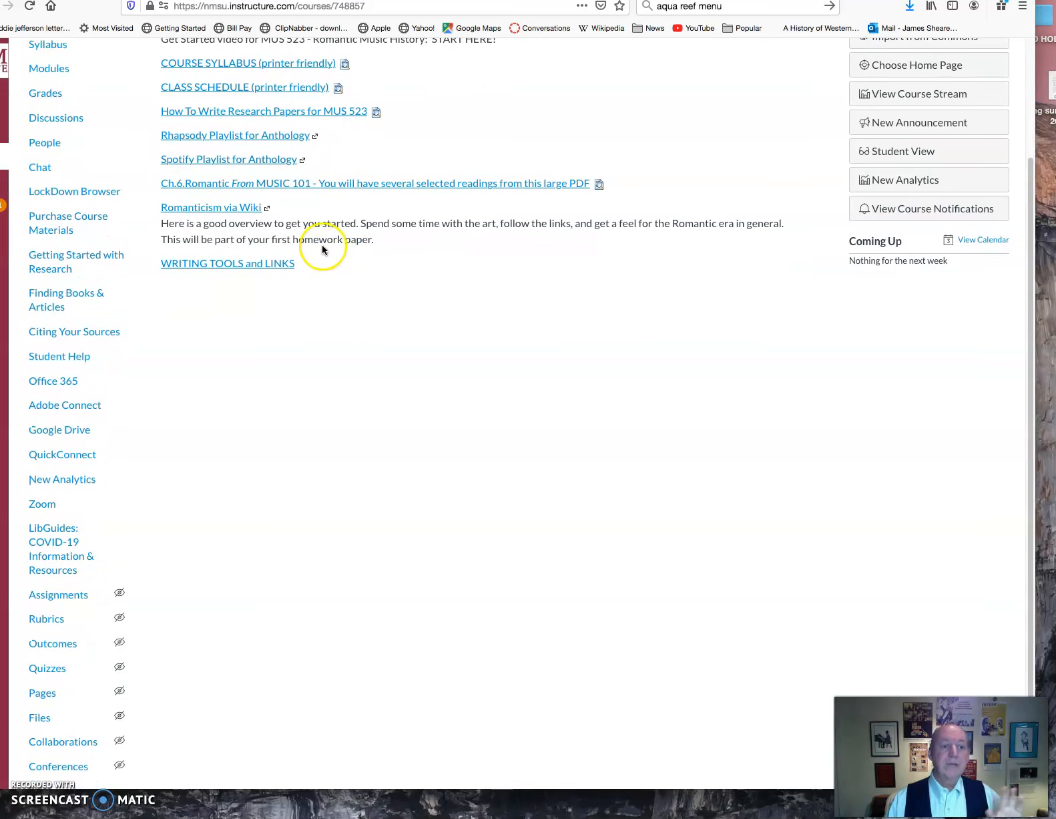
pyautogui.moveTo(260, 263)
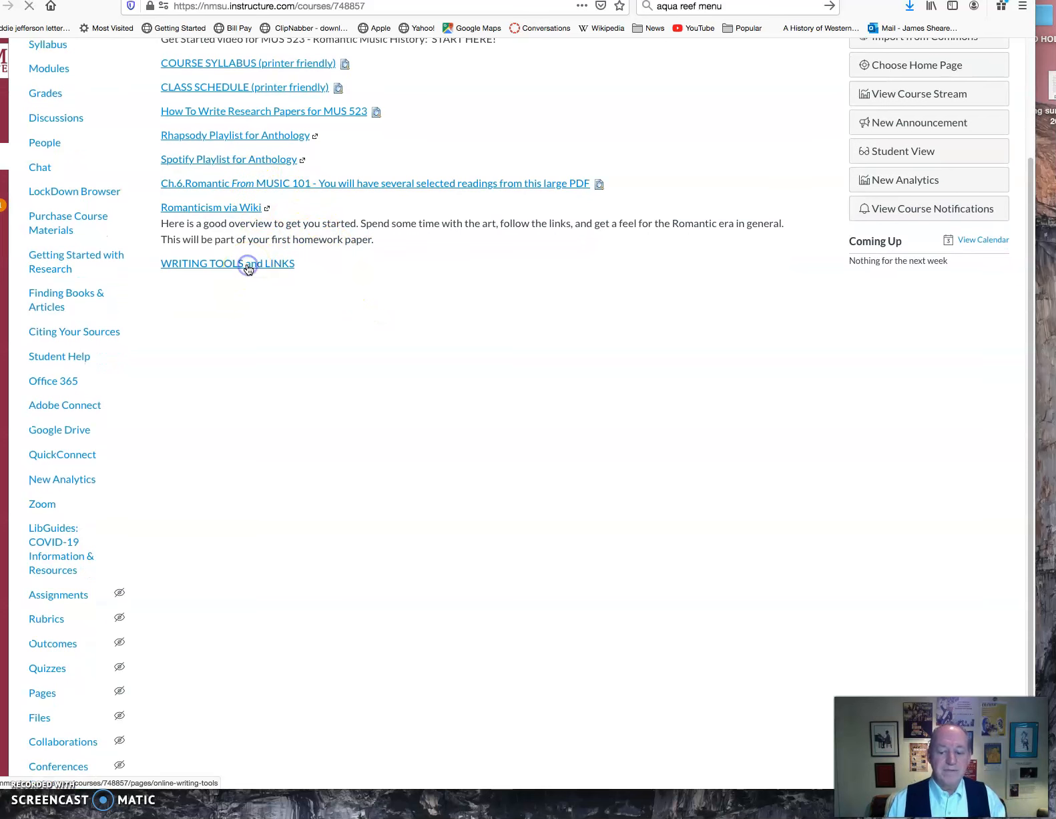
# Step: Open the WRITING TOOLS and LINKS page listing Purdue OWL, Grammar Girl, Turabian and NMSU Library
pyautogui.click(227, 263)
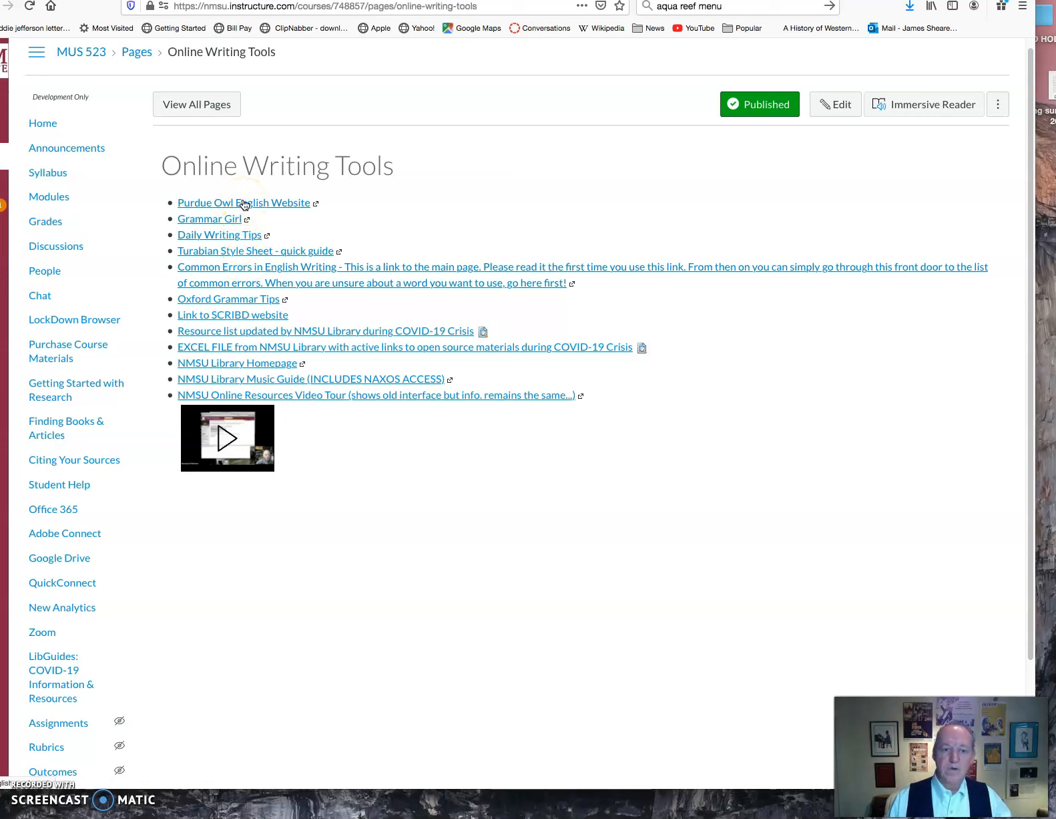
pyautogui.moveTo(255, 218)
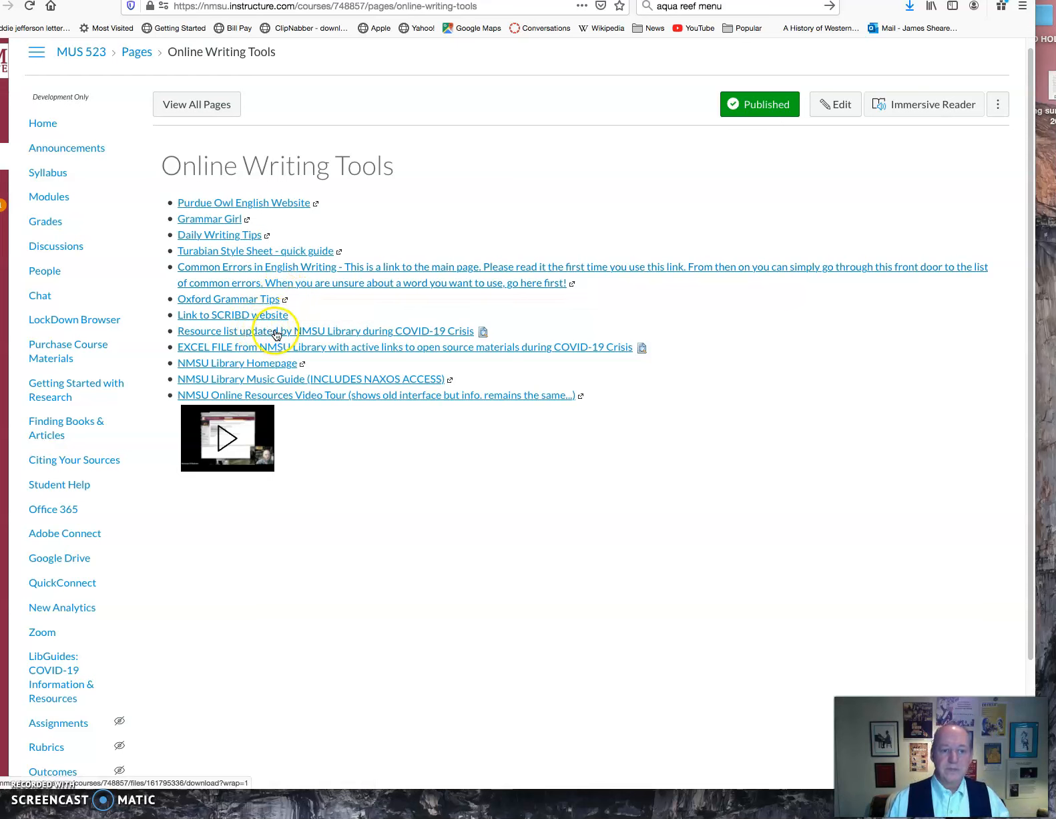
pyautogui.moveTo(313, 347)
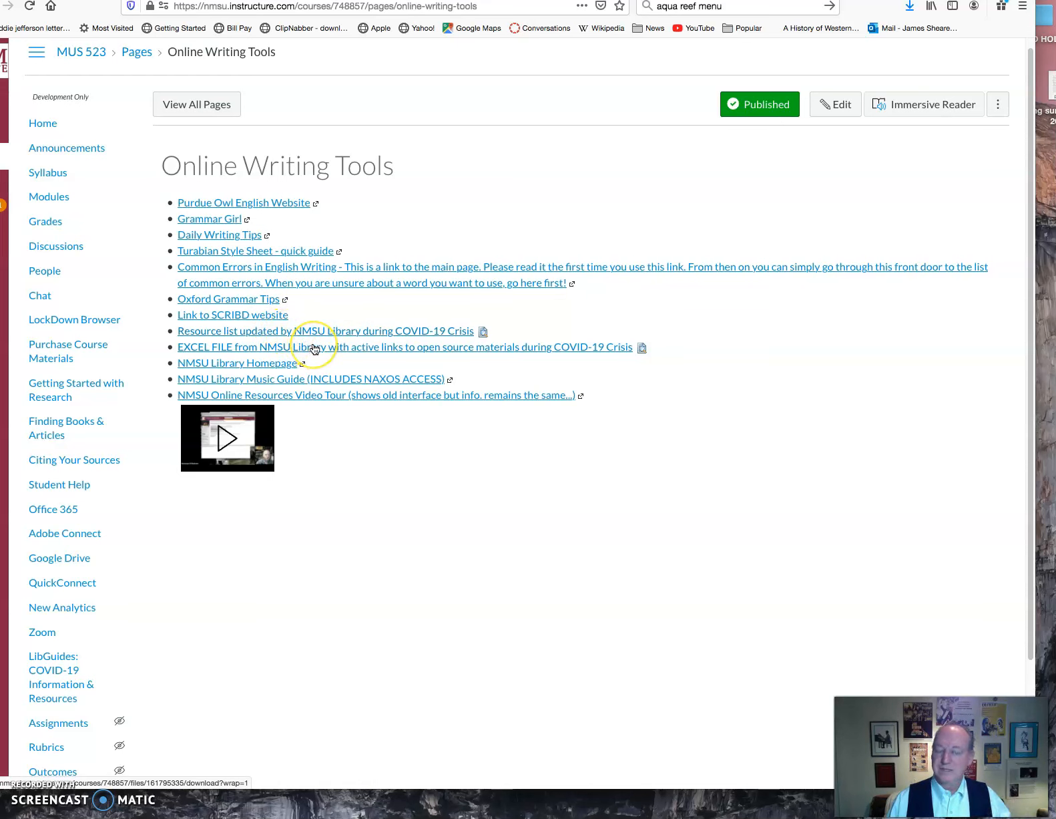
pyautogui.moveTo(257, 322)
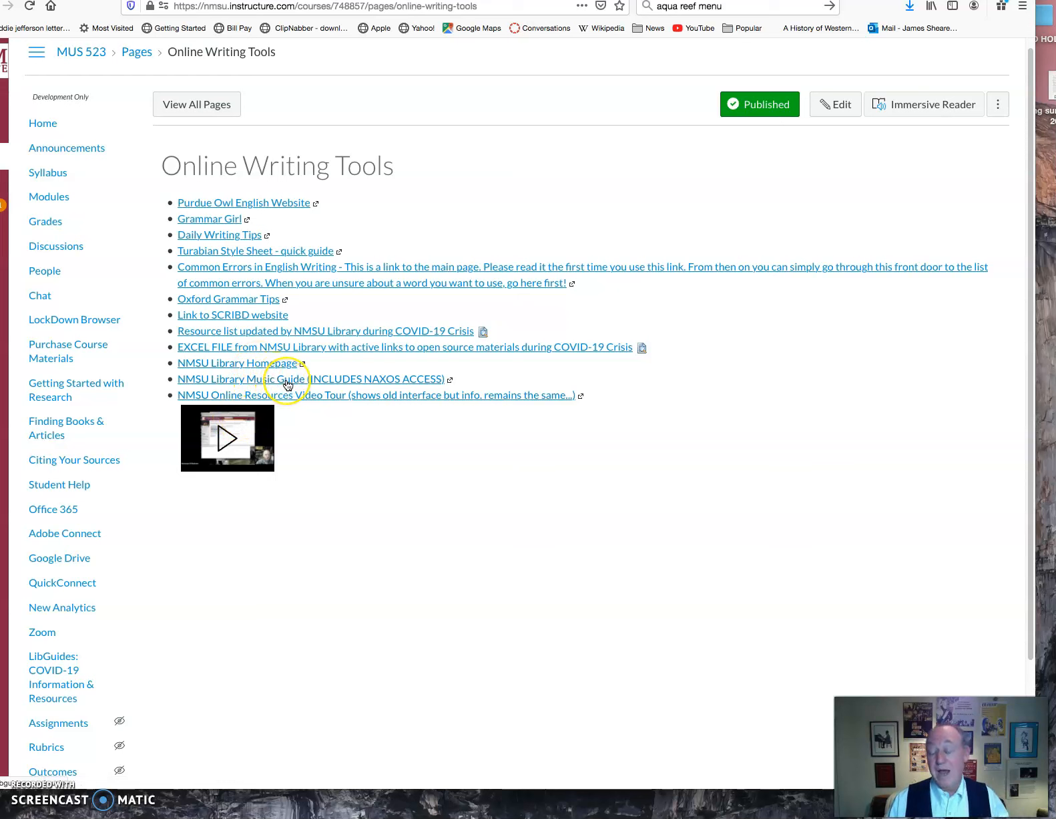
pyautogui.moveTo(289, 383)
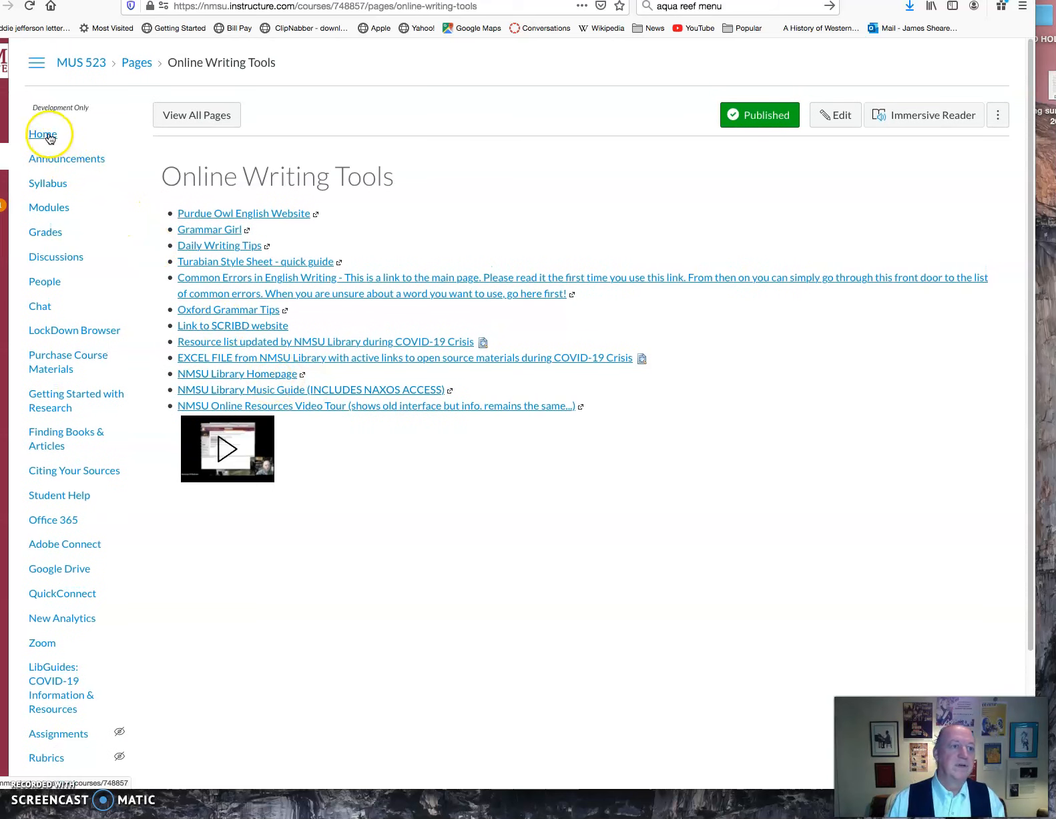
# Step: Open Modules and scroll through Weeks 1–5 down to the Final Exam, then back up
pyautogui.click(42, 134)
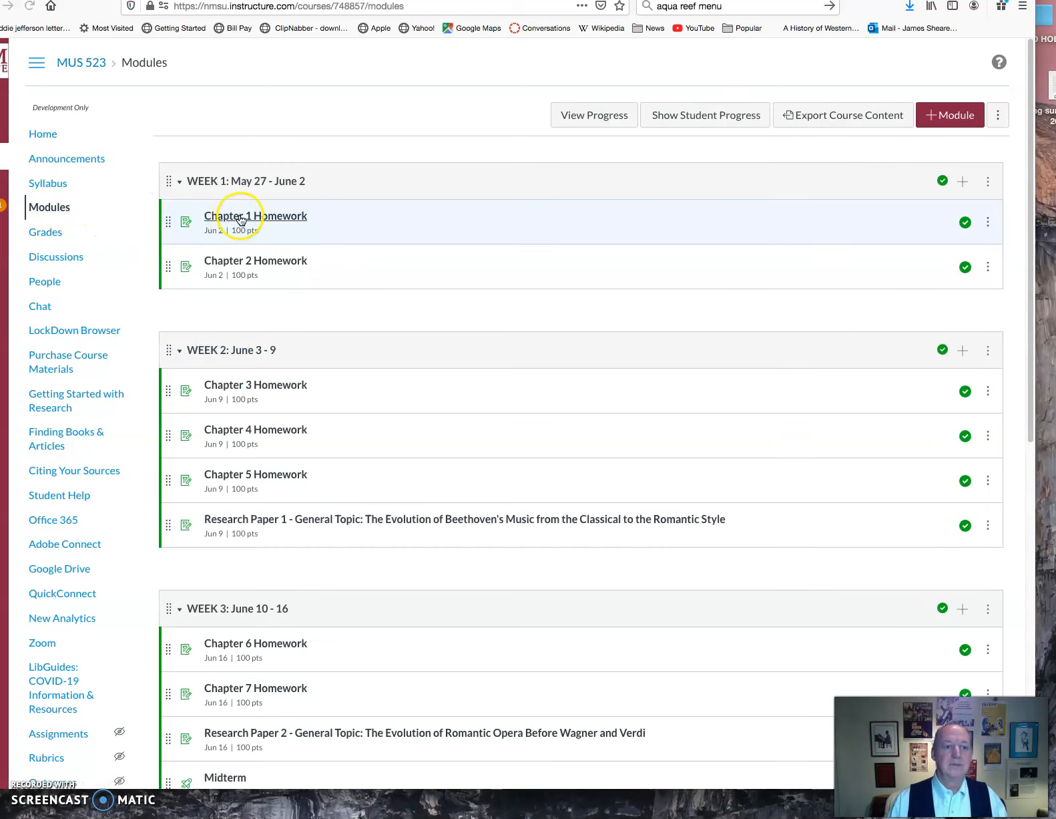
pyautogui.scroll(-3)
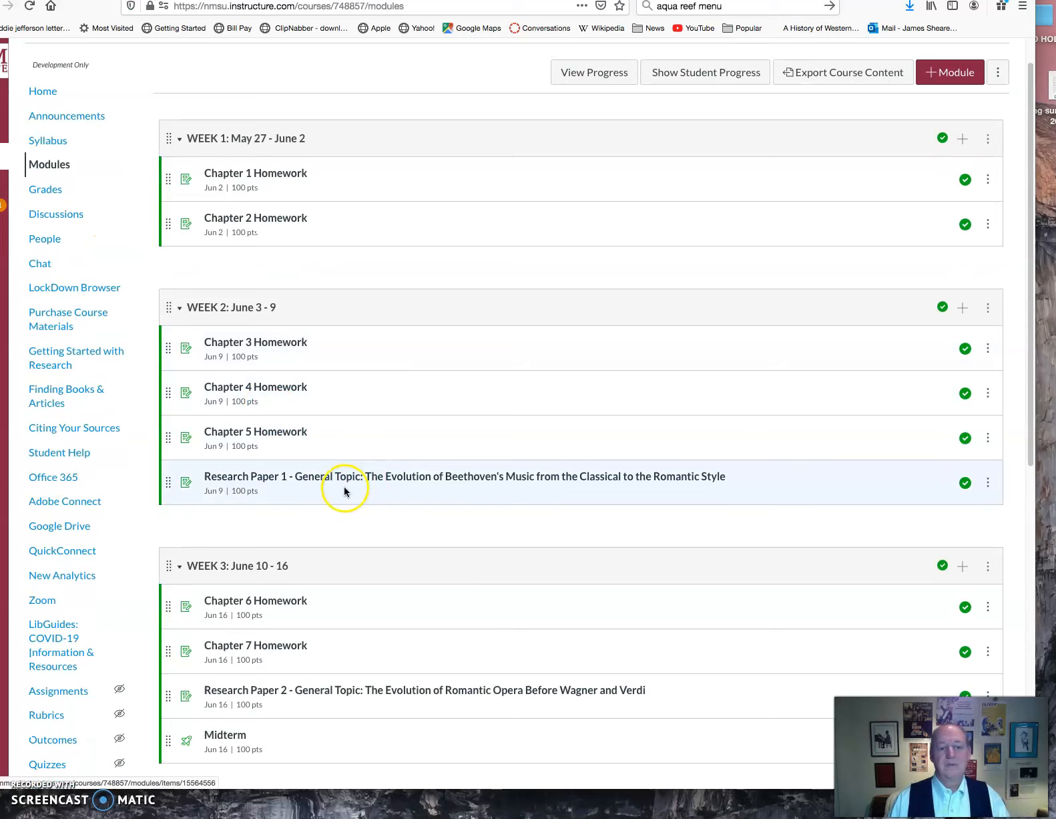
pyautogui.scroll(-3)
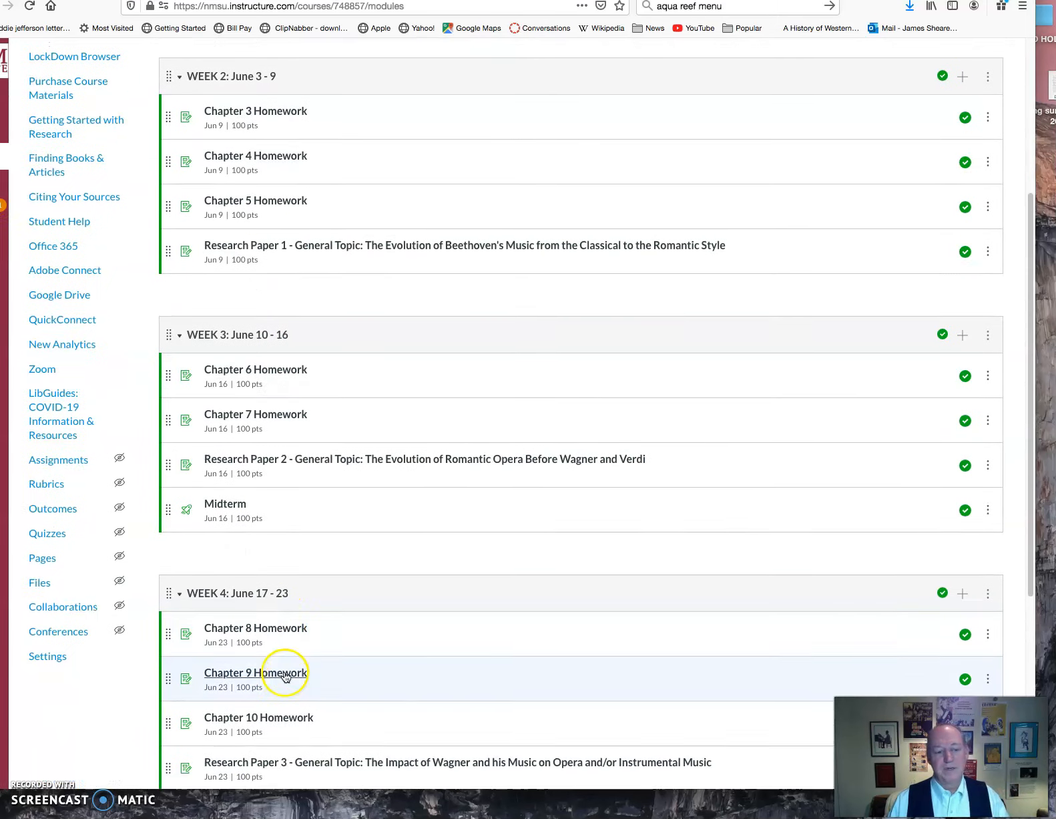
pyautogui.scroll(-3)
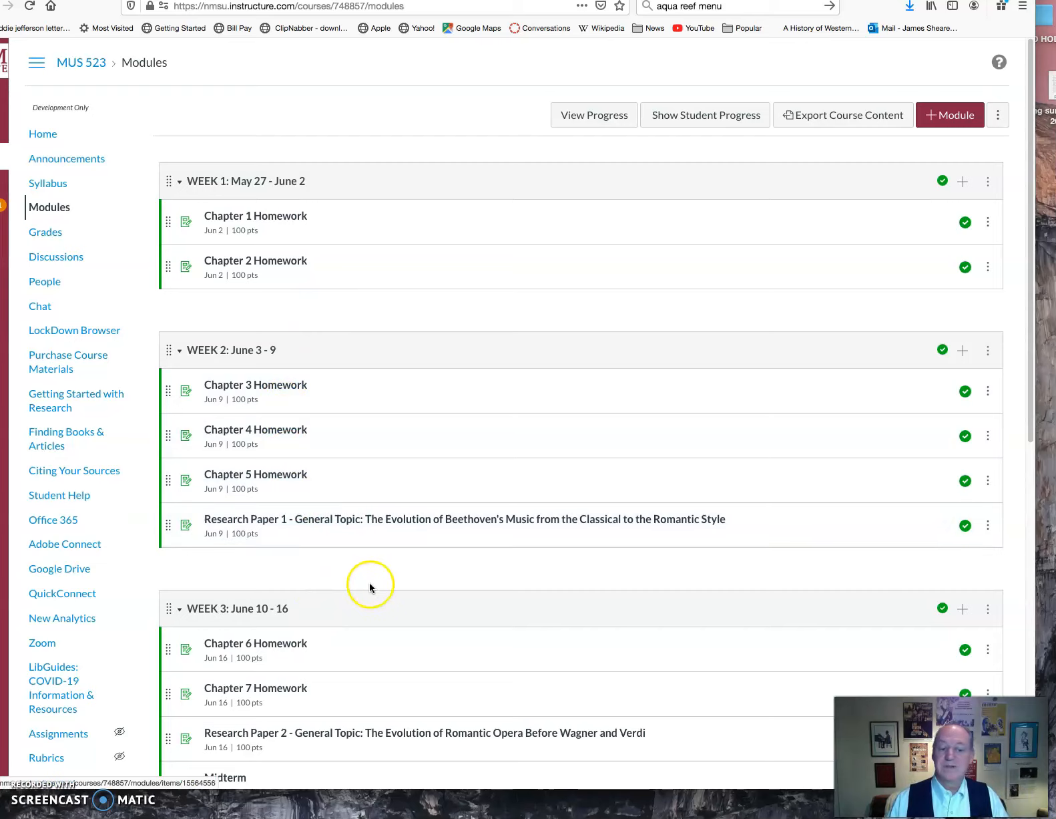
pyautogui.scroll(-3)
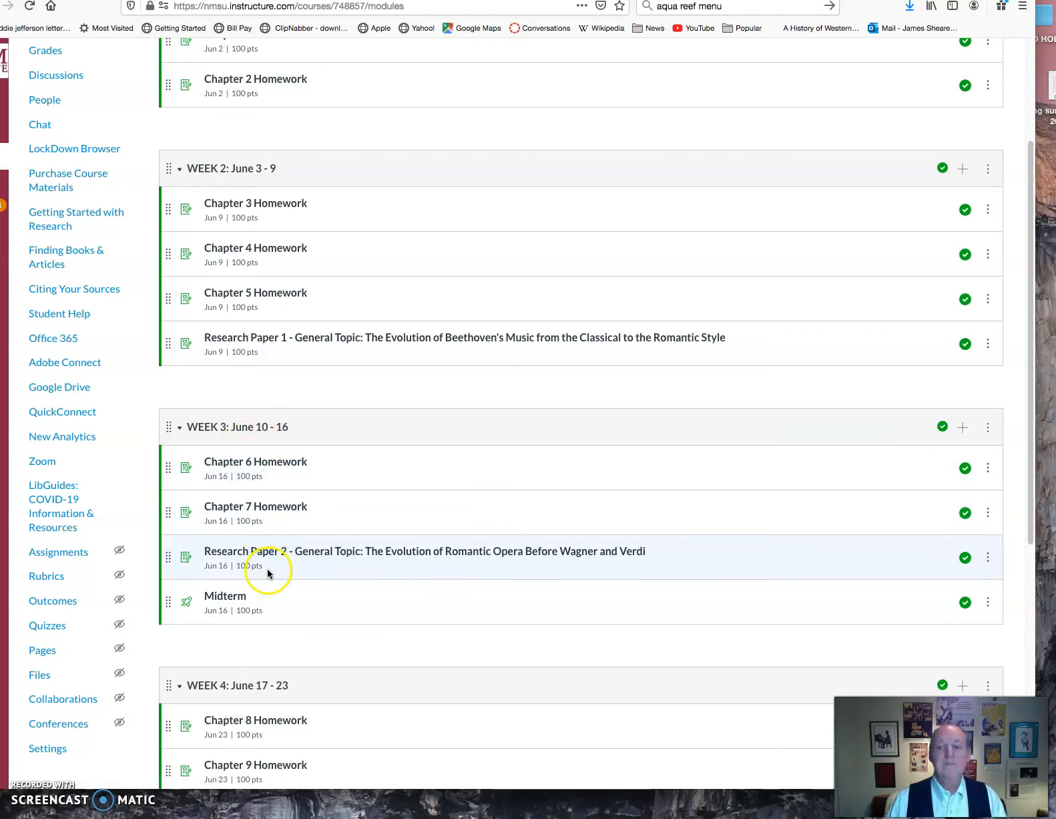
pyautogui.scroll(-3)
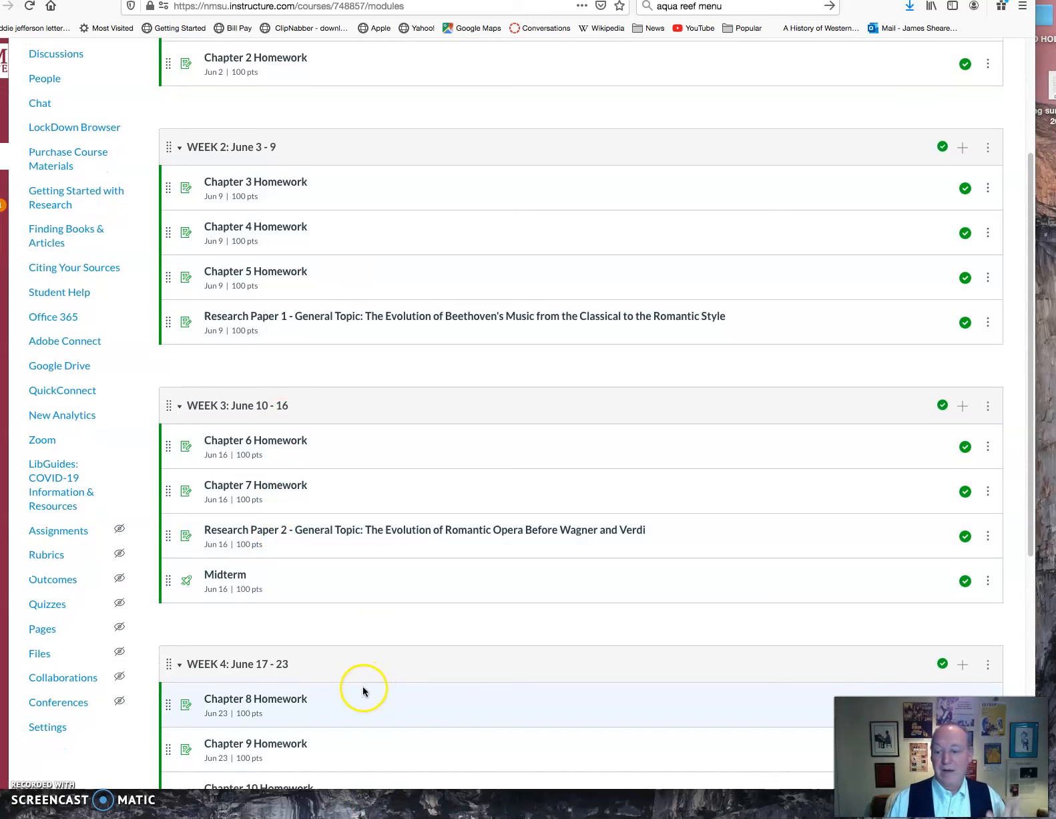
pyautogui.scroll(-3)
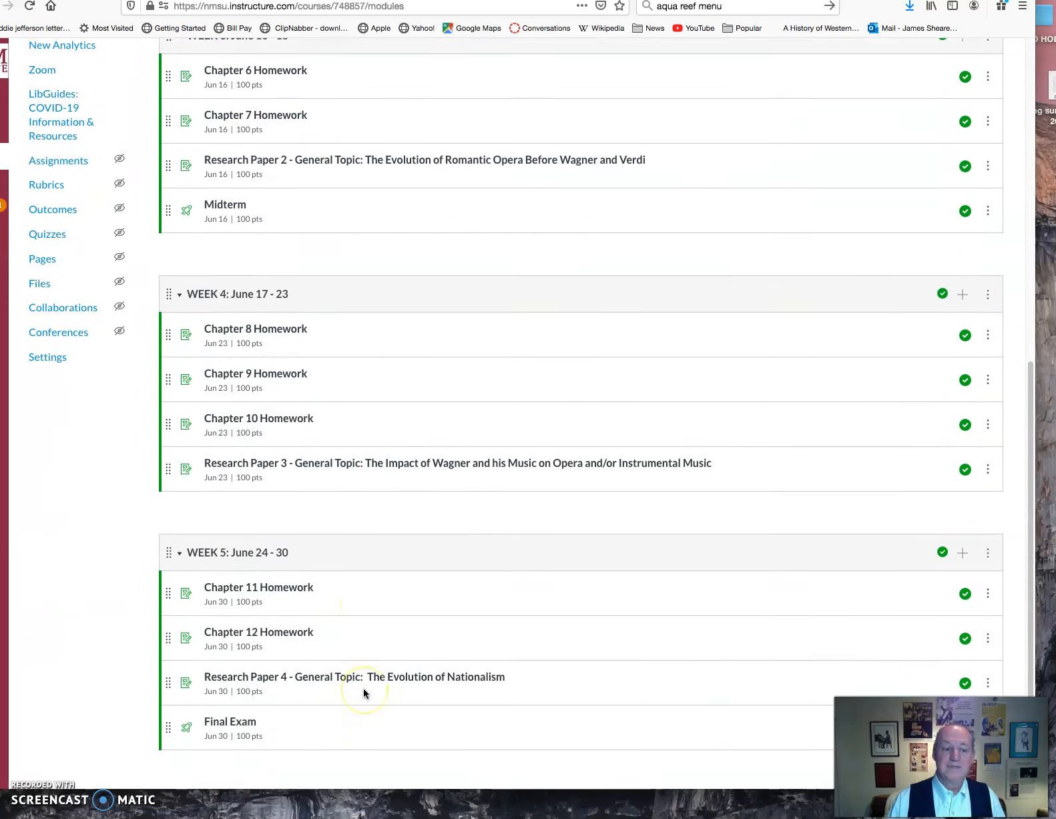
pyautogui.scroll(3)
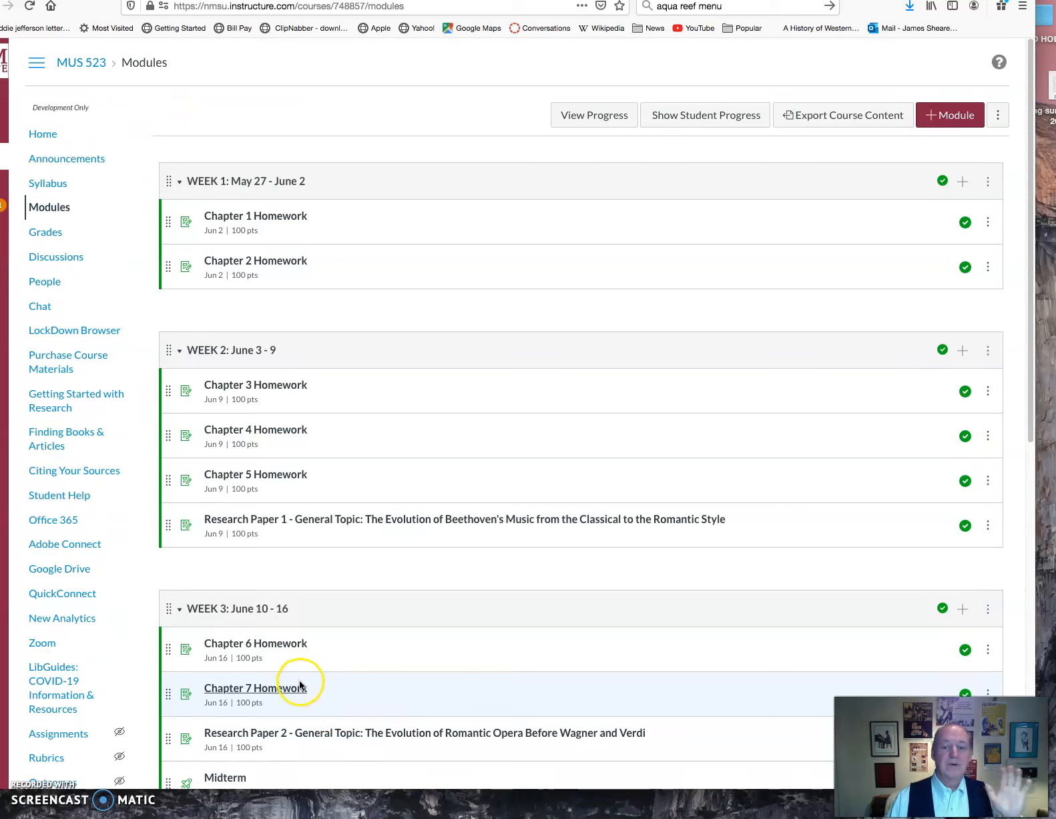
pyautogui.moveTo(270, 688)
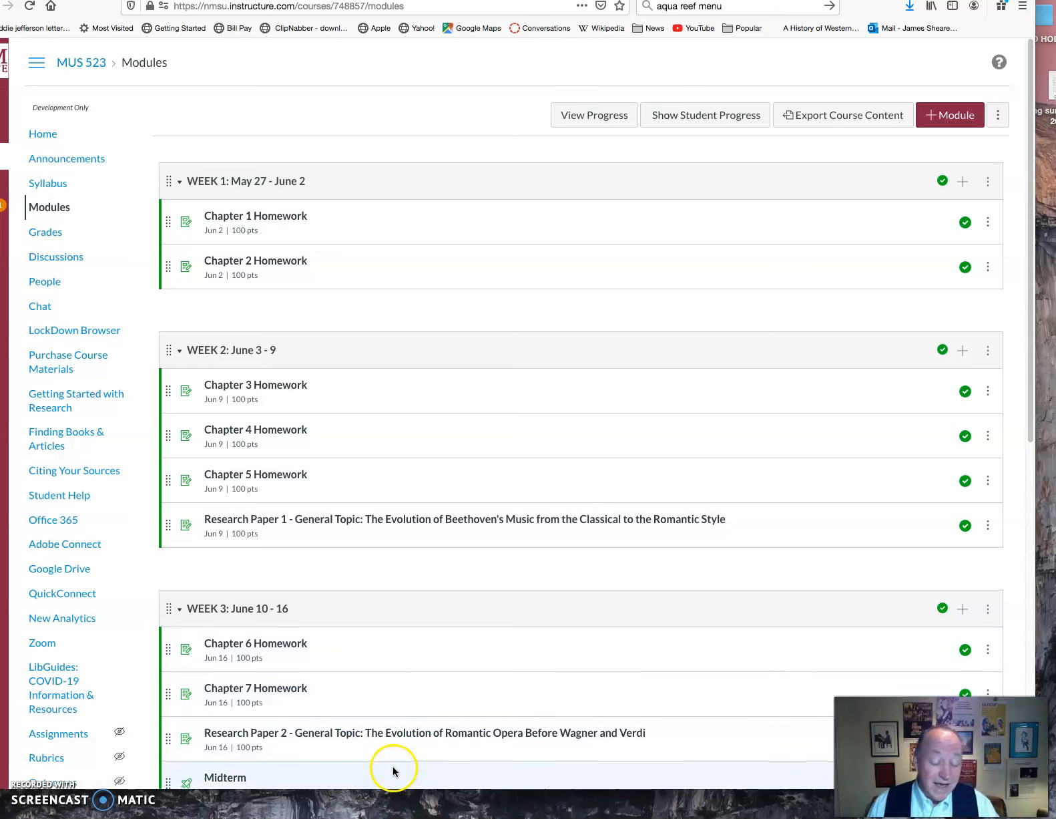
pyautogui.moveTo(415, 773)
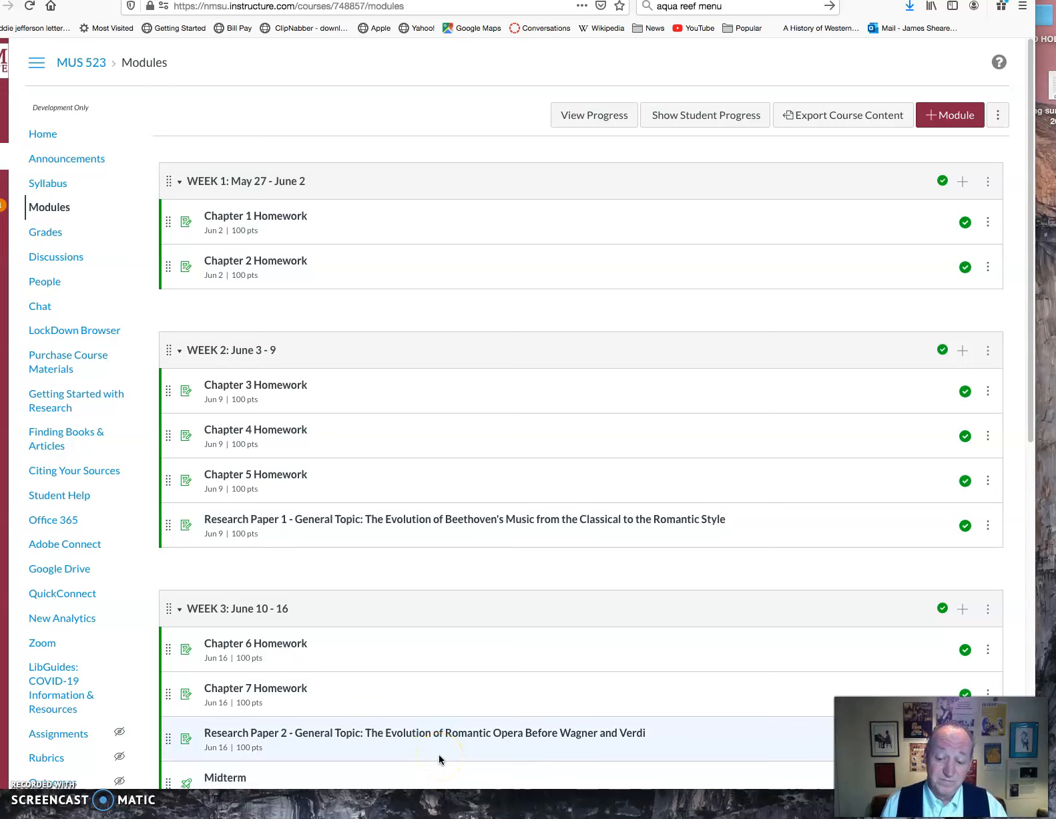
pyautogui.moveTo(444, 763)
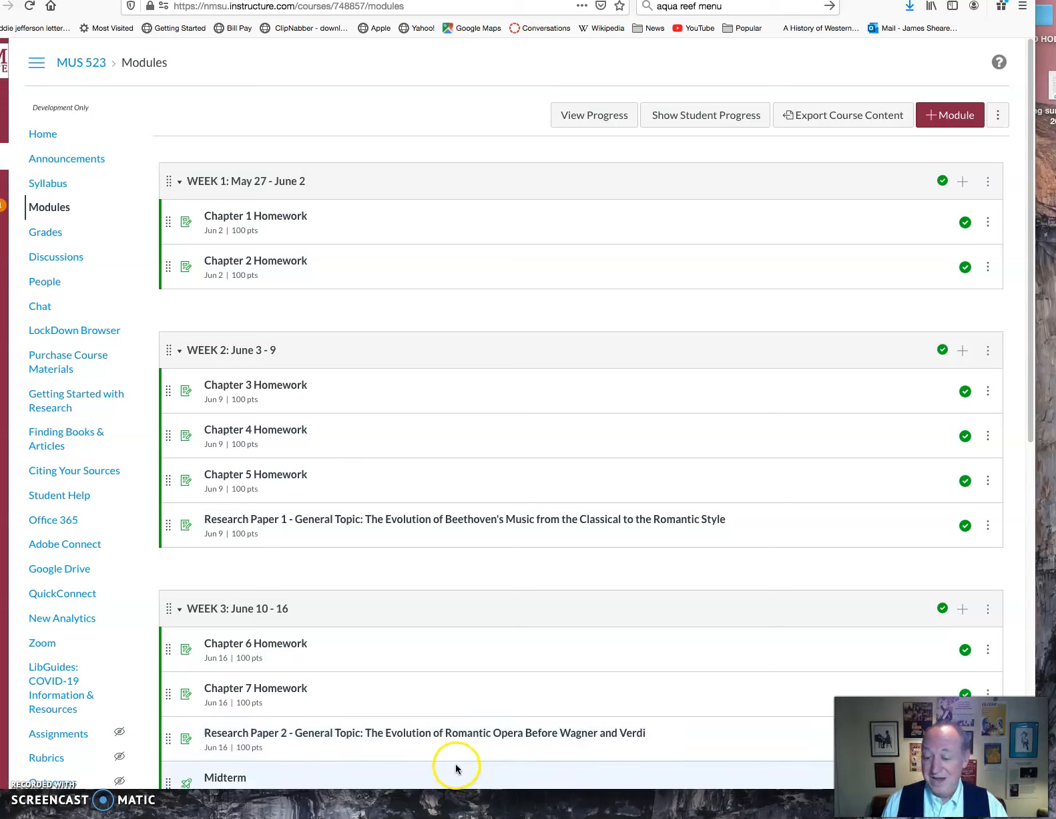
pyautogui.moveTo(464, 765)
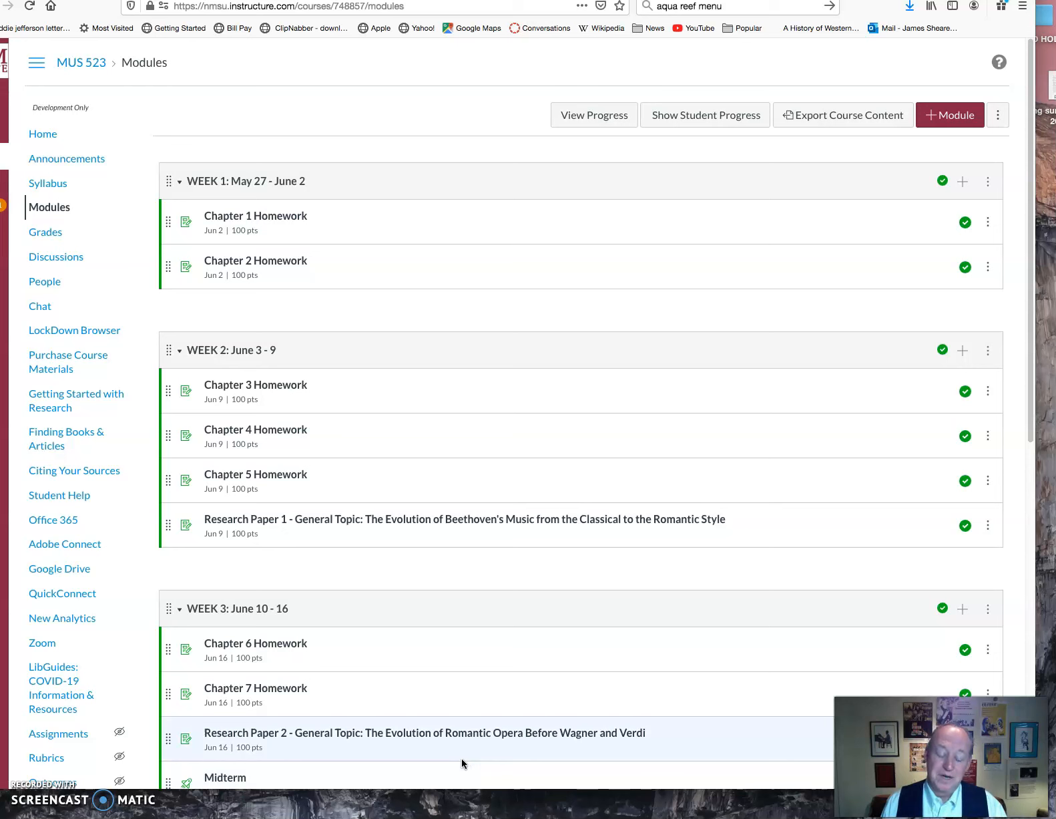
pyautogui.moveTo(476, 766)
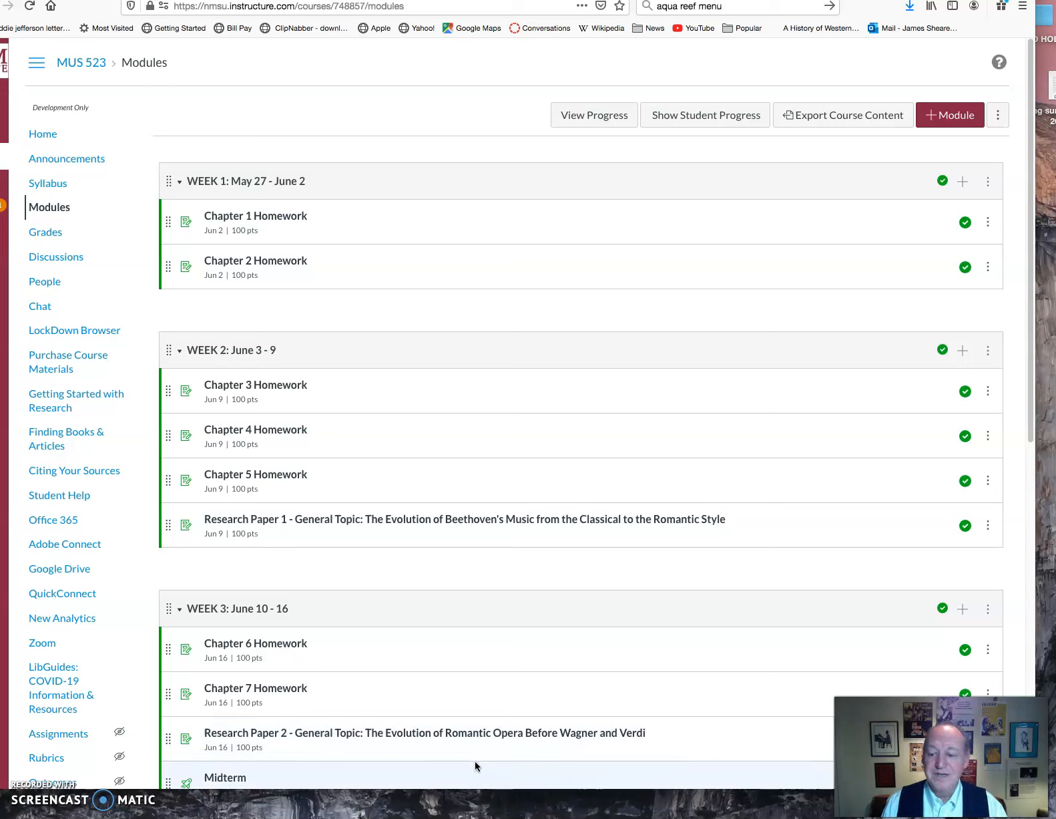